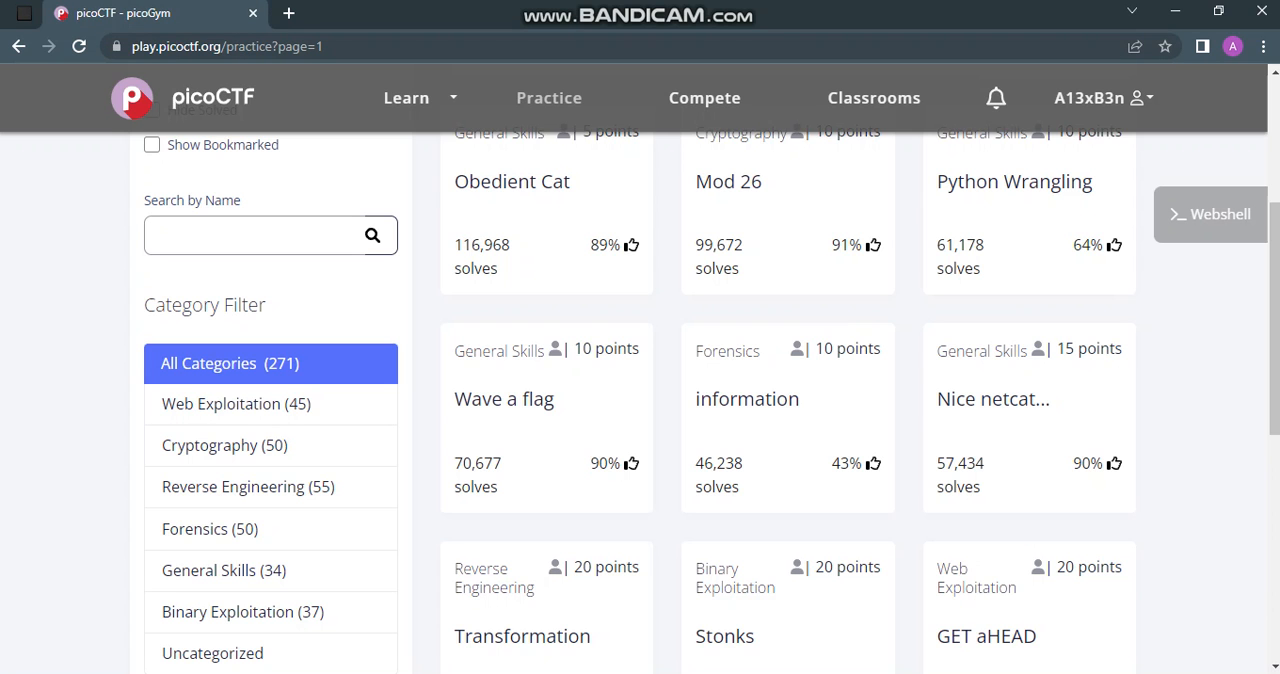
# - Browse the picoGym practice list and bring up the Tab, Tab, Attack challenge details
pyautogui.click(1210, 214)
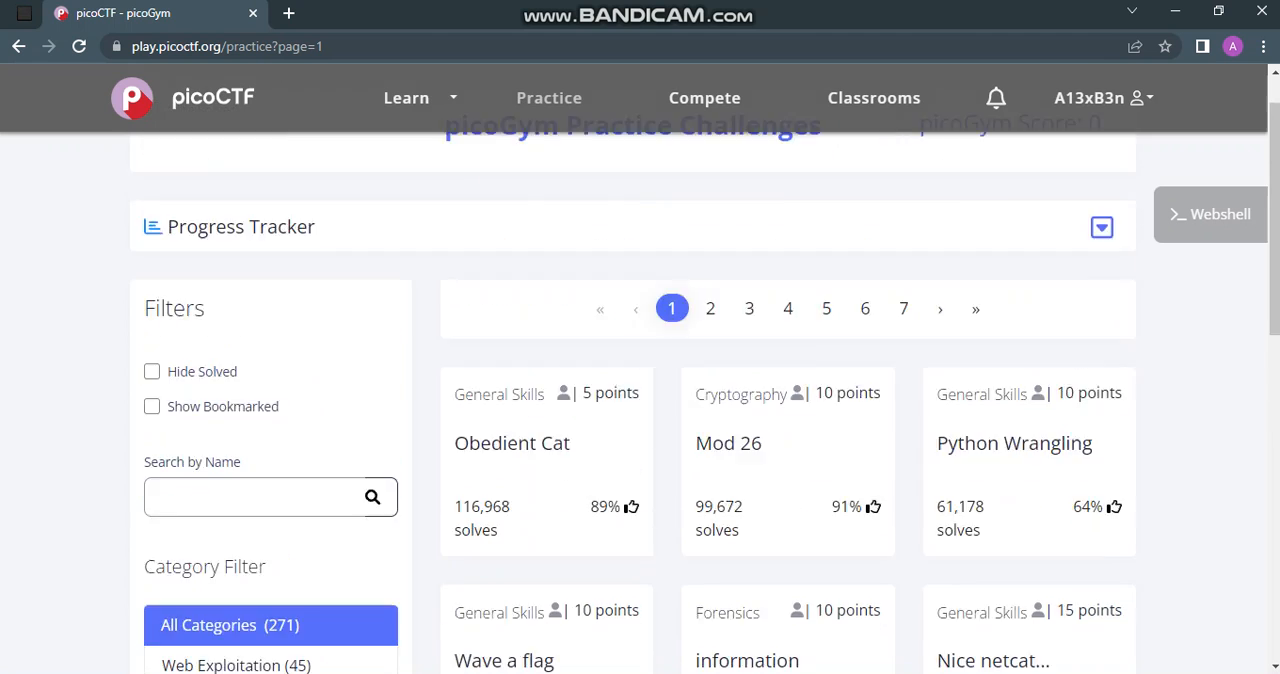
pyautogui.scroll(-3)
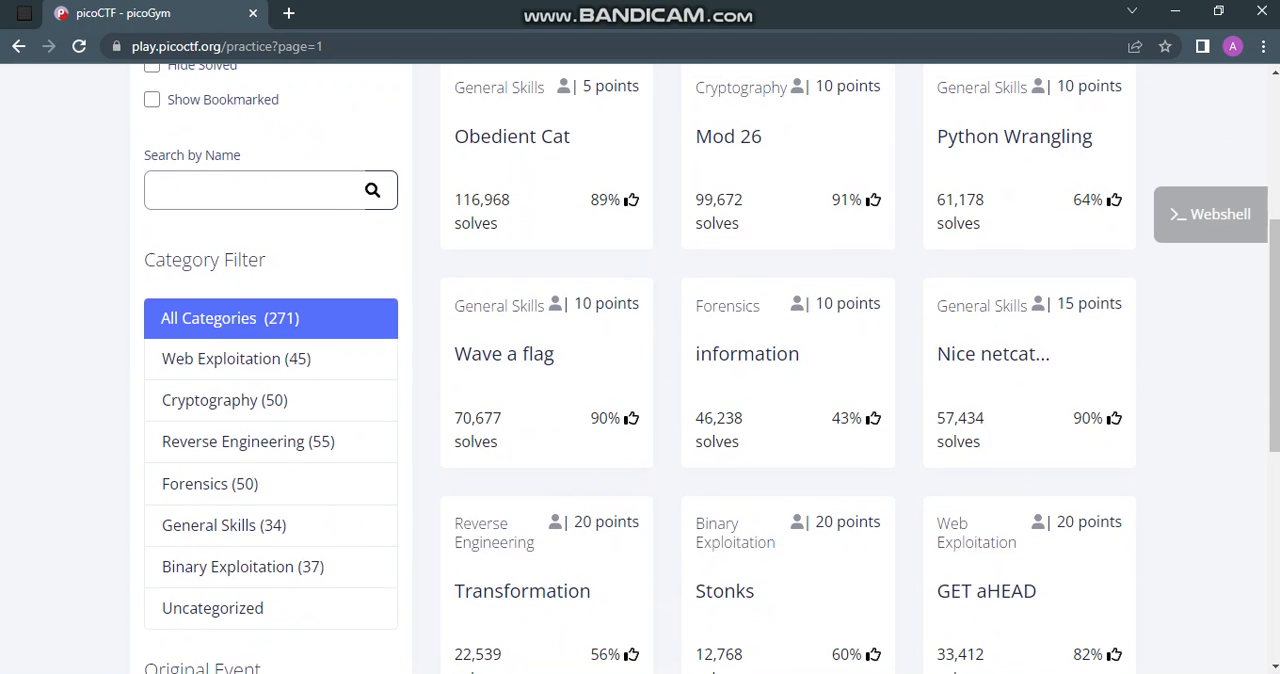
pyautogui.scroll(3)
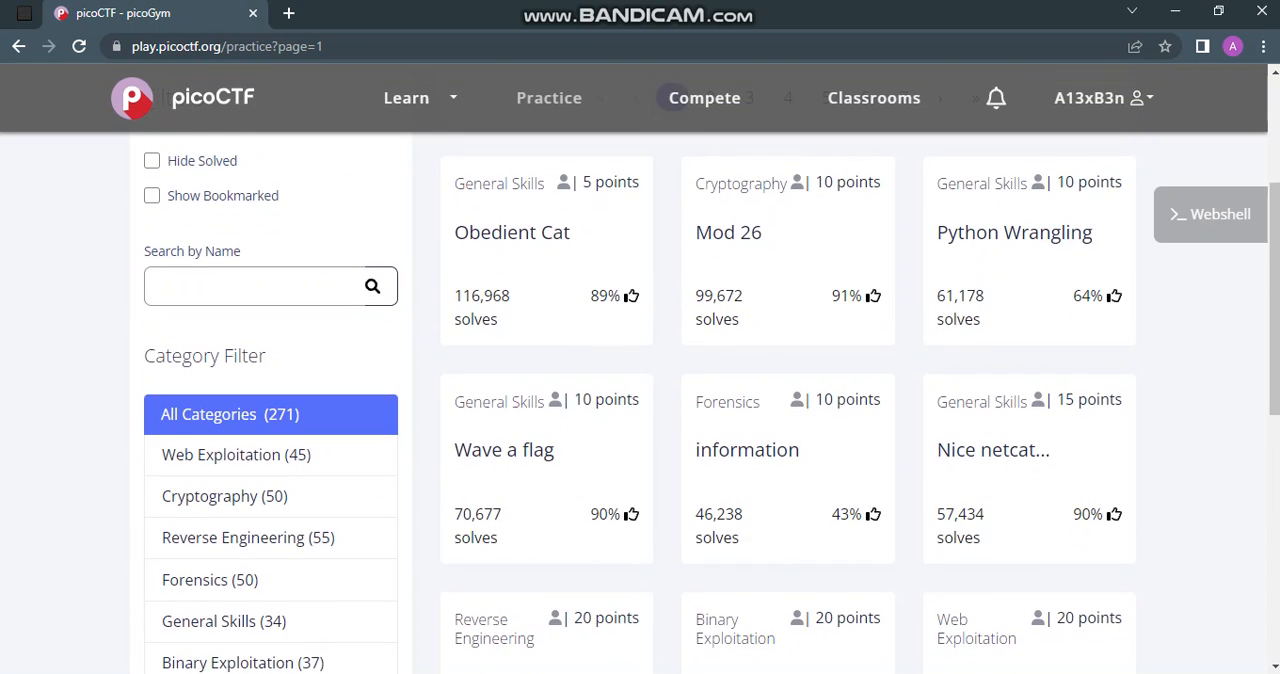
pyautogui.scroll(3)
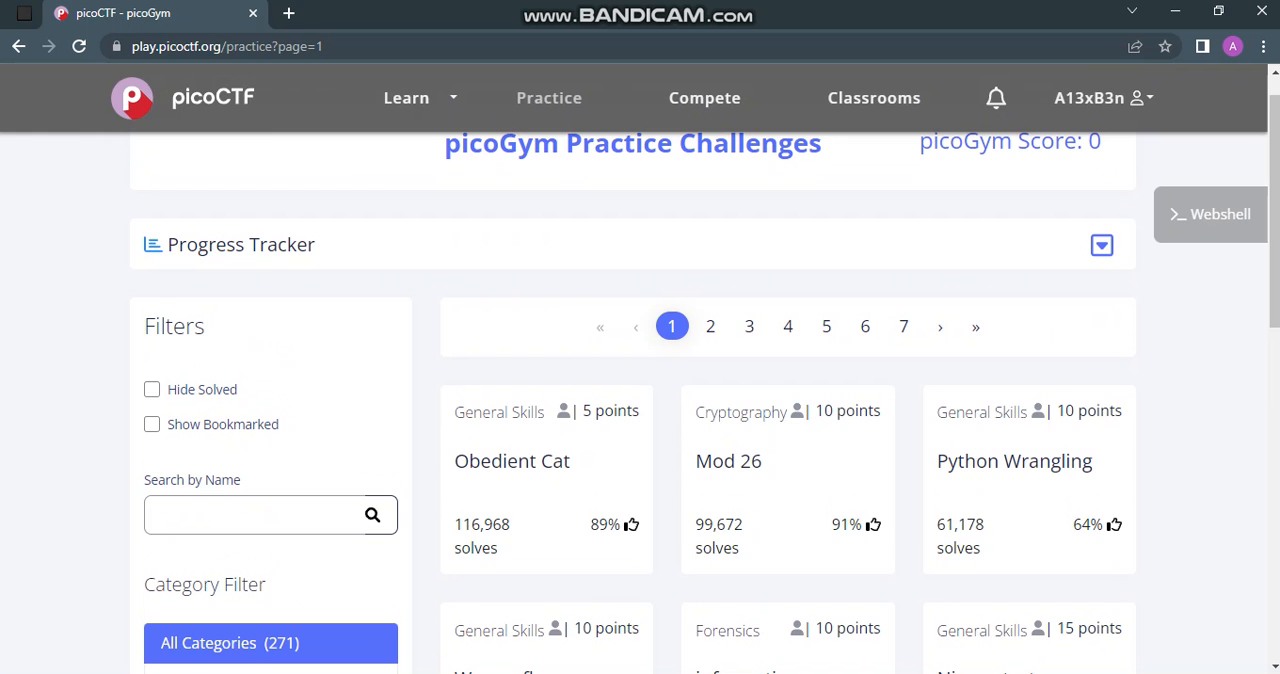
pyautogui.scroll(-3)
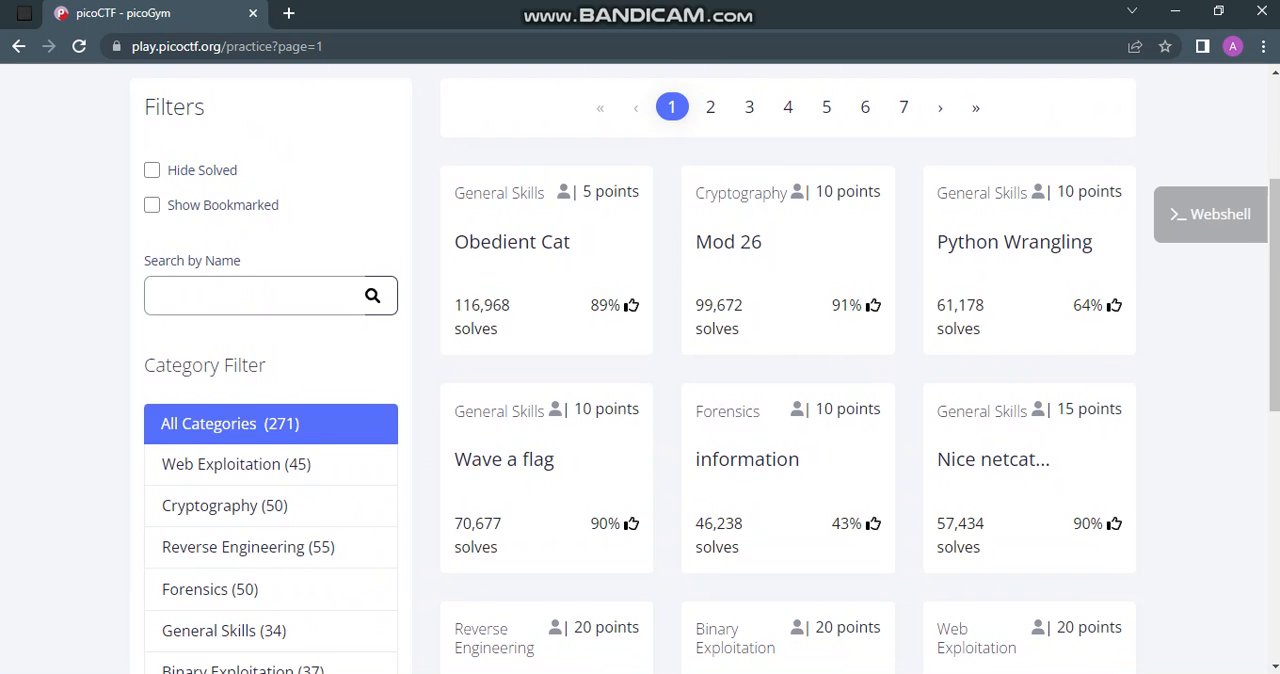
pyautogui.scroll(-3)
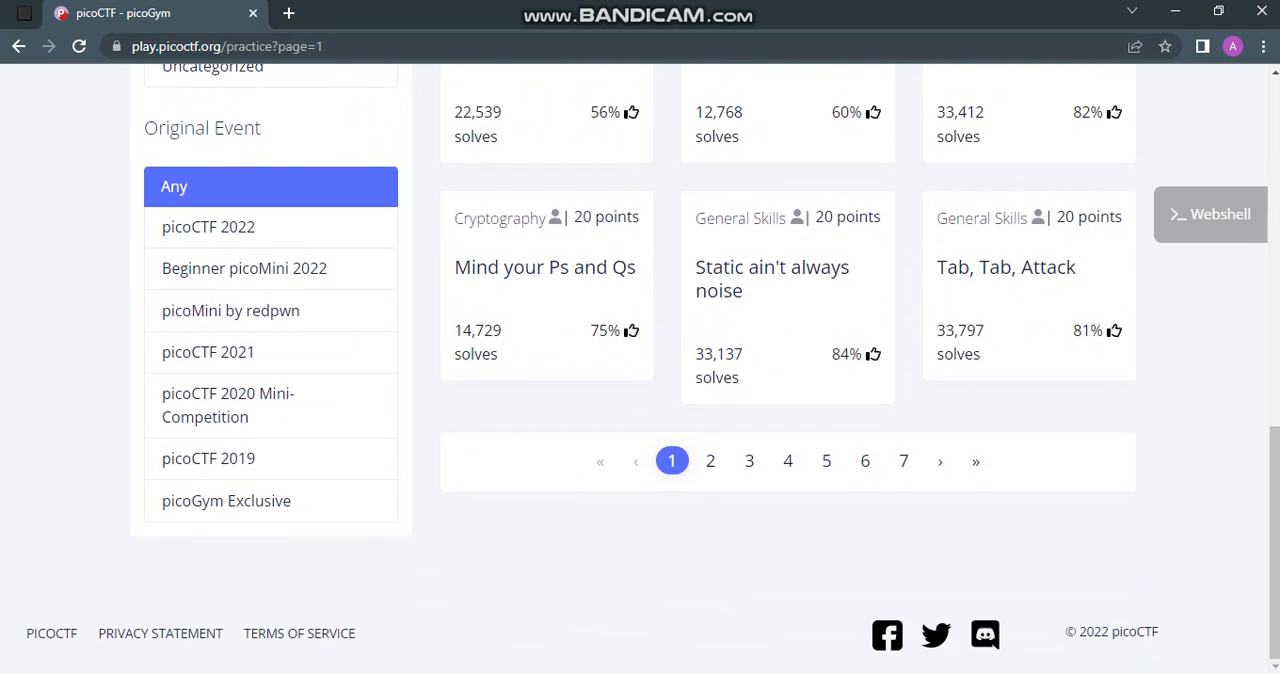
pyautogui.scroll(3)
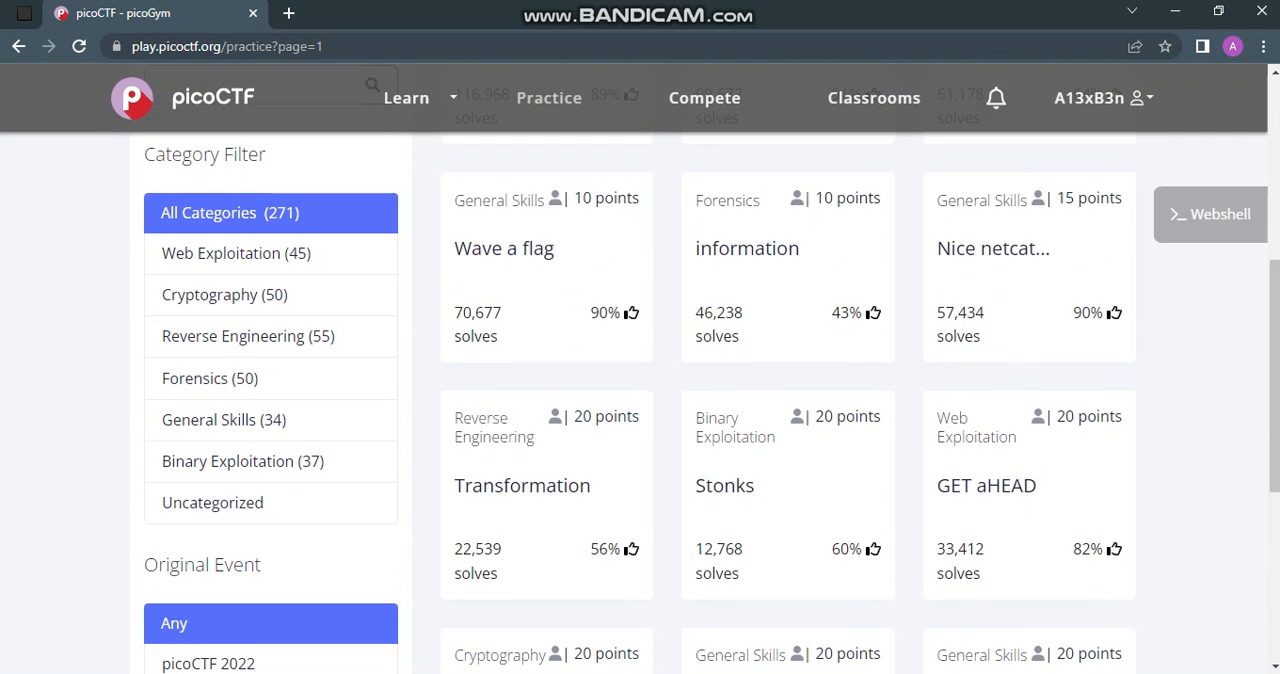
pyautogui.scroll(-3)
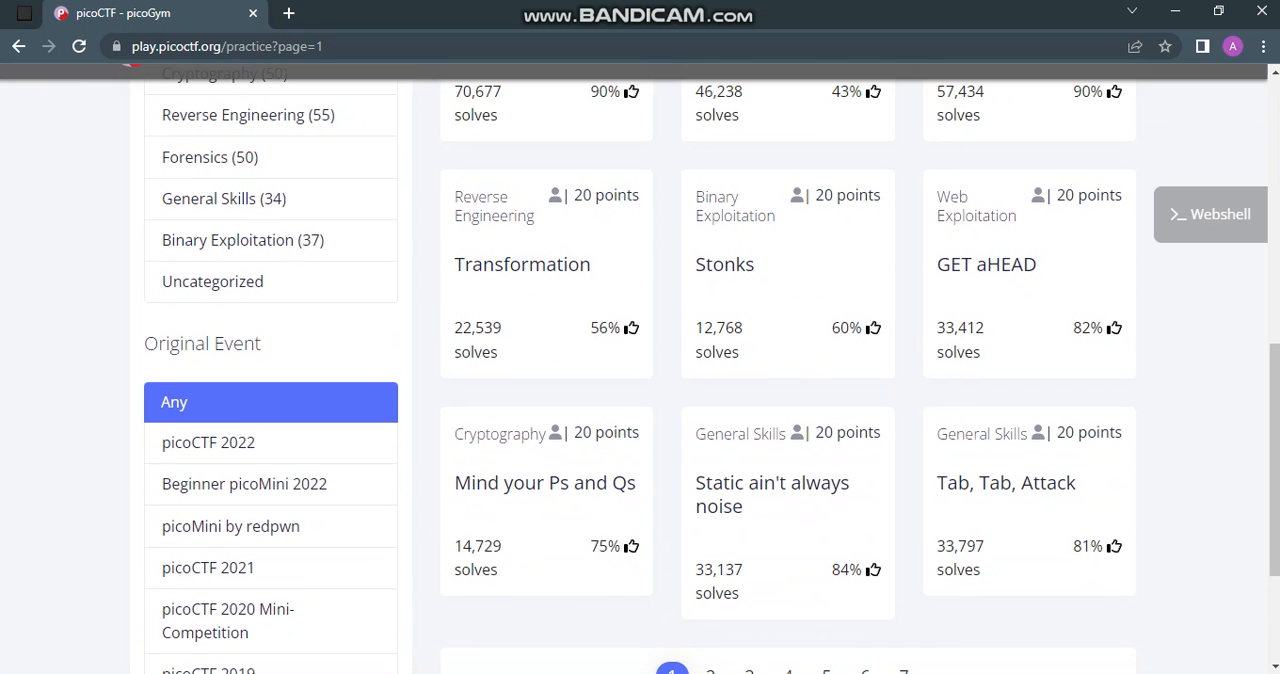
pyautogui.scroll(-3)
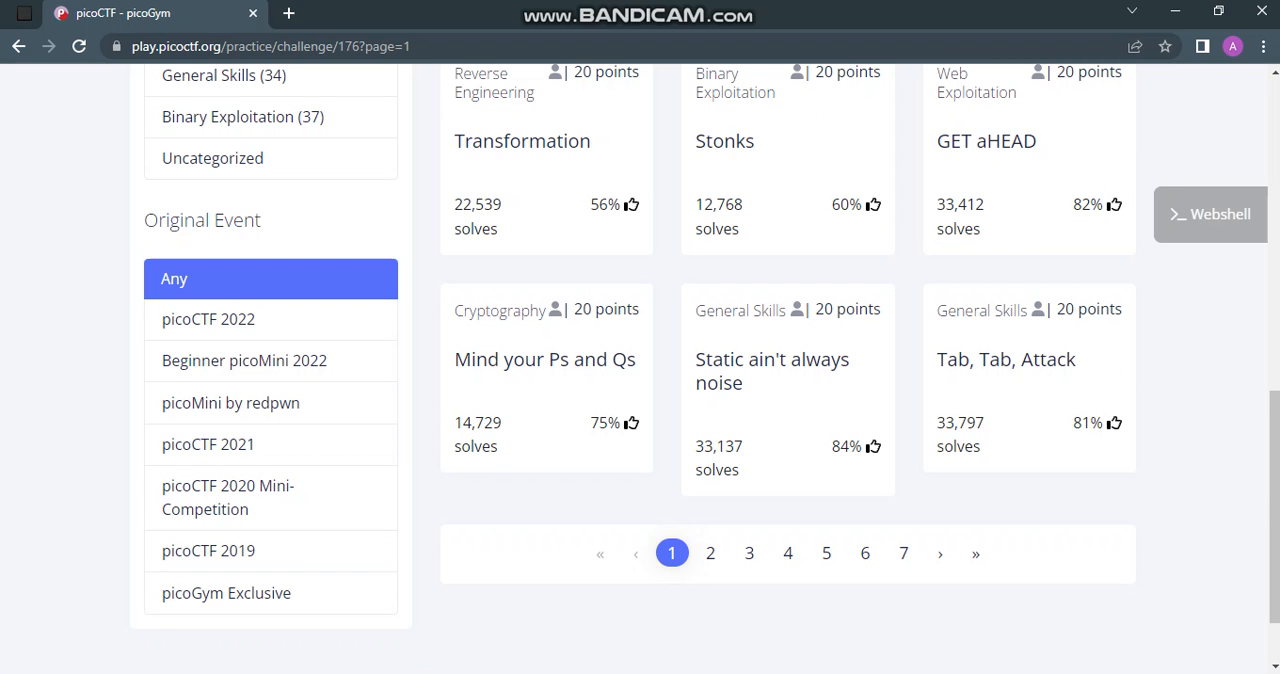
pyautogui.click(1006, 360)
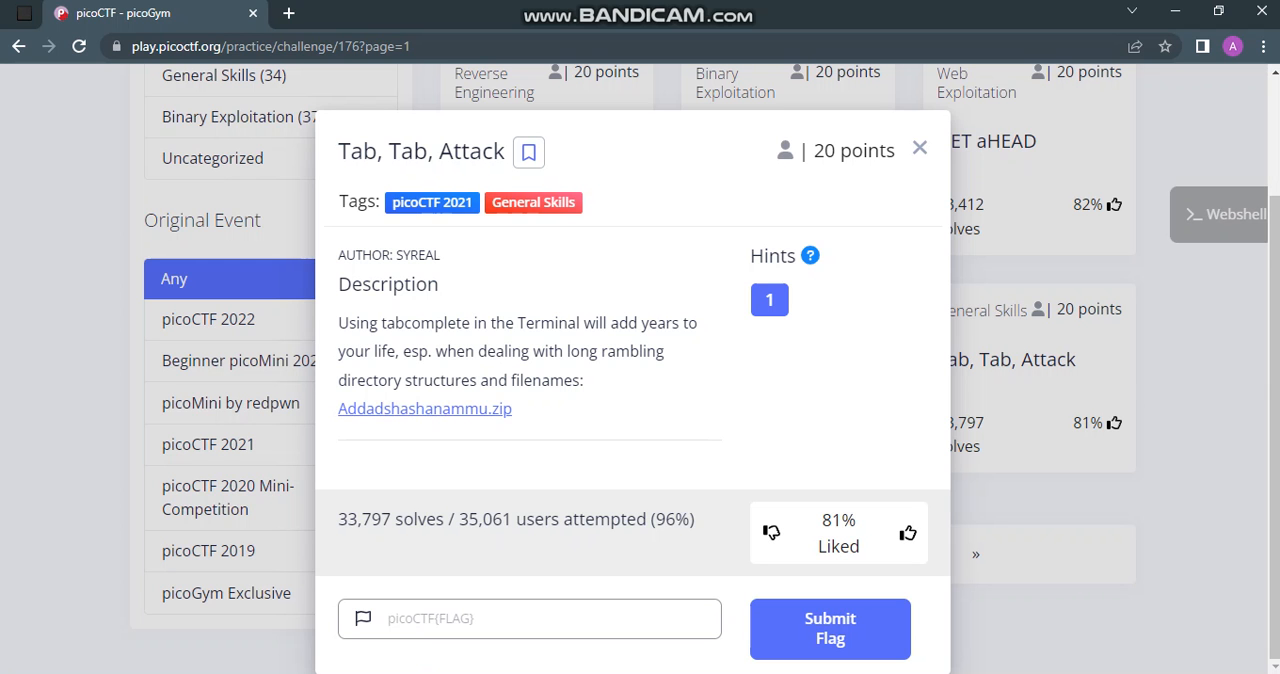
pyautogui.moveTo(424, 408)
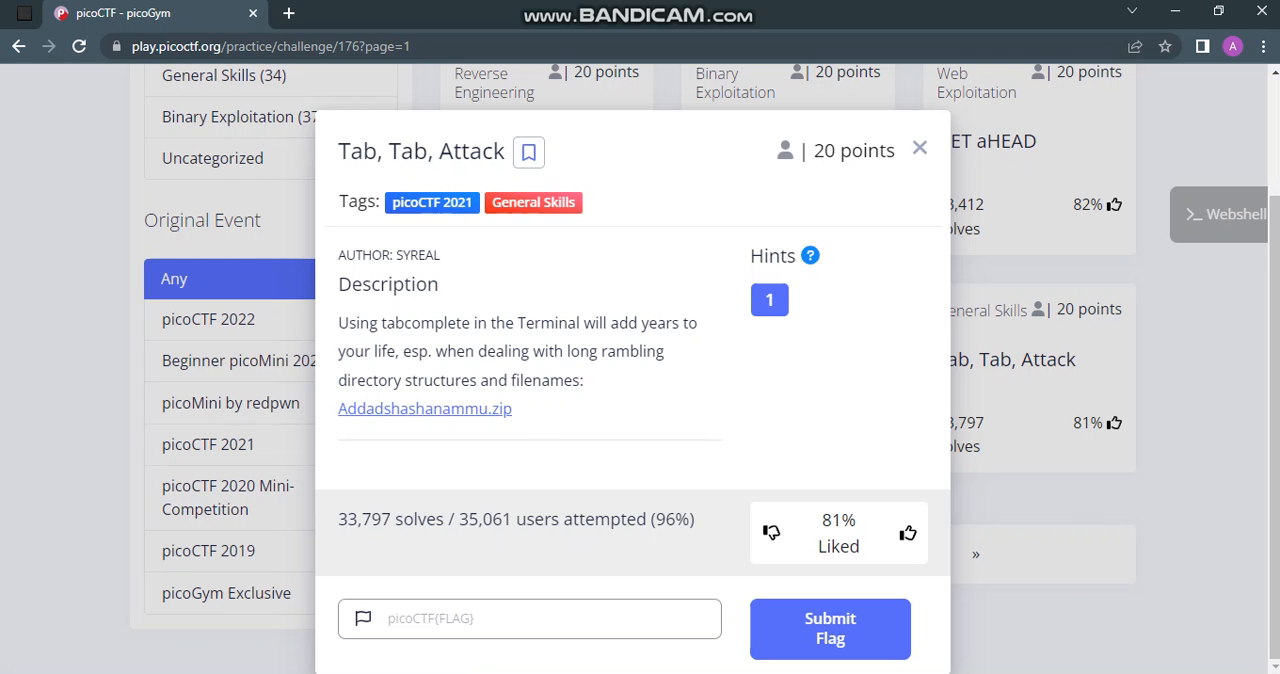
pyautogui.moveTo(424, 408)
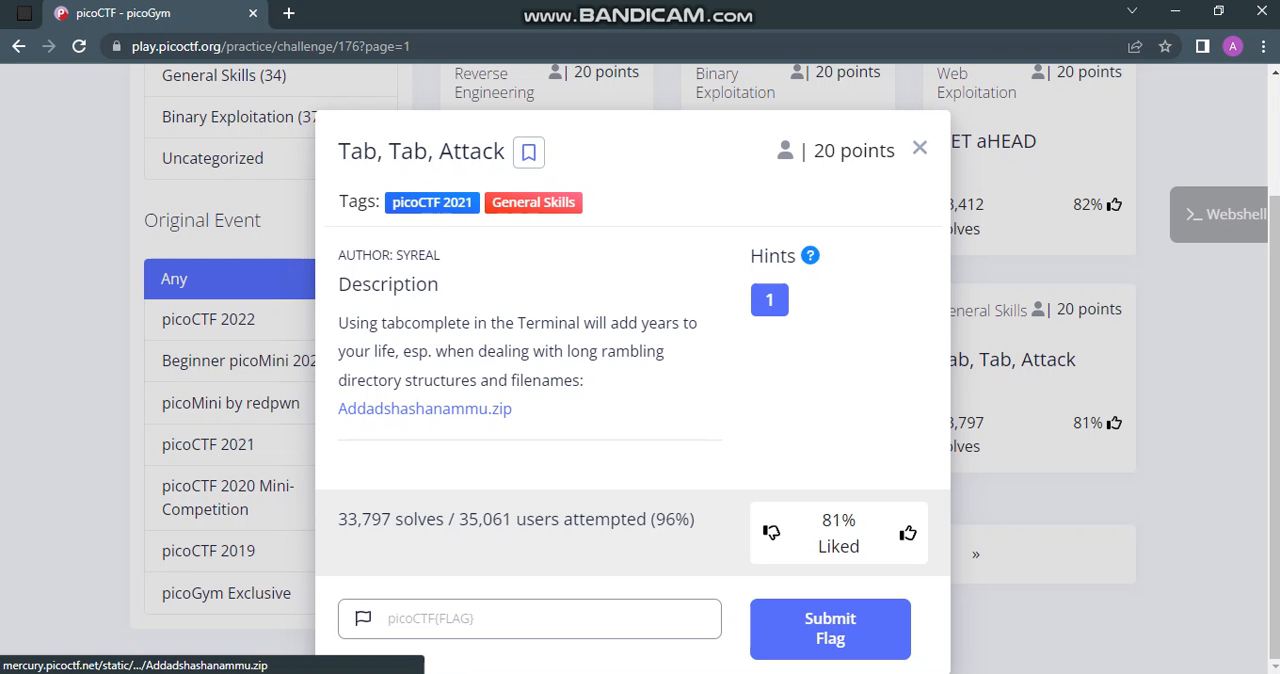
# - Copy the download address of the Addadshashanammu.zip link
pyautogui.rightClick(424, 408)
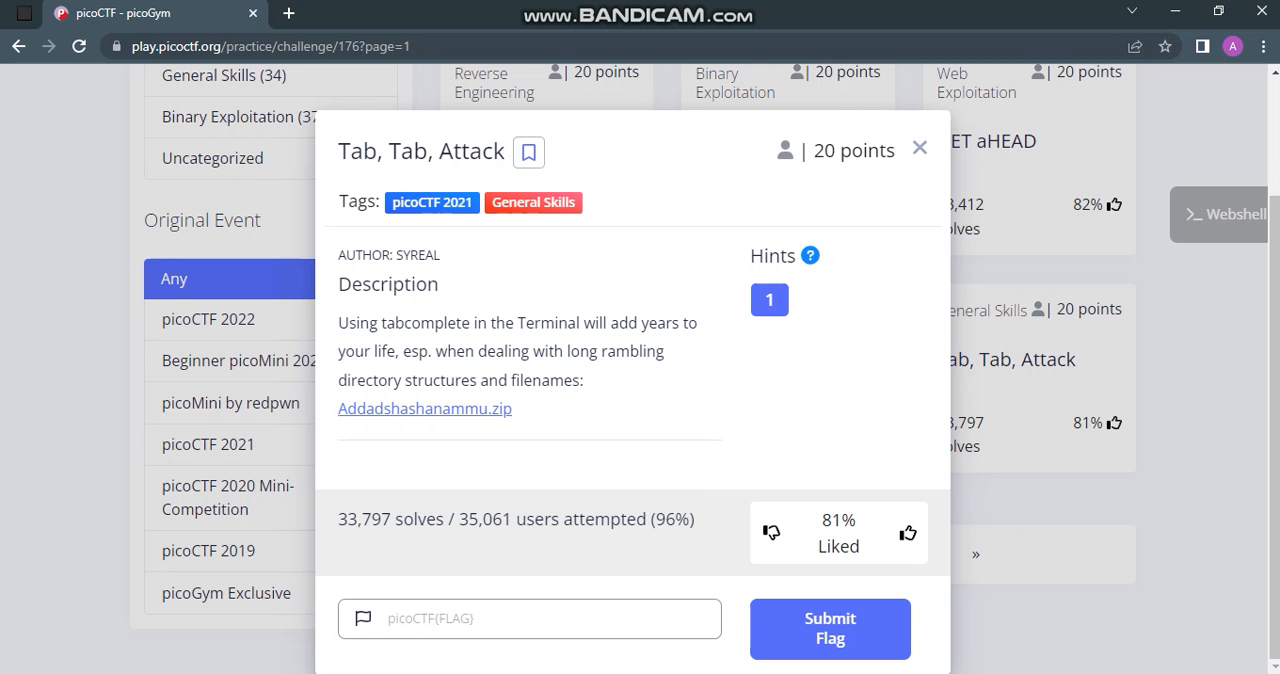
pyautogui.click(768, 300)
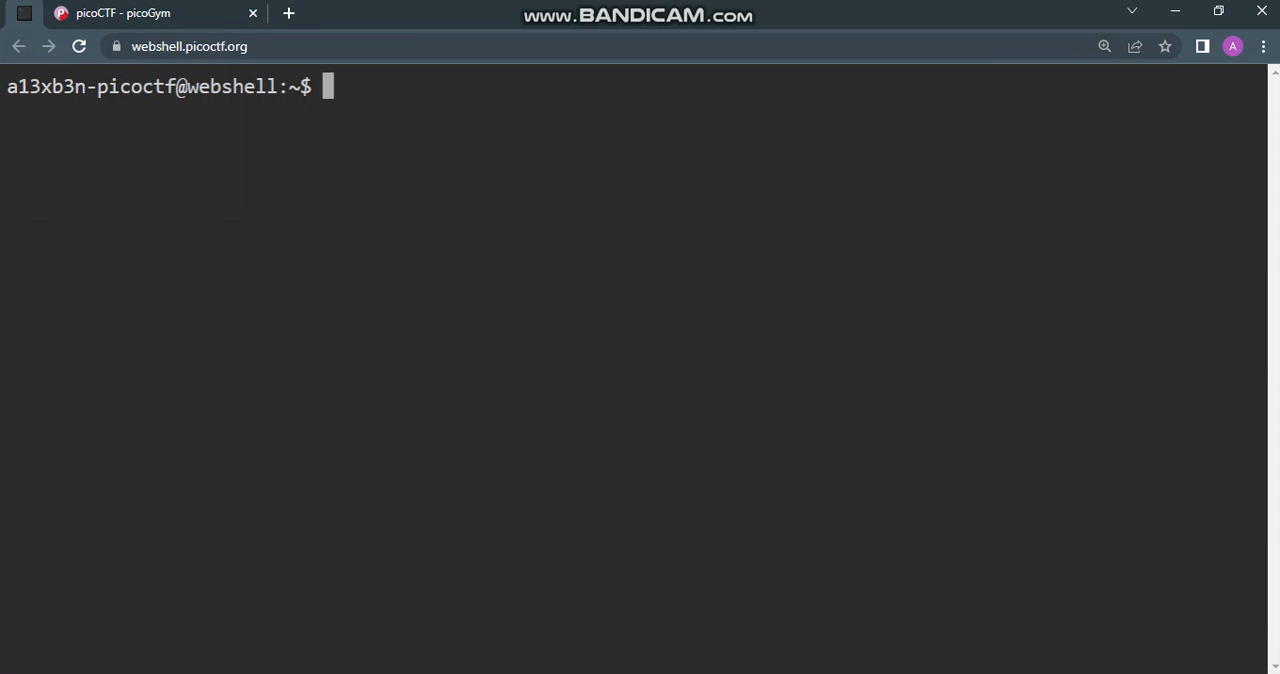
# - Read the wget manual, marking the phrase about downloading files from the Web, then quit it
pyautogui.write('wg')
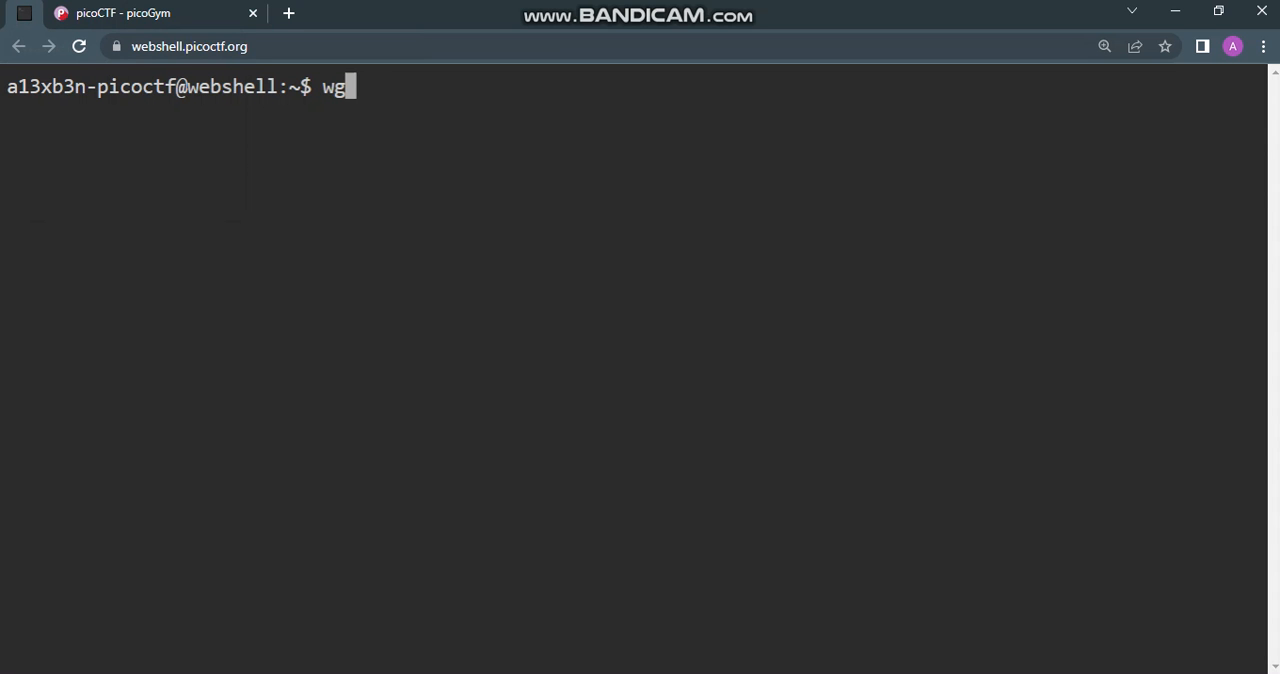
pyautogui.write('ma')
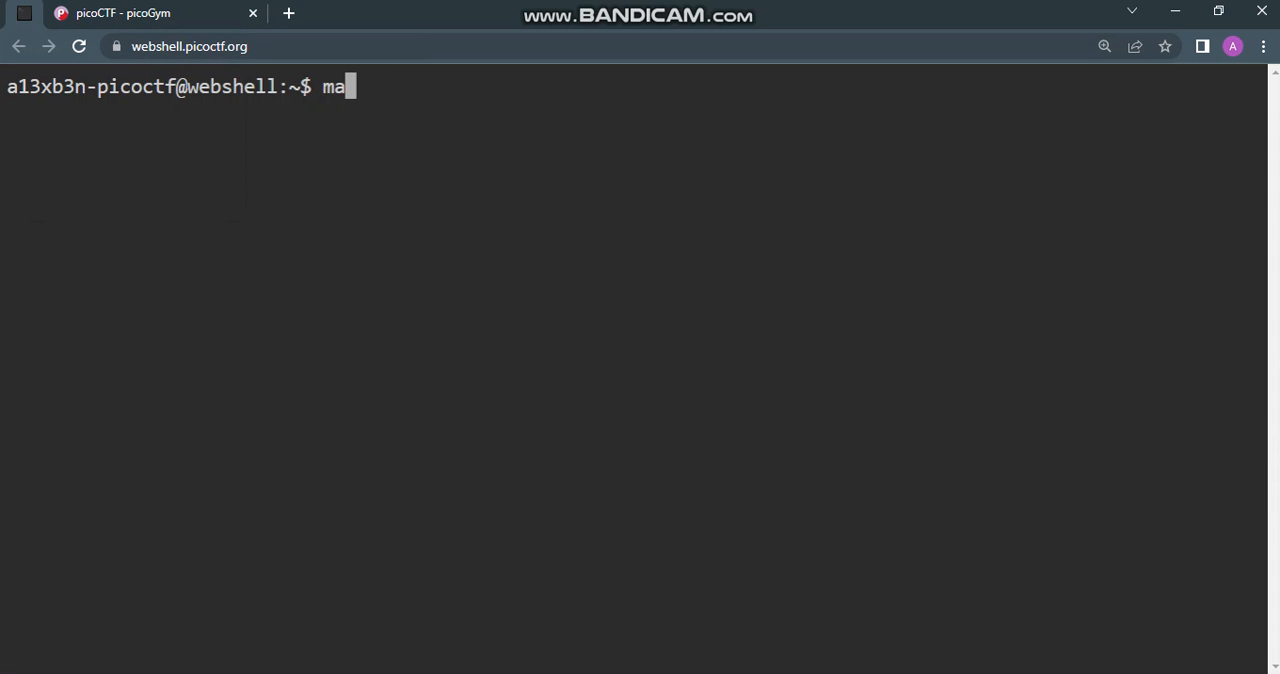
pyautogui.write('n wget')
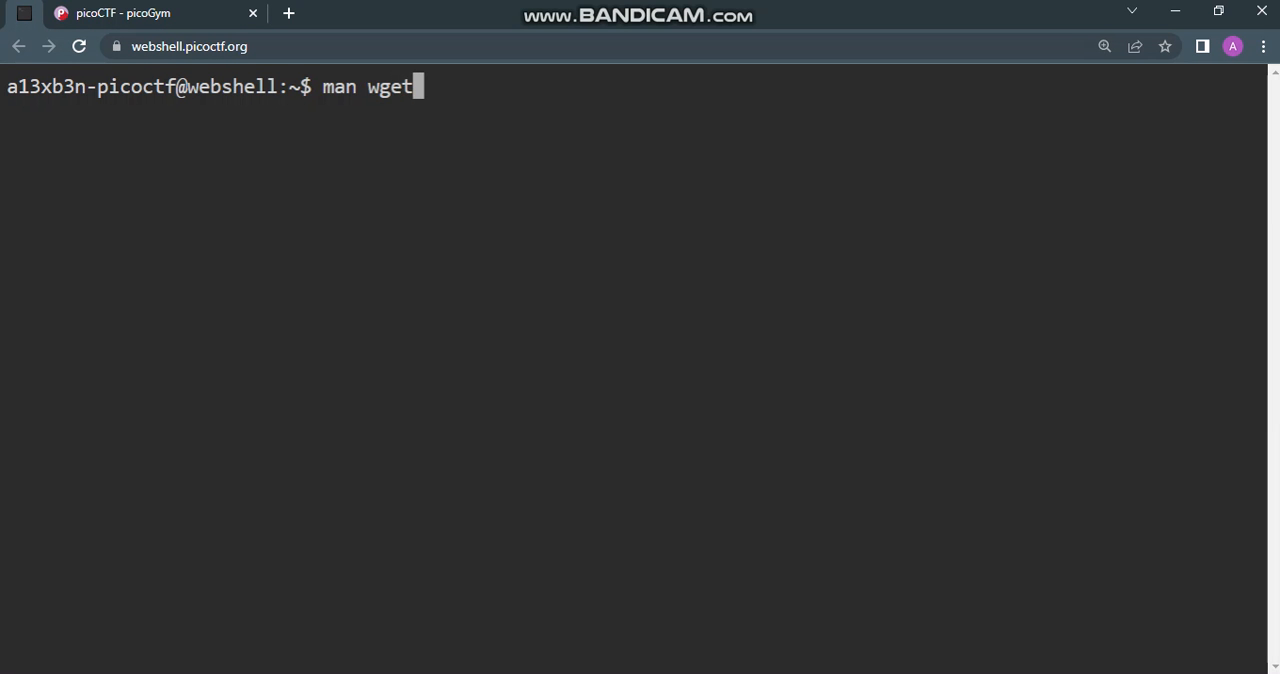
pyautogui.press('Return')
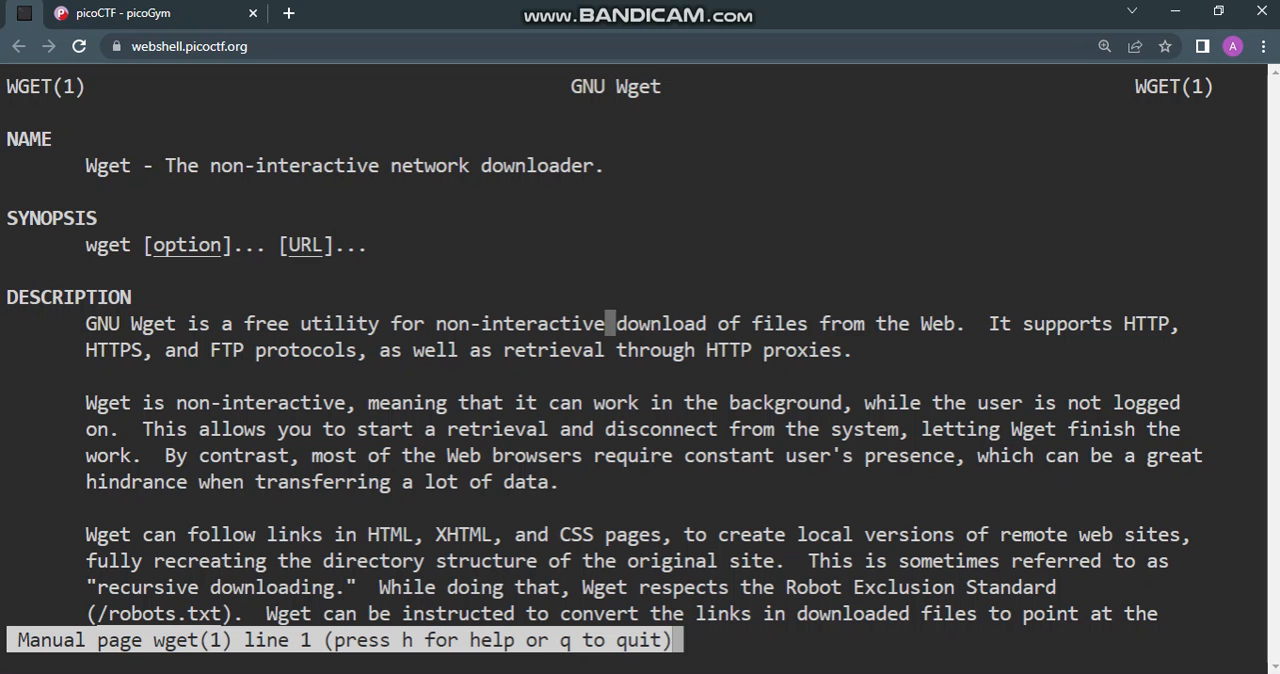
pyautogui.moveTo(616, 324); pyautogui.dragTo(942, 324)
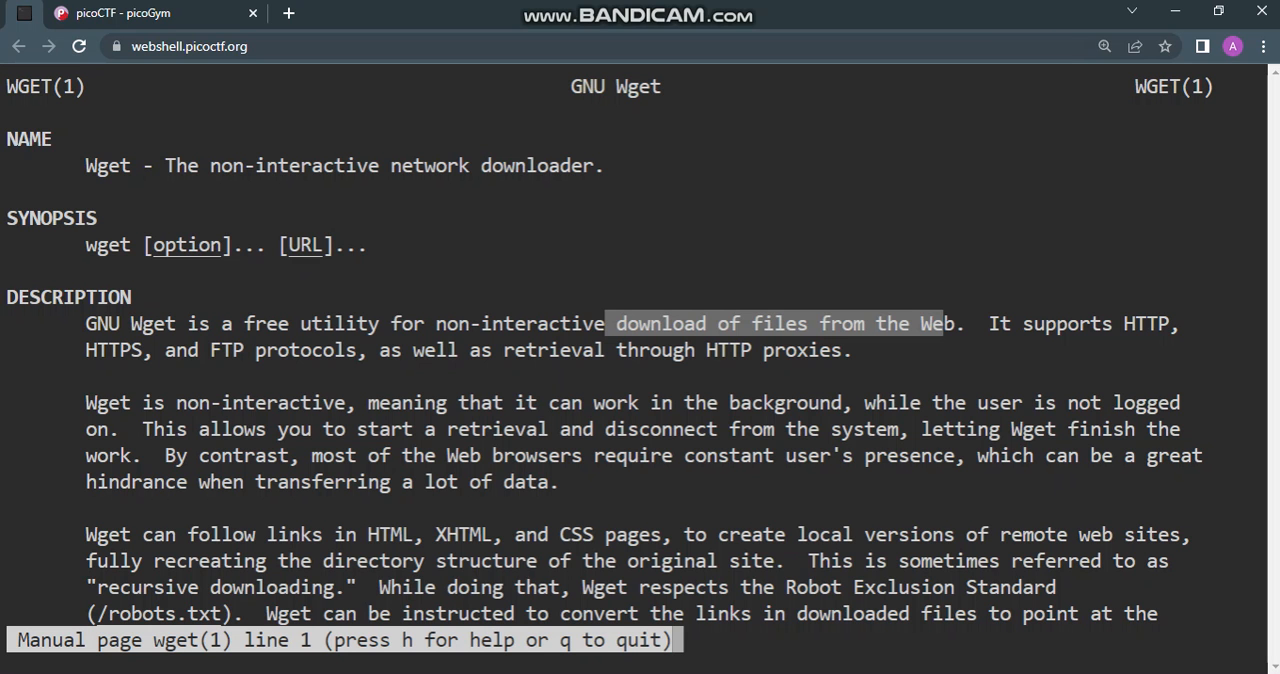
pyautogui.press('q')
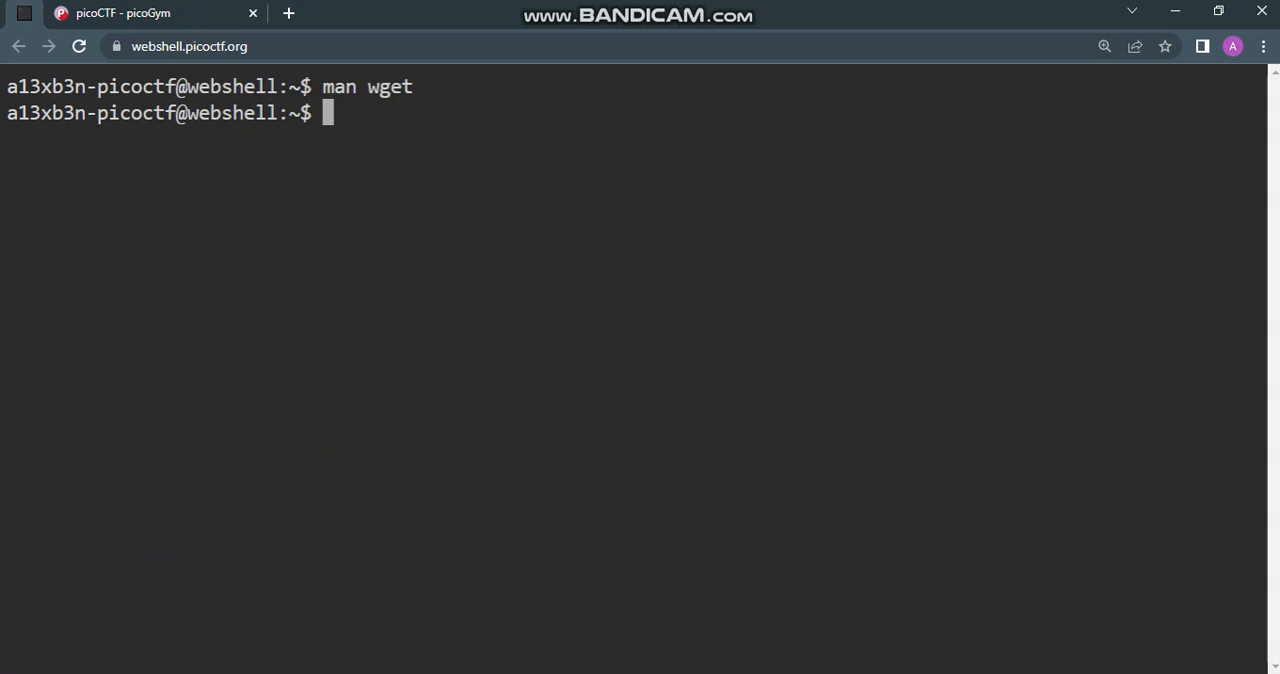
# - Clear the terminal and bring up the zip link's options again for the wget command
pyautogui.write('clear')
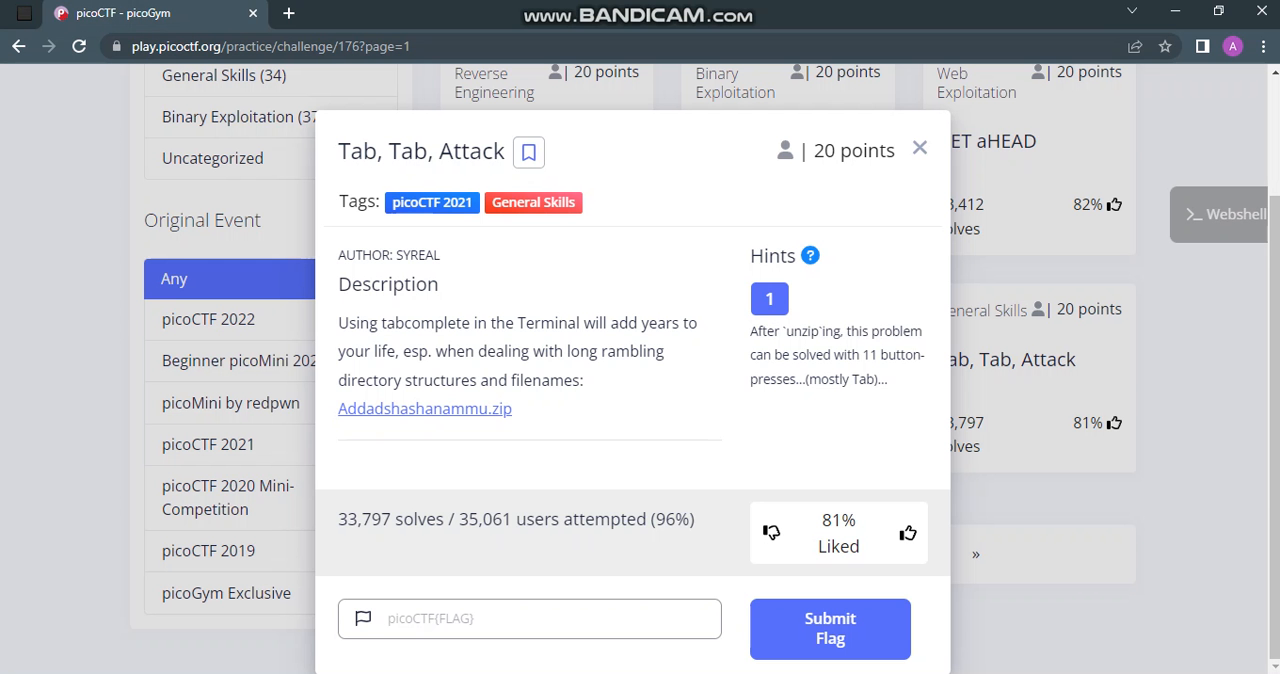
pyautogui.rightClick(424, 408)
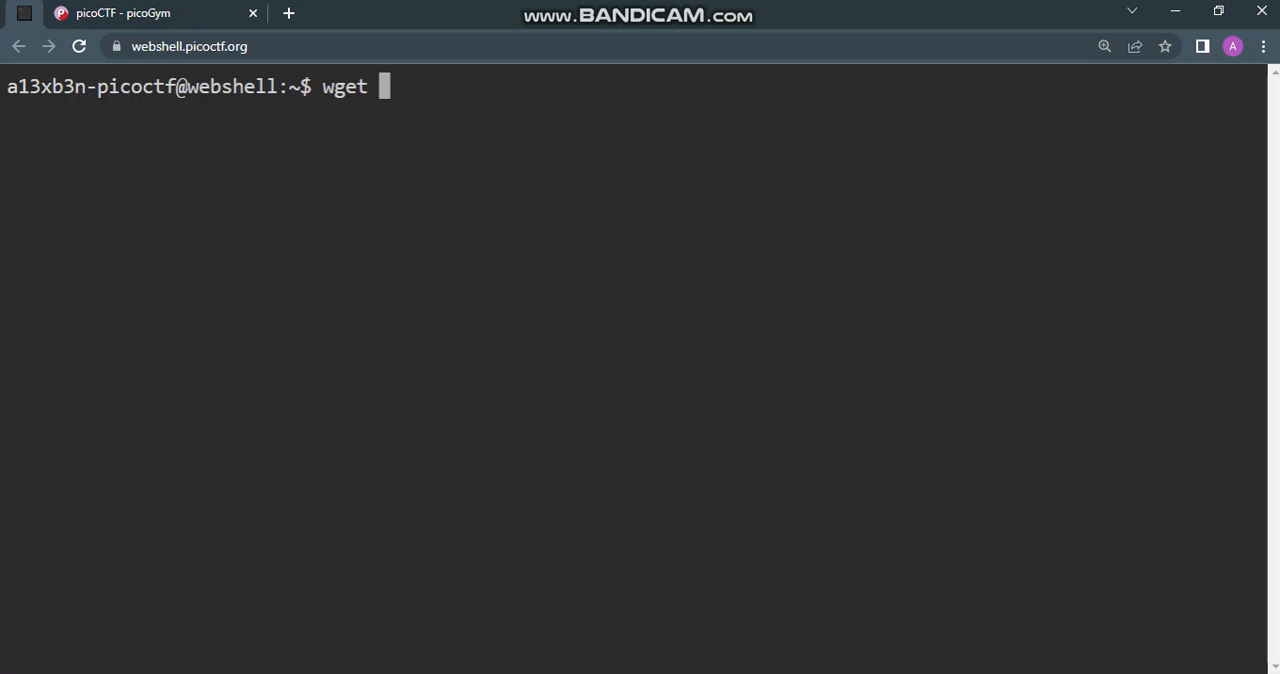
# - Download Addadshashanammu.zip with wget from the mercury.picoctf.net link and list it with ls
pyautogui.write('https://mercury.picoctf.net/static/72712e82413e78cc8aa8d553ffea42b0/Addadshashanammu.zip')
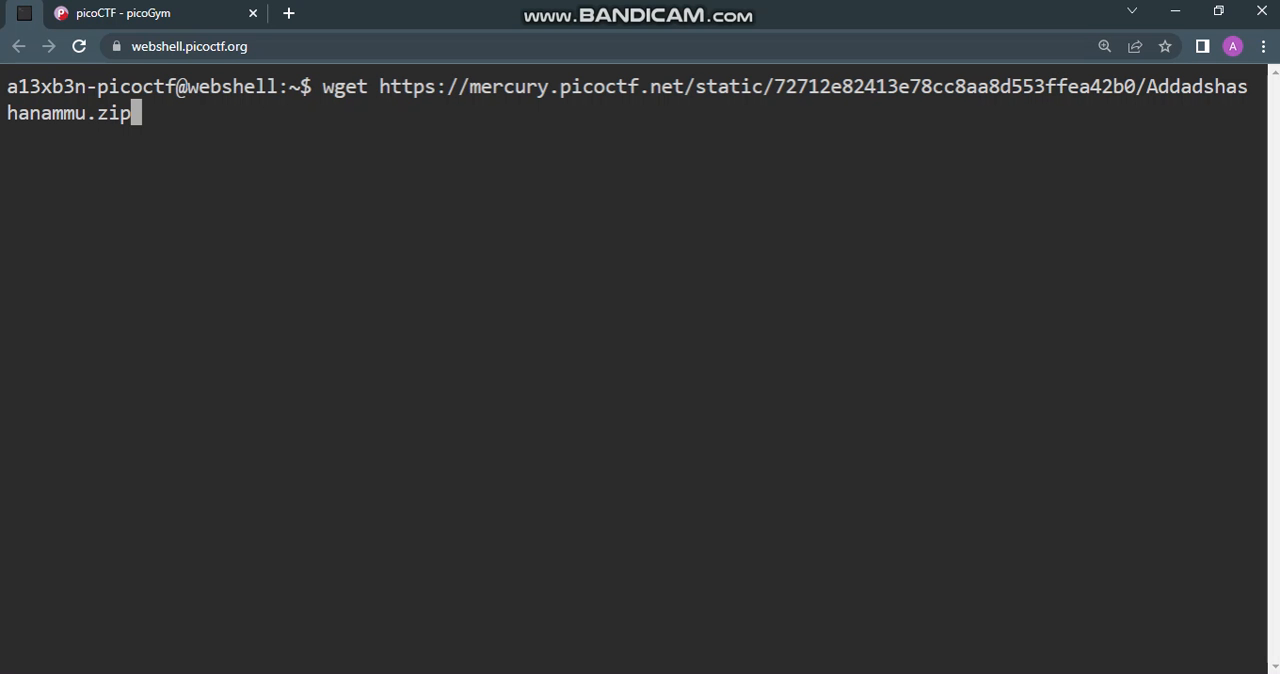
pyautogui.press('Return')
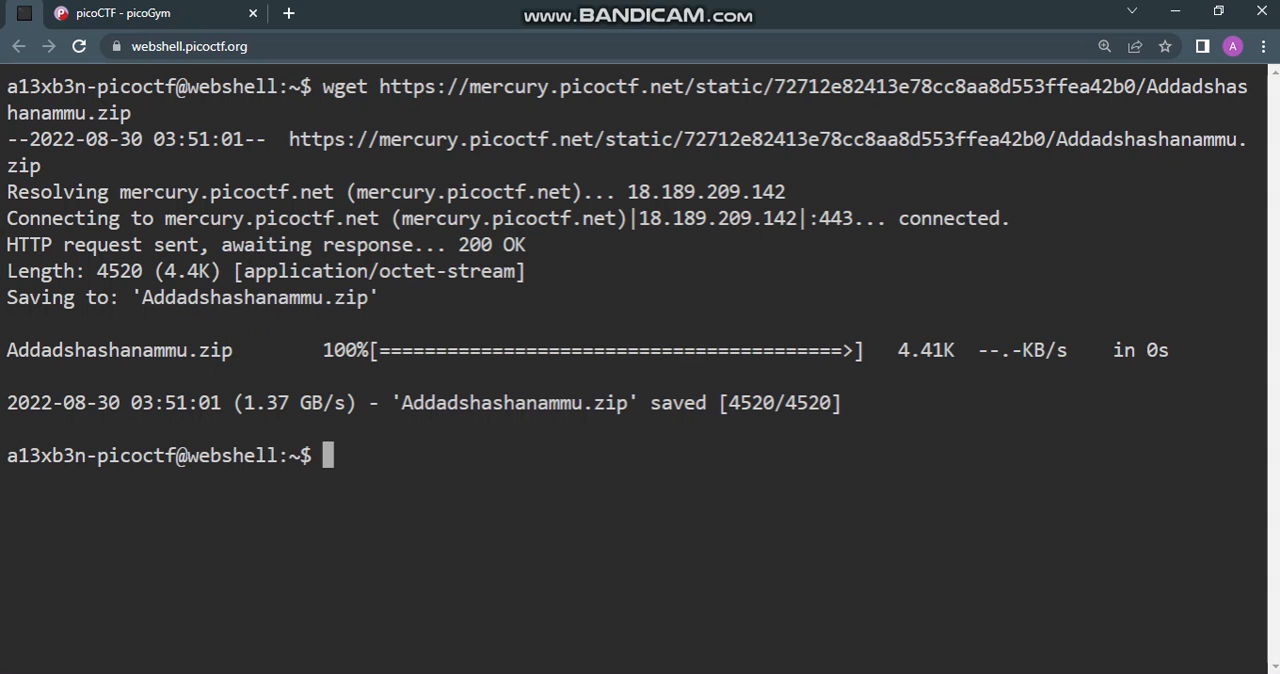
pyautogui.doubleClick(512, 402)
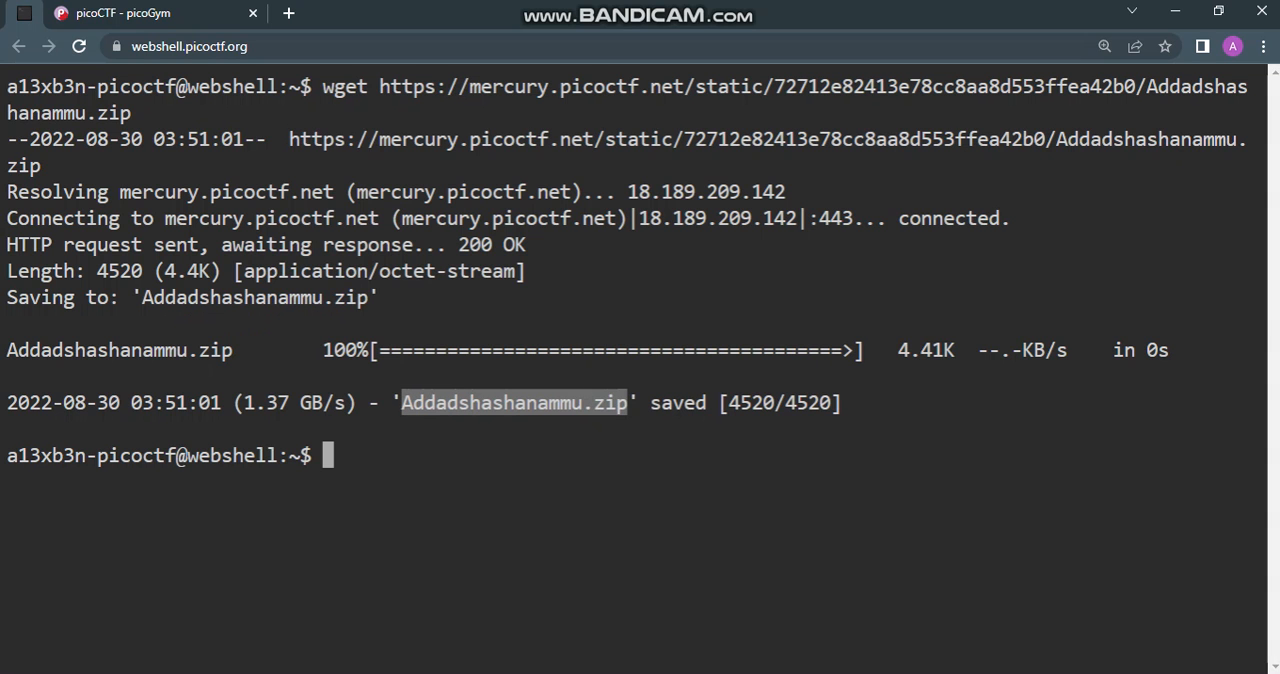
pyautogui.write('ls -l')
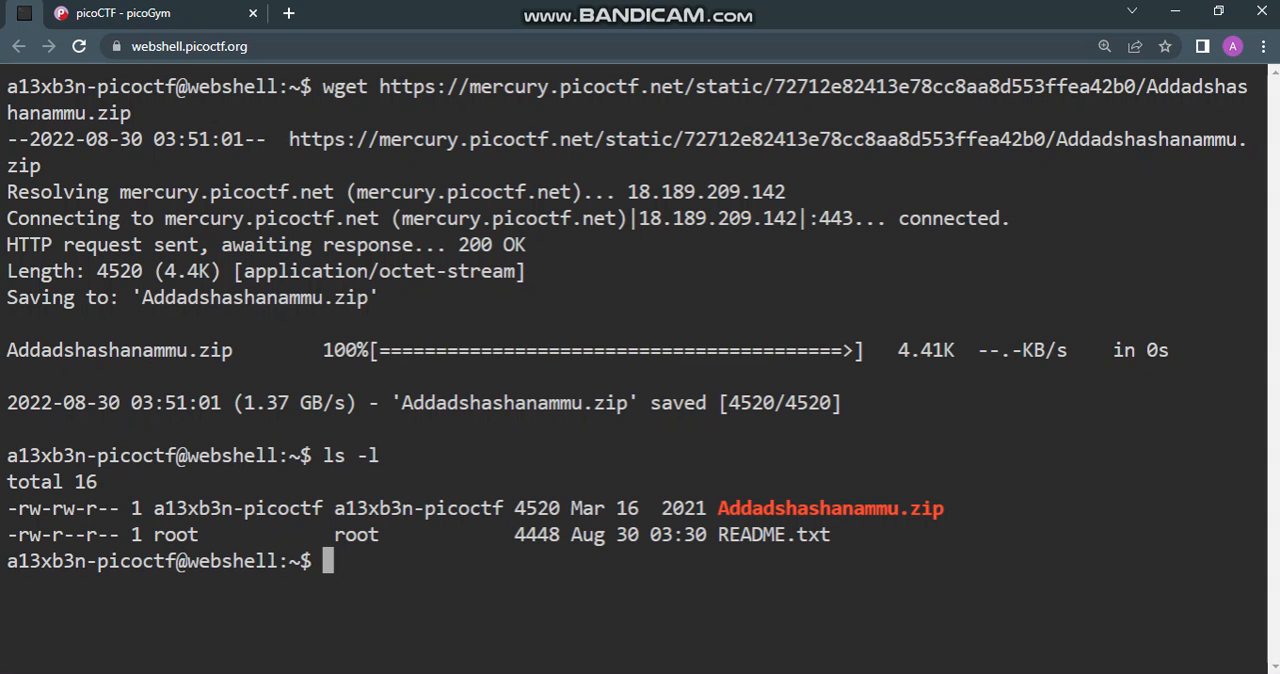
# - Confirm the home directory with pwd and clear the terminal
pyautogui.write('pwd')
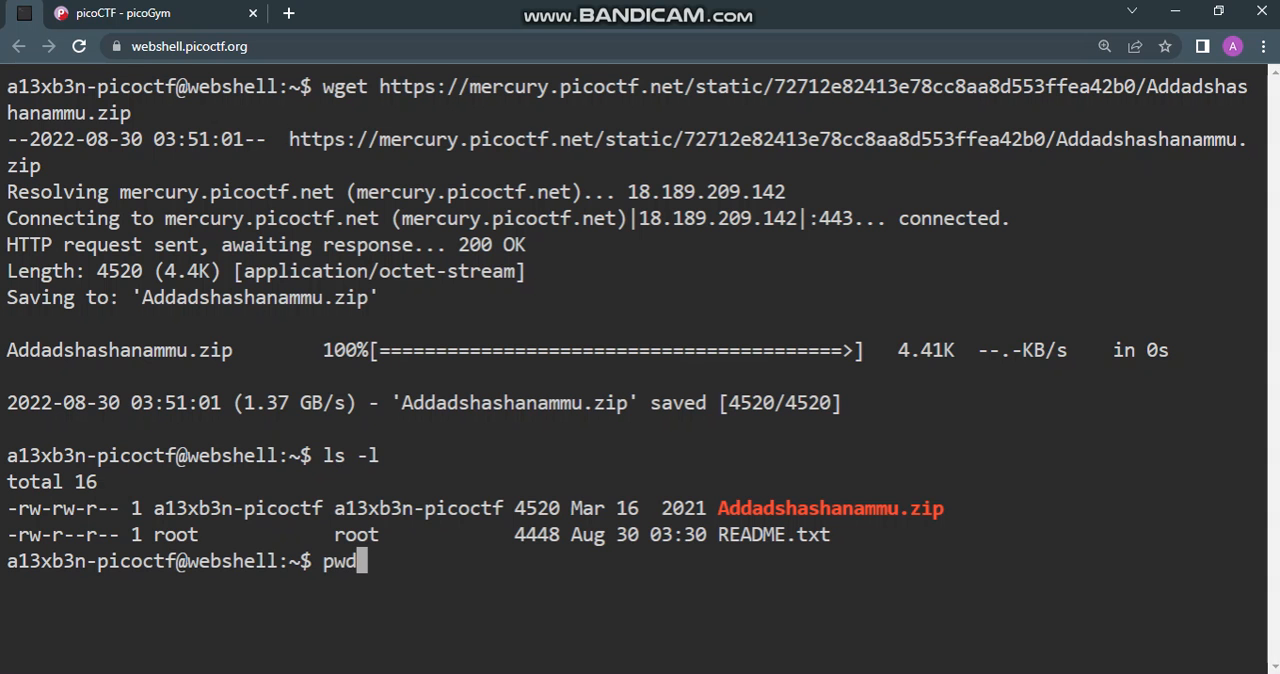
pyautogui.press('Return')
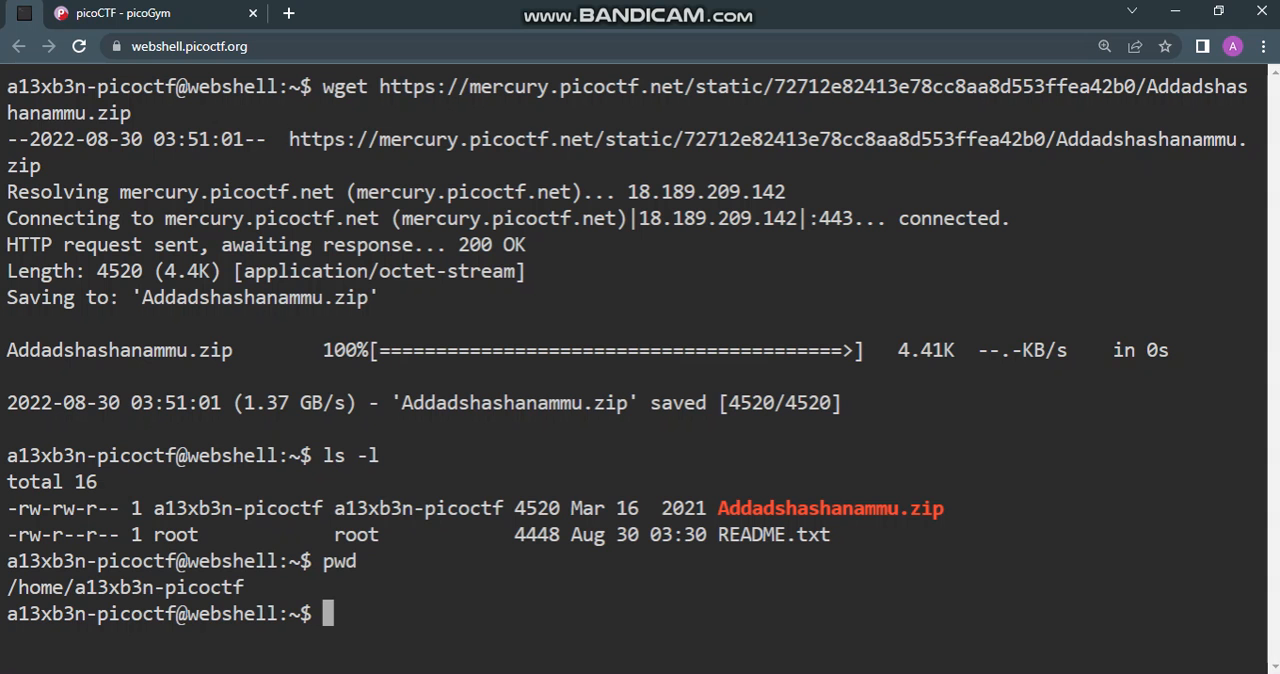
pyautogui.doubleClick(830, 508)
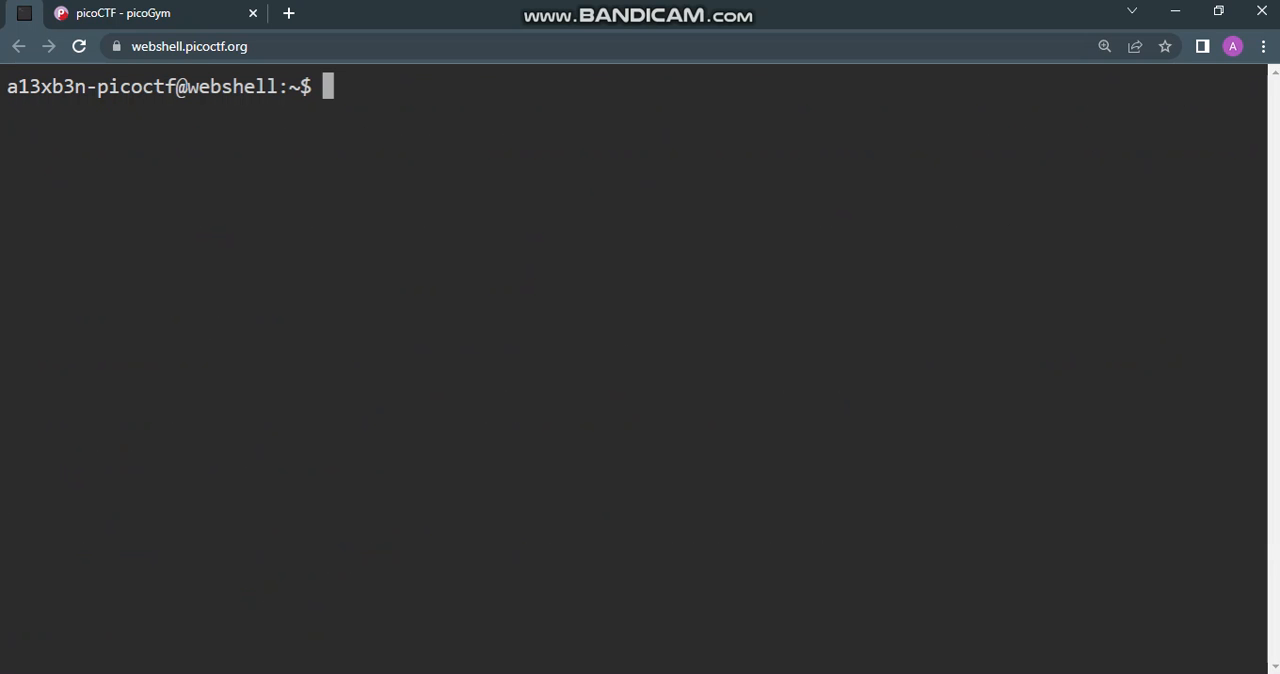
# - Extract Addadshashanammu.zip with unzip, producing nested folders ending in fang-of-haynekhtnamet
pyautogui.write('un')
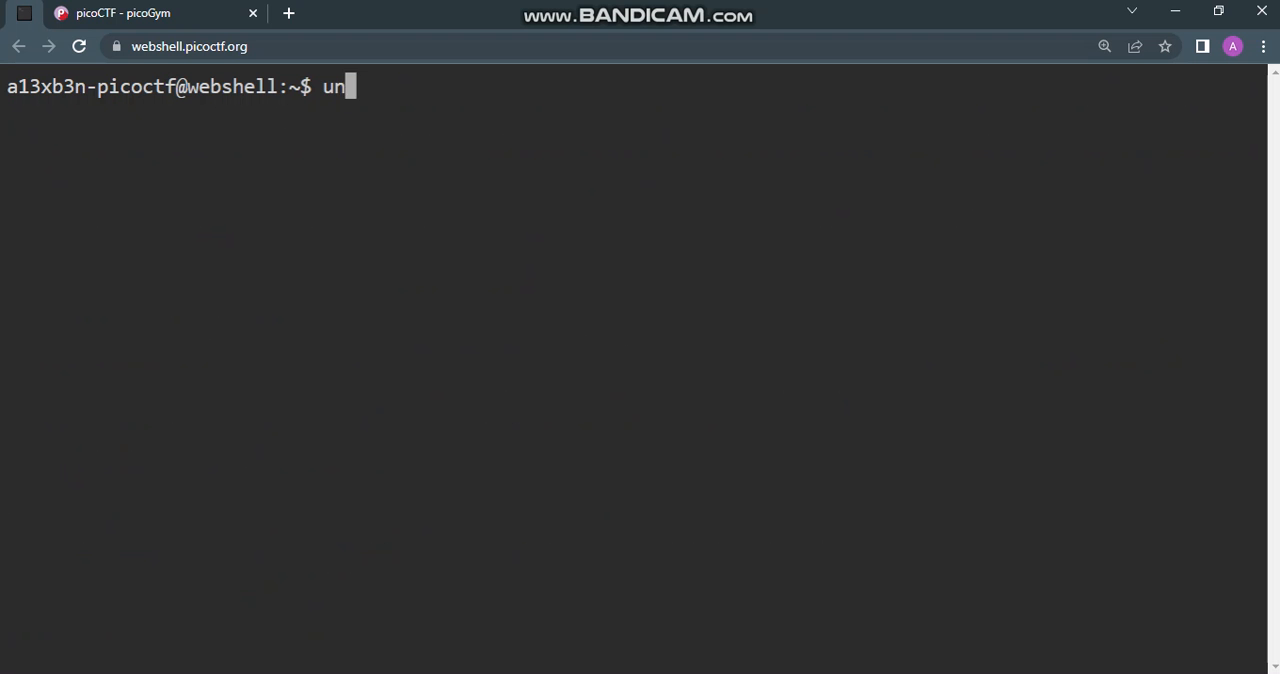
pyautogui.write('zip')
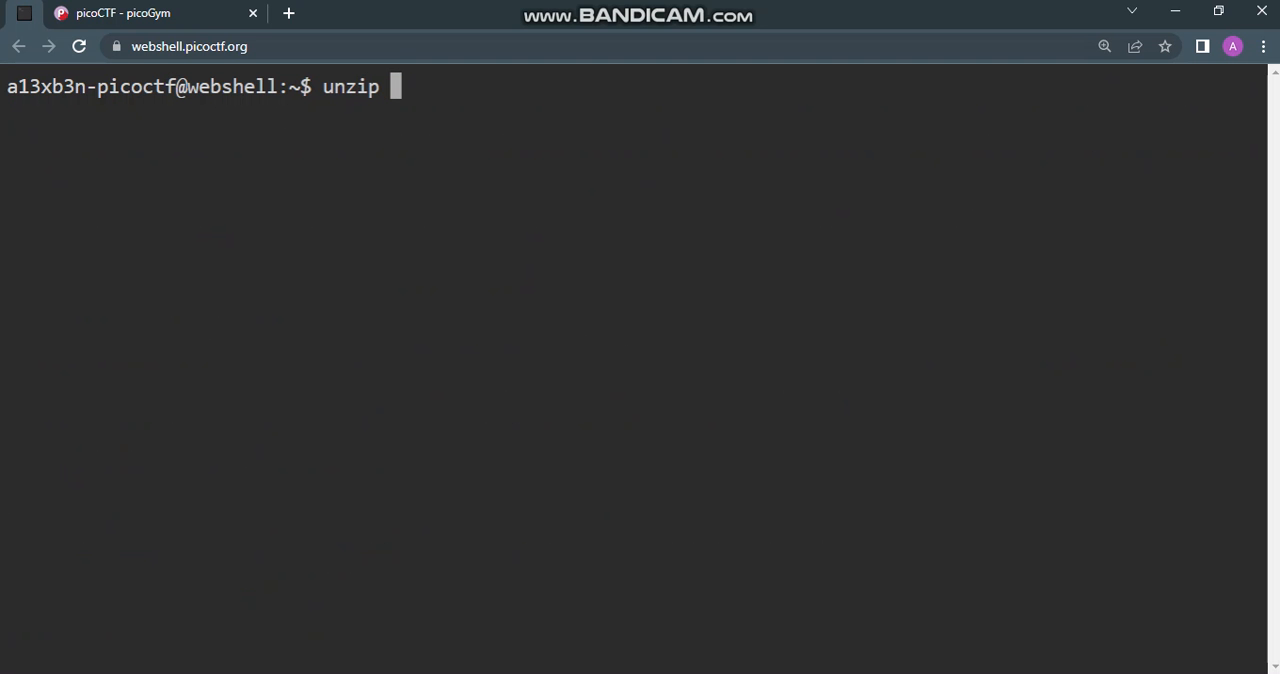
pyautogui.write('A')
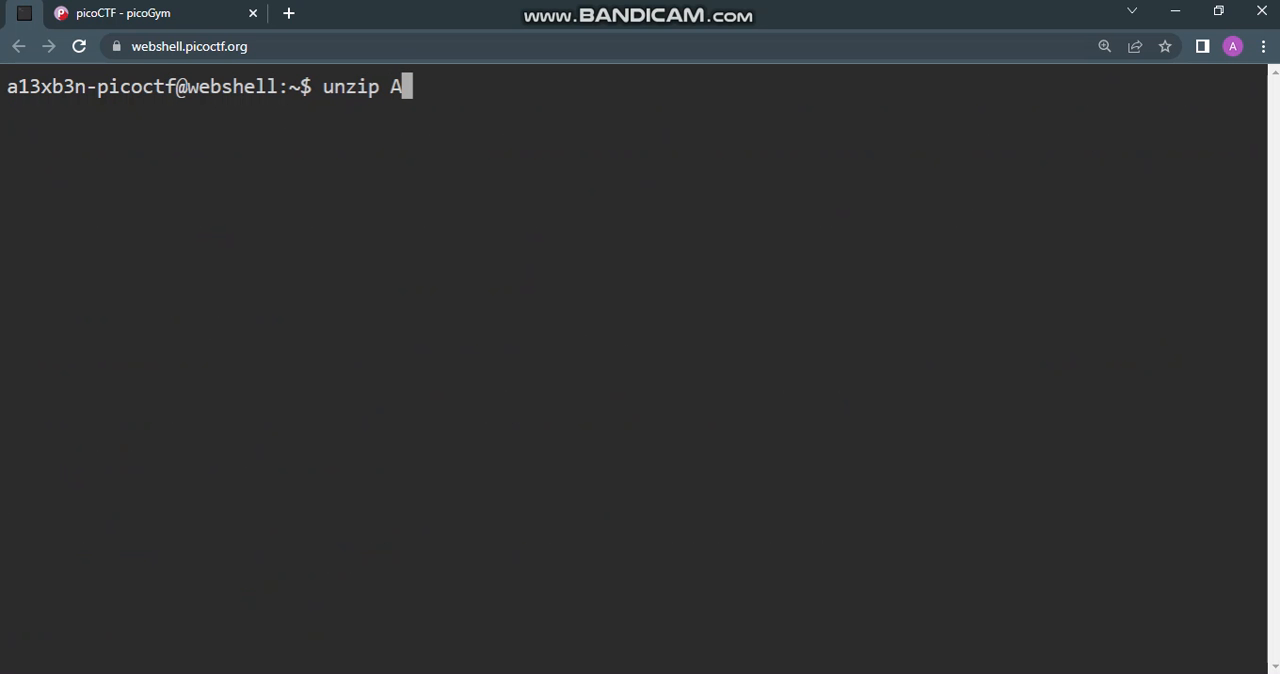
pyautogui.write('ddadshashanammu.zip')
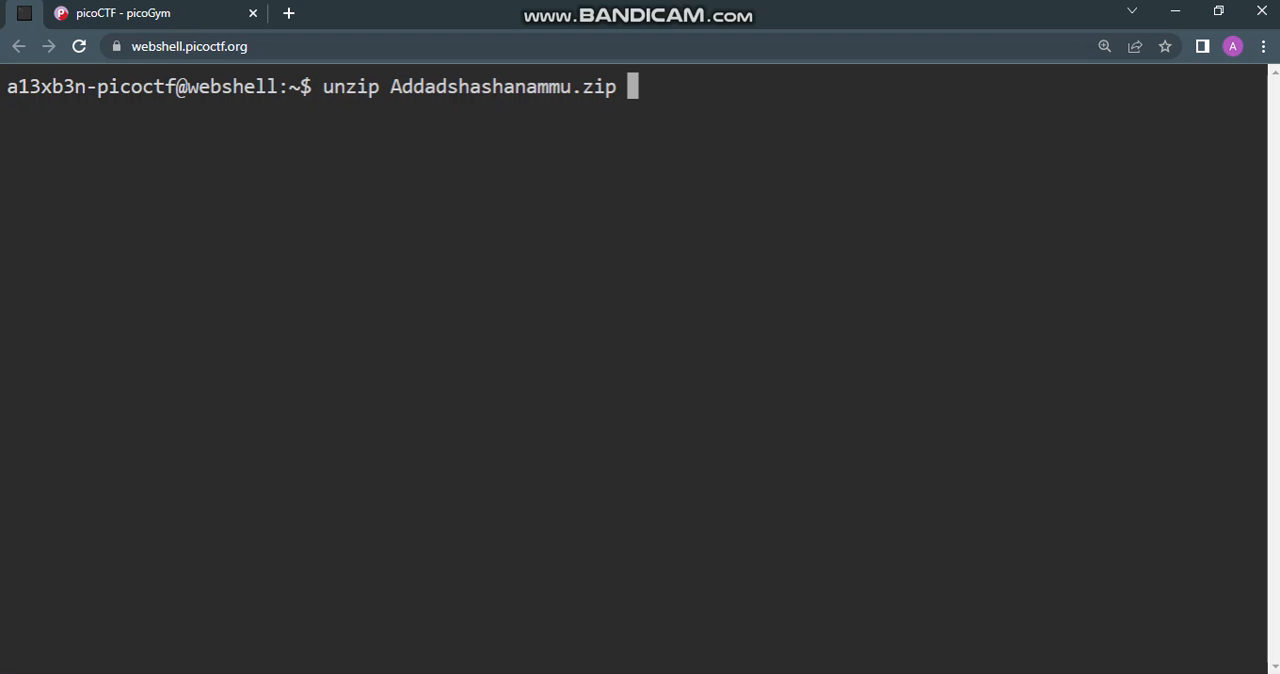
pyautogui.press('Return')
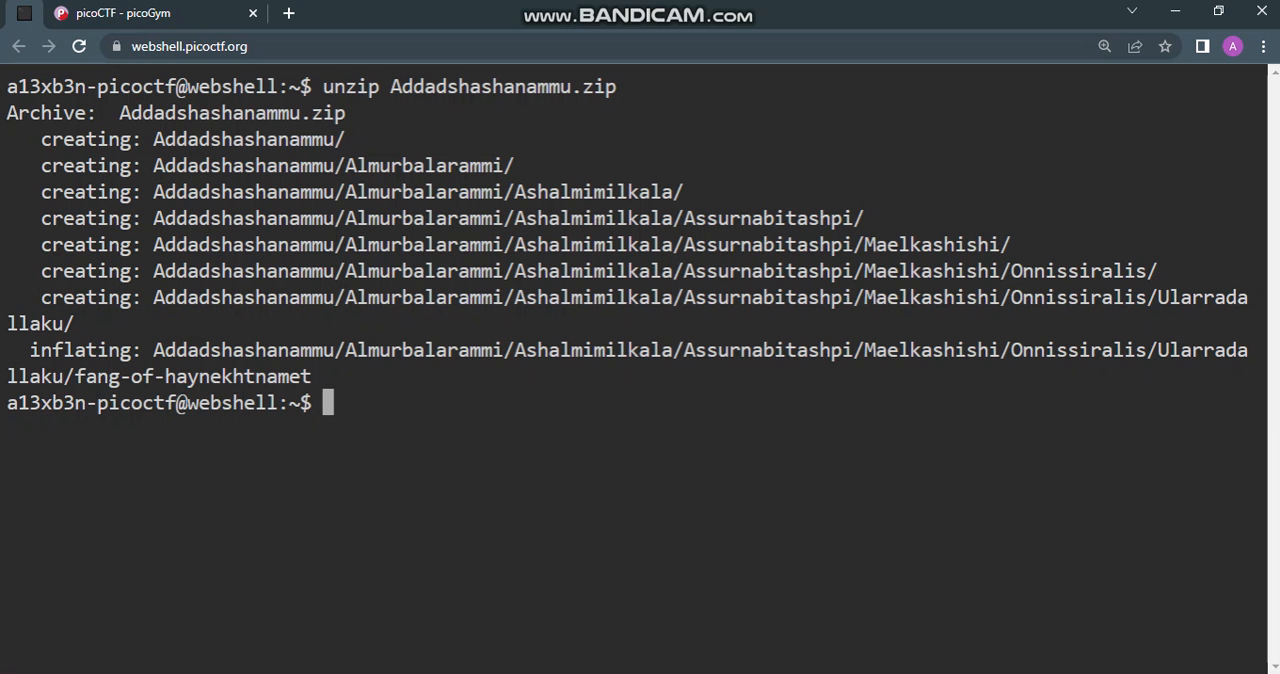
pyautogui.doubleClick(192, 376)
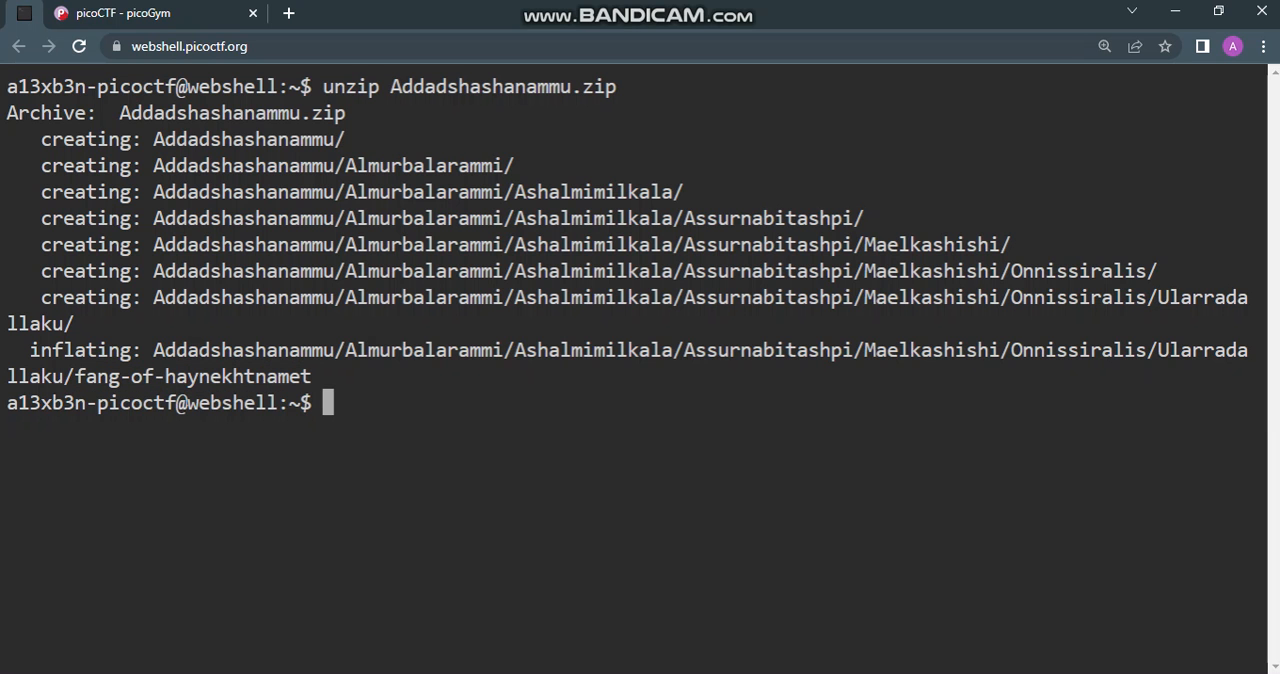
# - Change directory through Addadshashanammu, Almurbalarammi, Ashalmimilkala and Assurnabitashpi using Tab completion
pyautogui.write('cd')
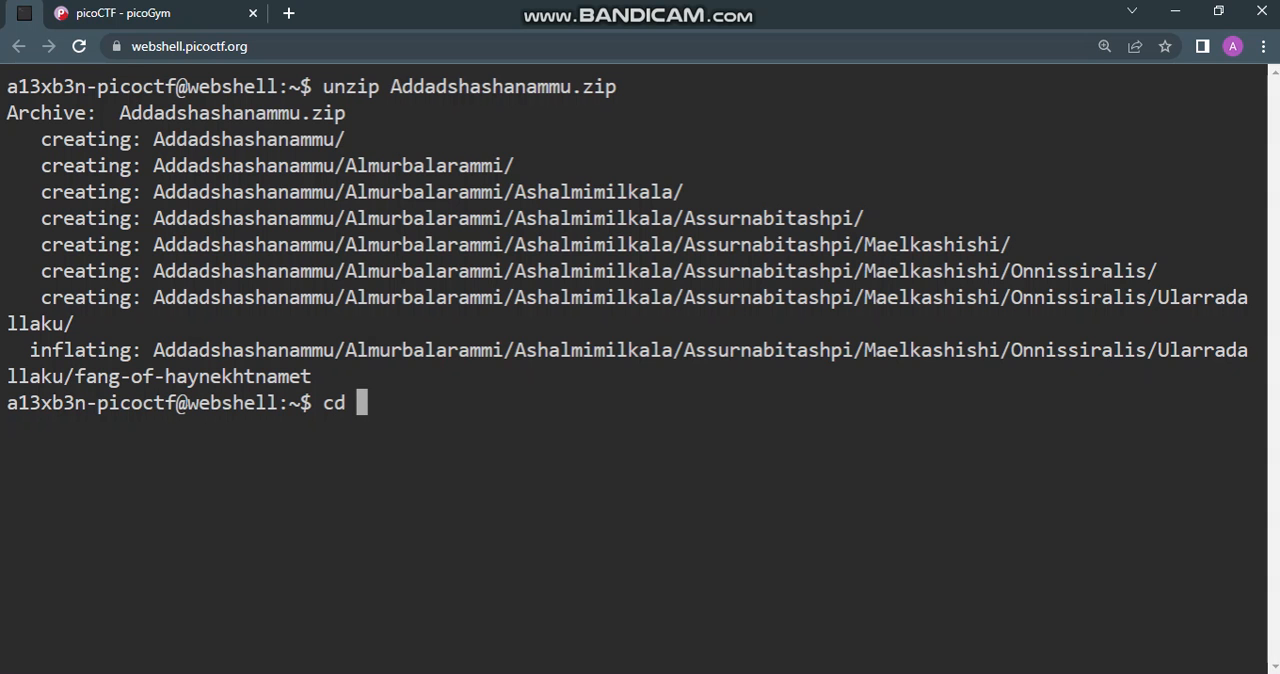
pyautogui.write('Addadshashanammu/')
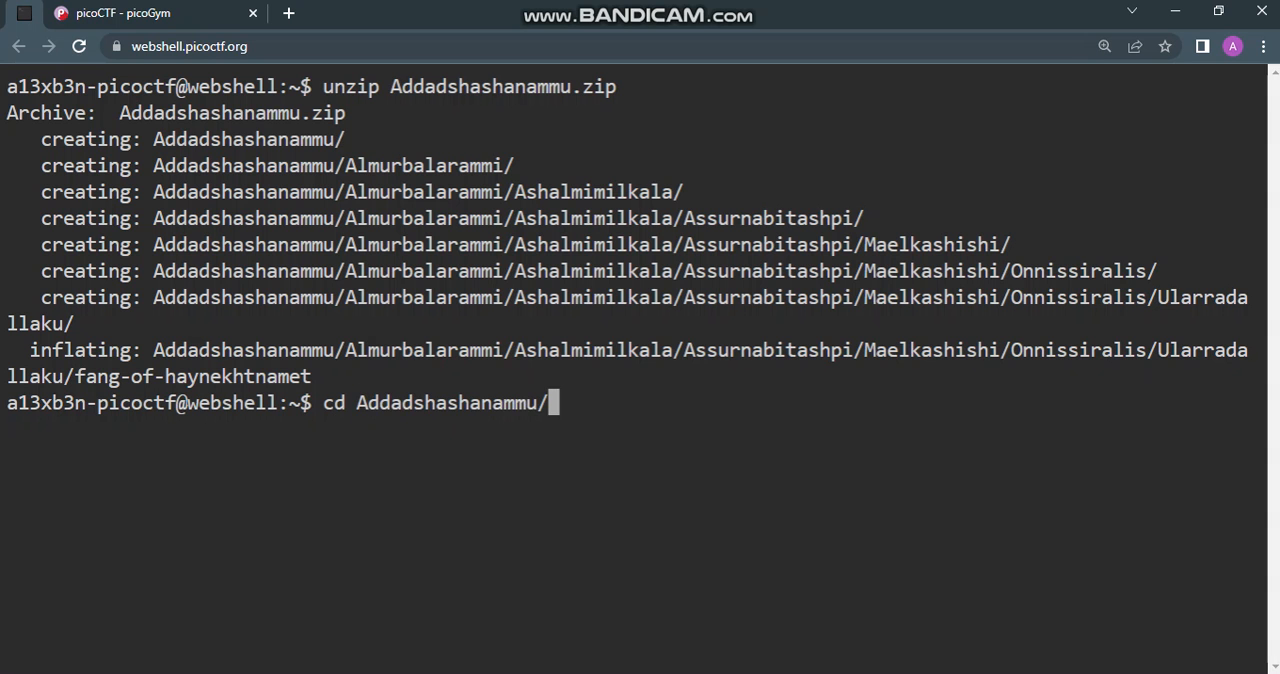
pyautogui.press('Return')
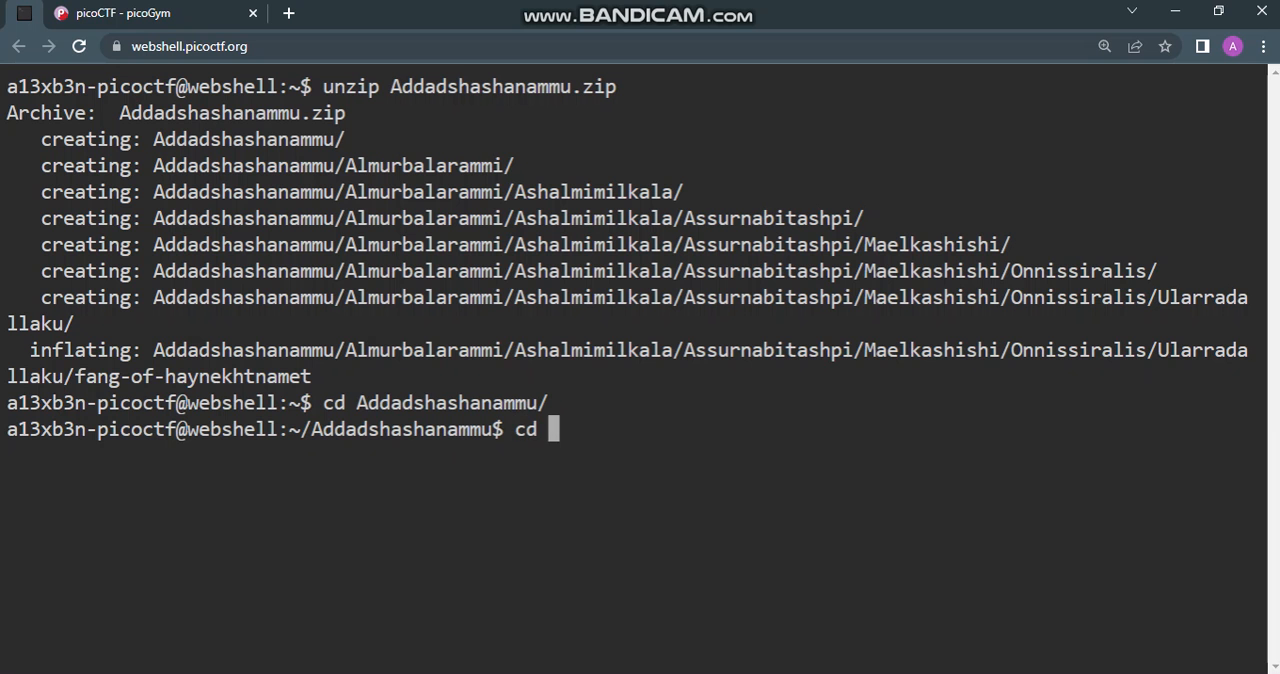
pyautogui.press('Return')
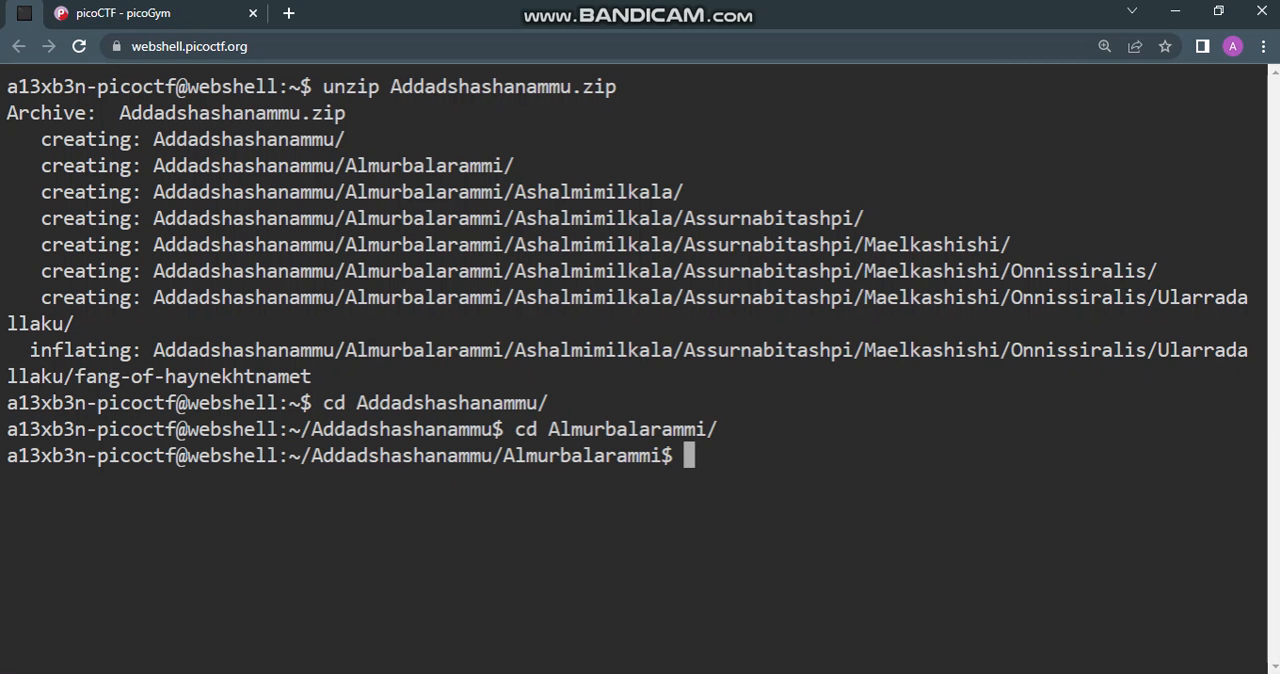
pyautogui.press('Return')
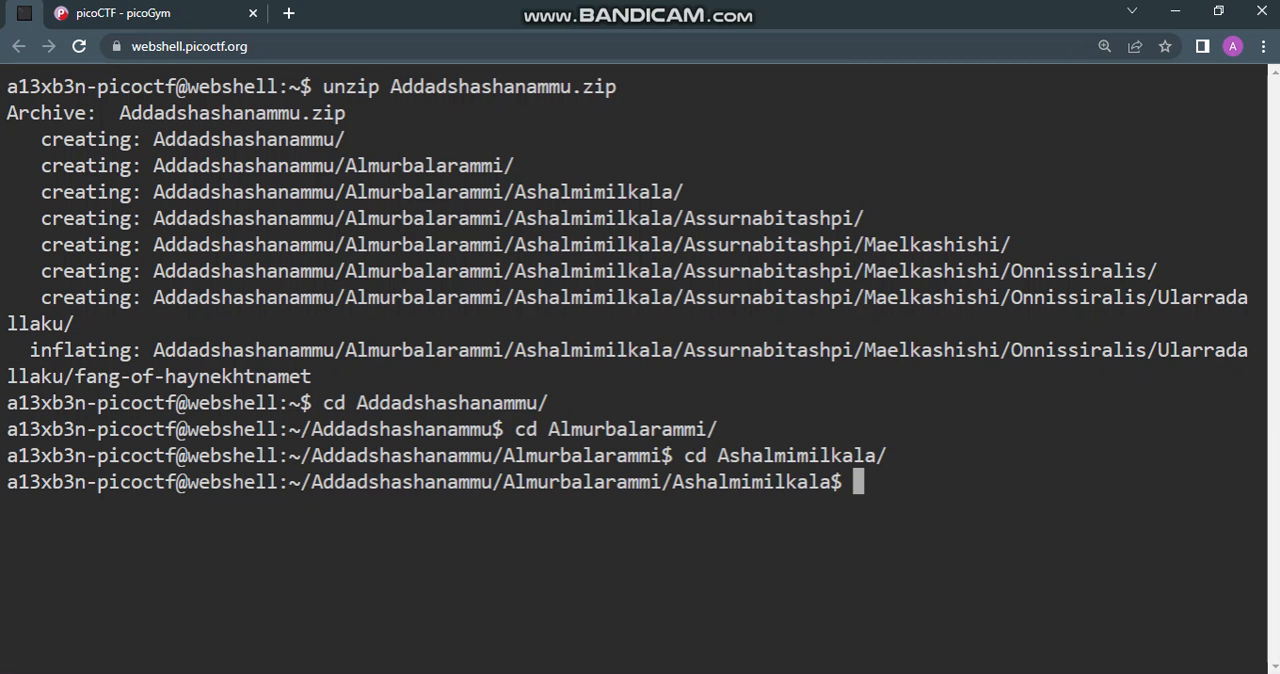
pyautogui.press('Return')
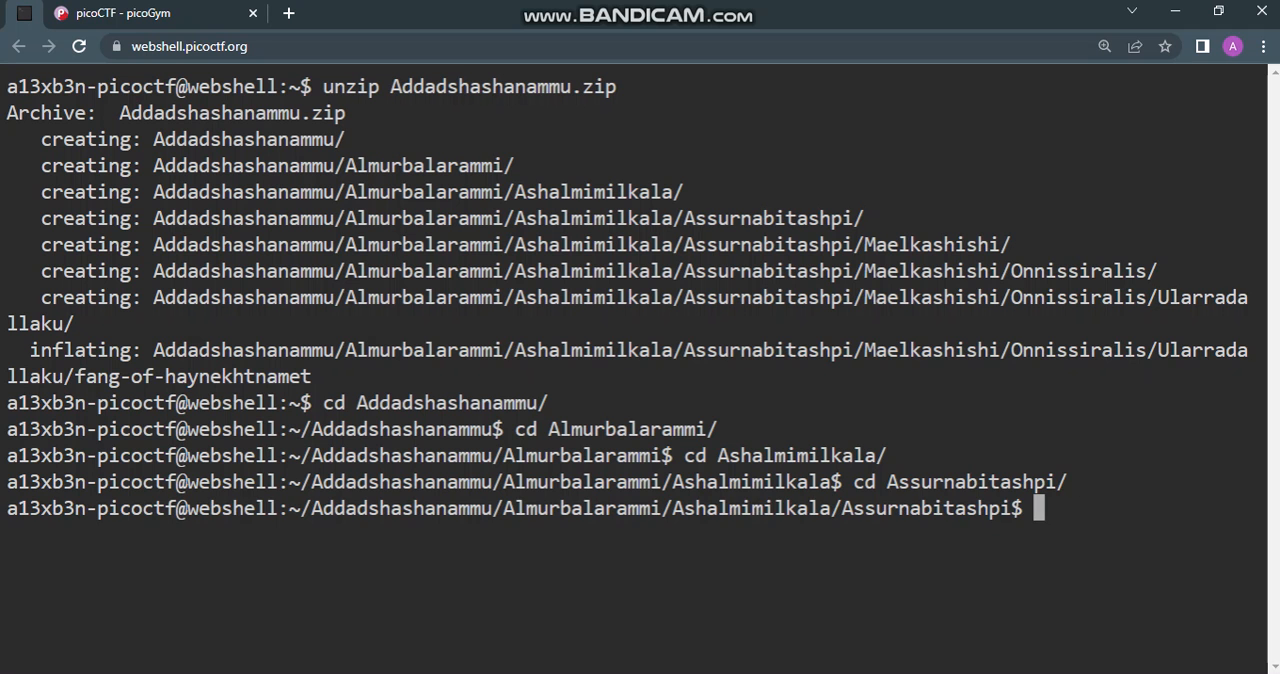
# - Descend through Maelkashishi into the innermost Ularradallaku folder
pyautogui.write('cd Maelkashishi/')
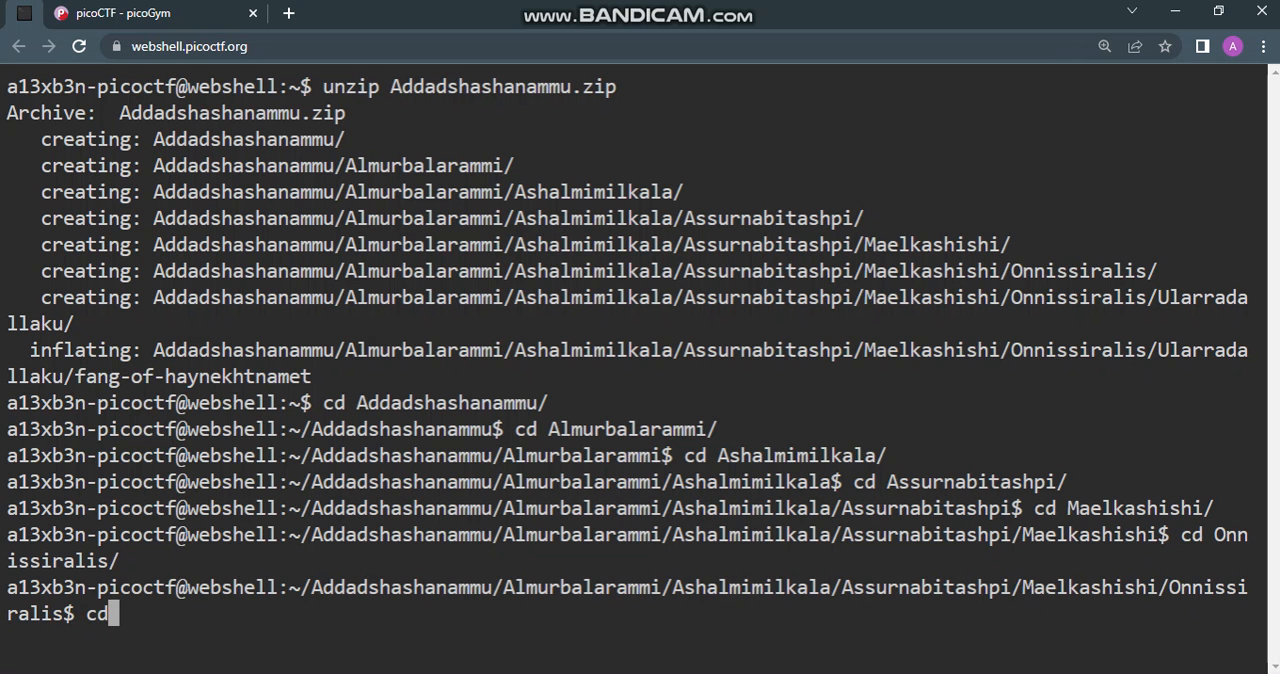
pyautogui.press('Return')
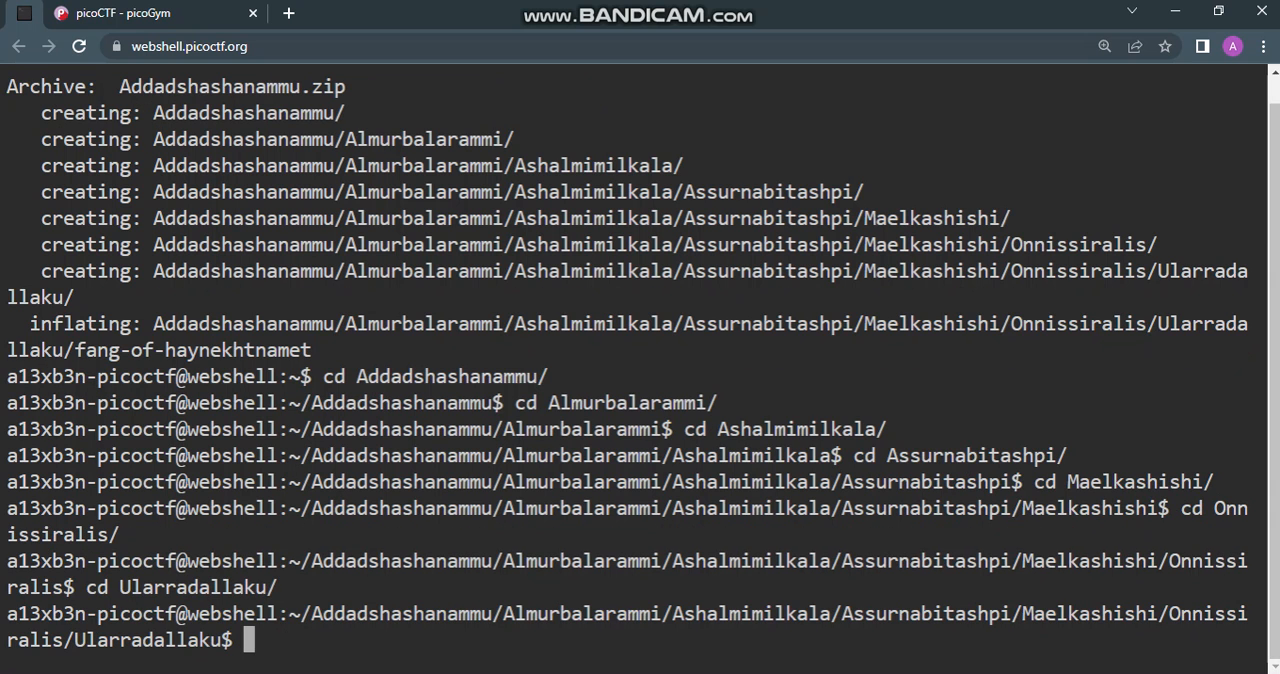
pyautogui.write('cd')
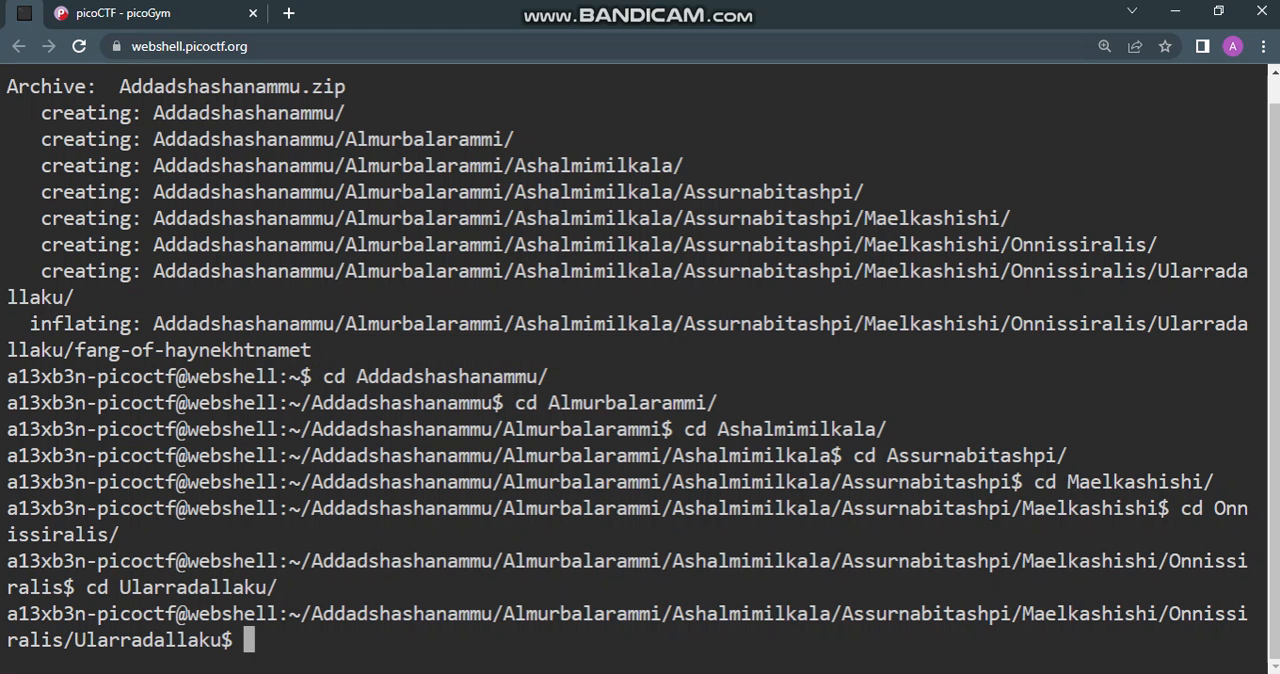
pyautogui.write('clear')
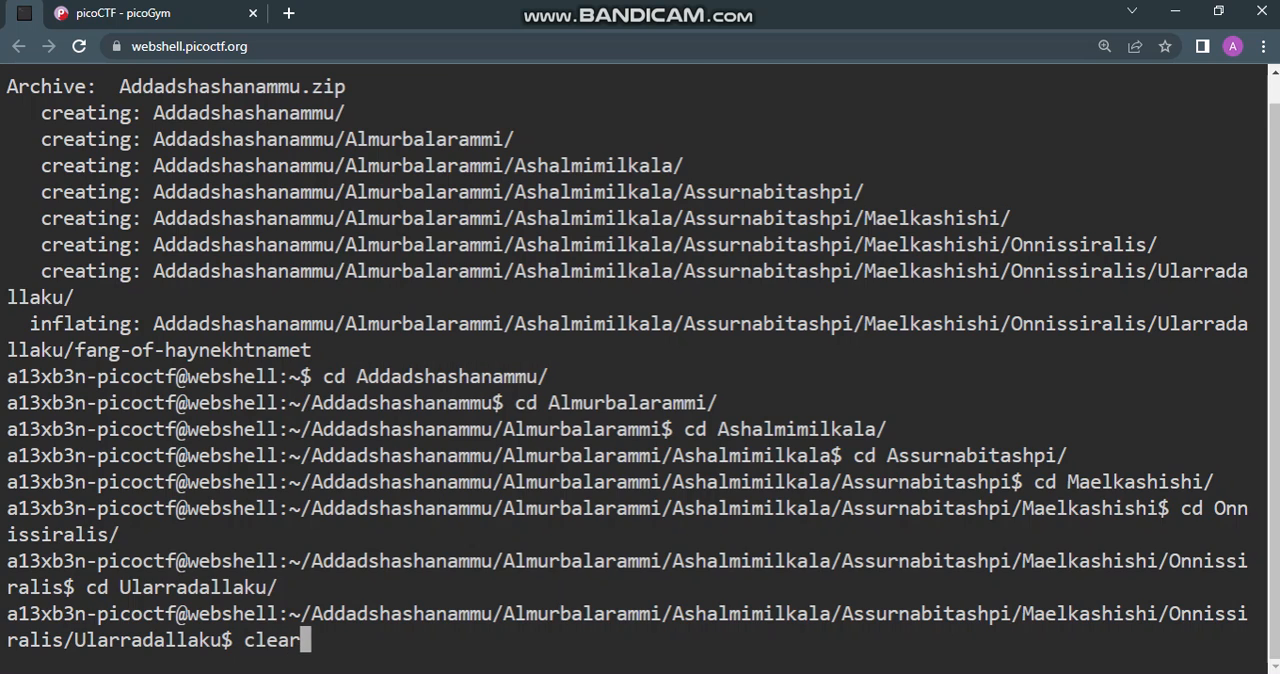
# - Clear the terminal and run ls -l to show the single executable fang-of-haynekhtnamet
pyautogui.press('Return')
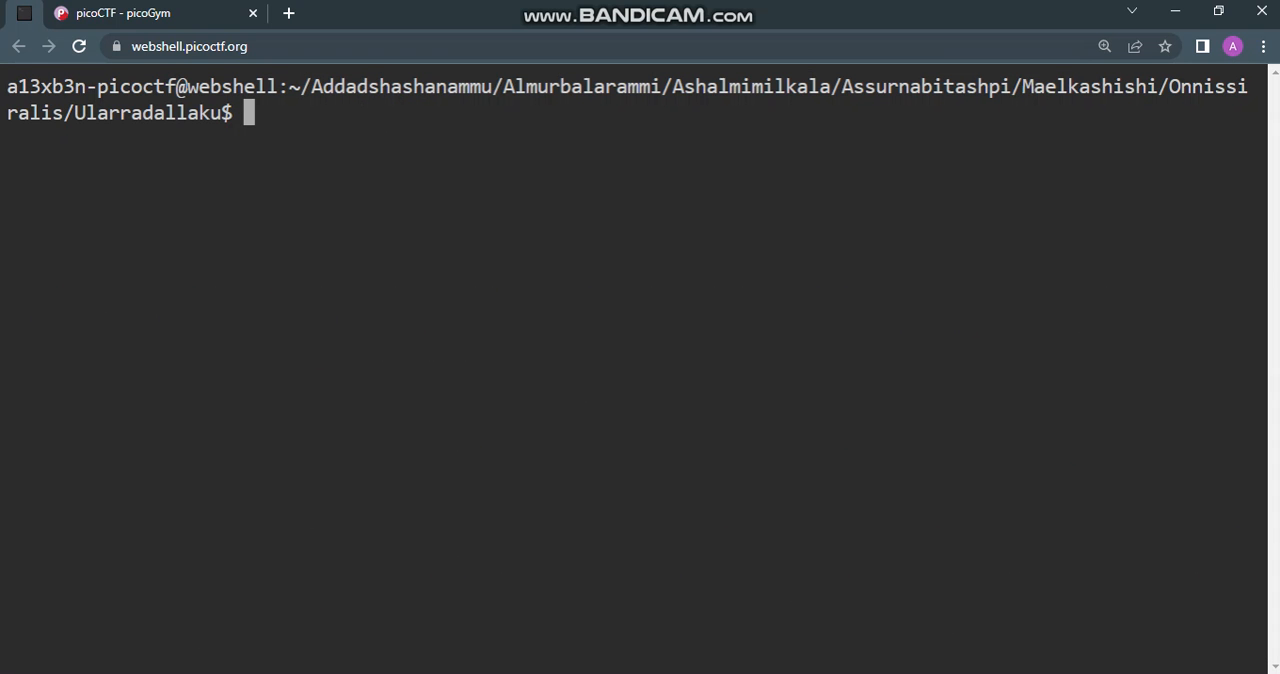
pyautogui.write('ls -l')
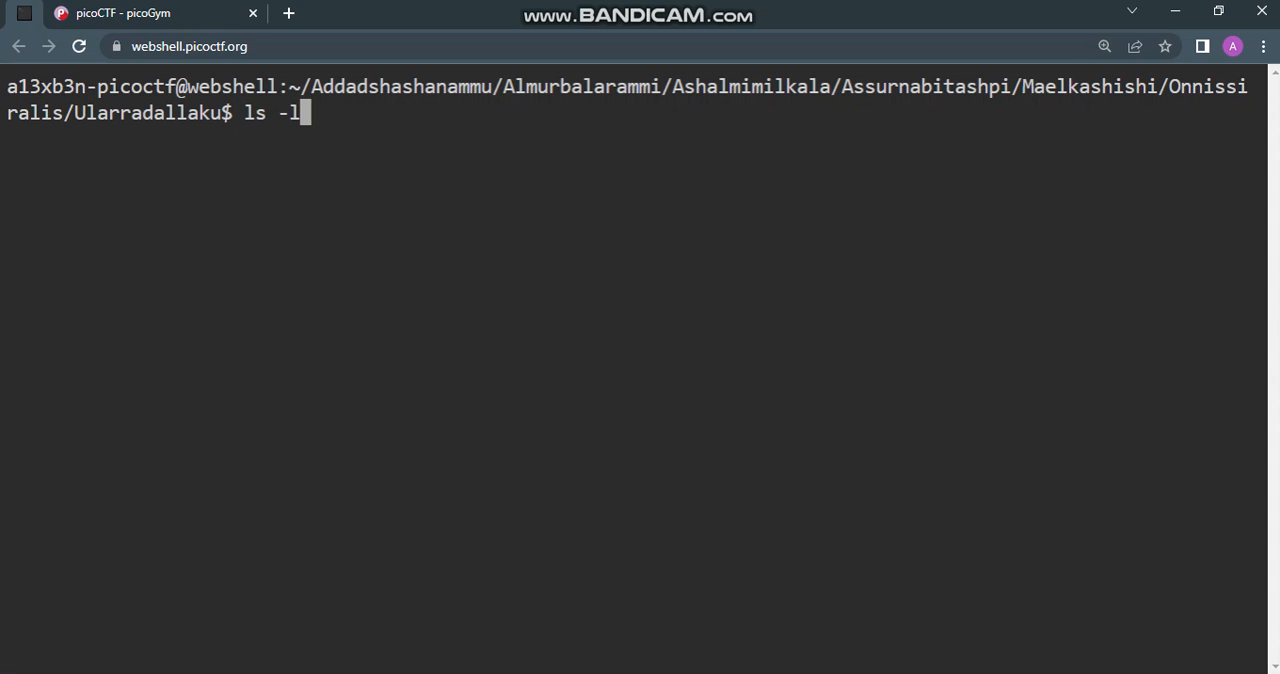
pyautogui.press('Return')
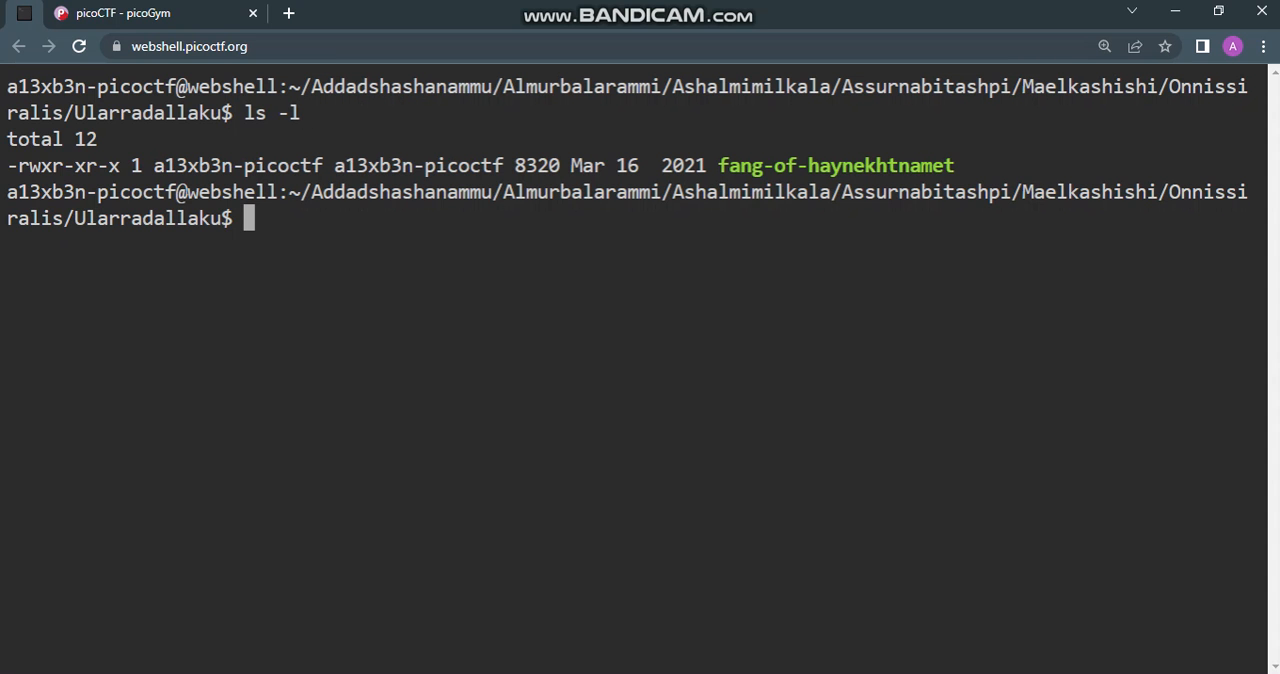
pyautogui.doubleClick(836, 164)
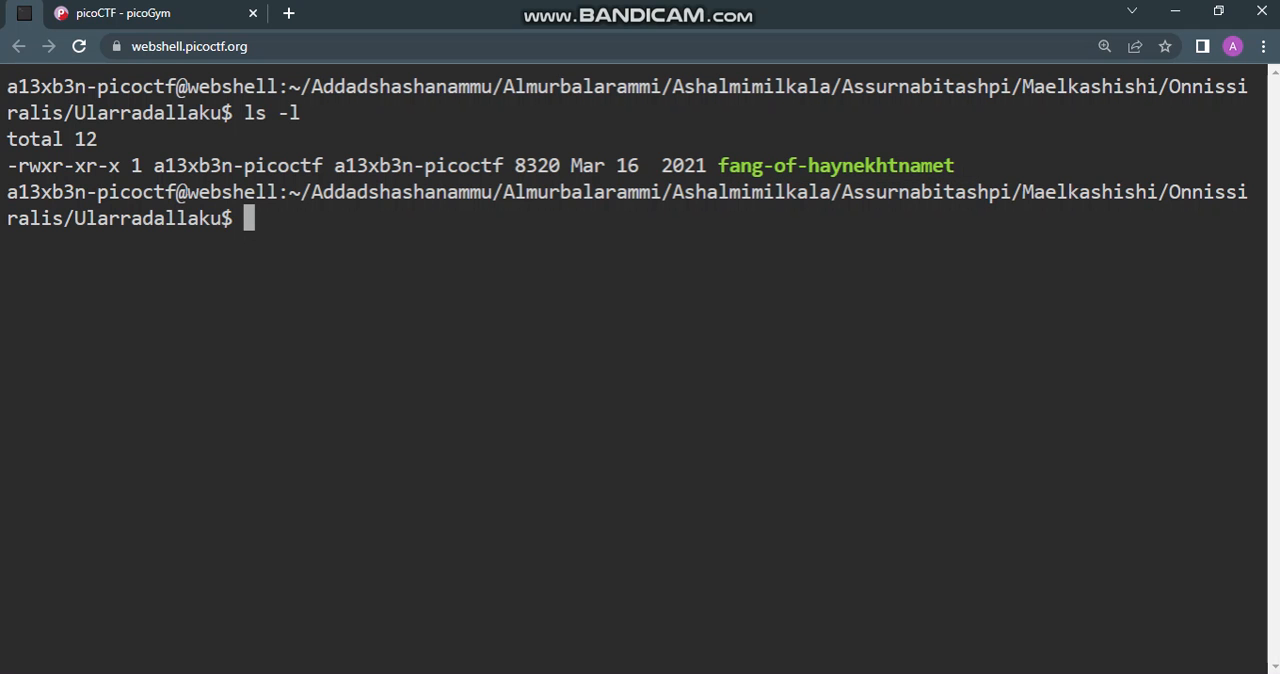
pyautogui.doubleClick(836, 164)
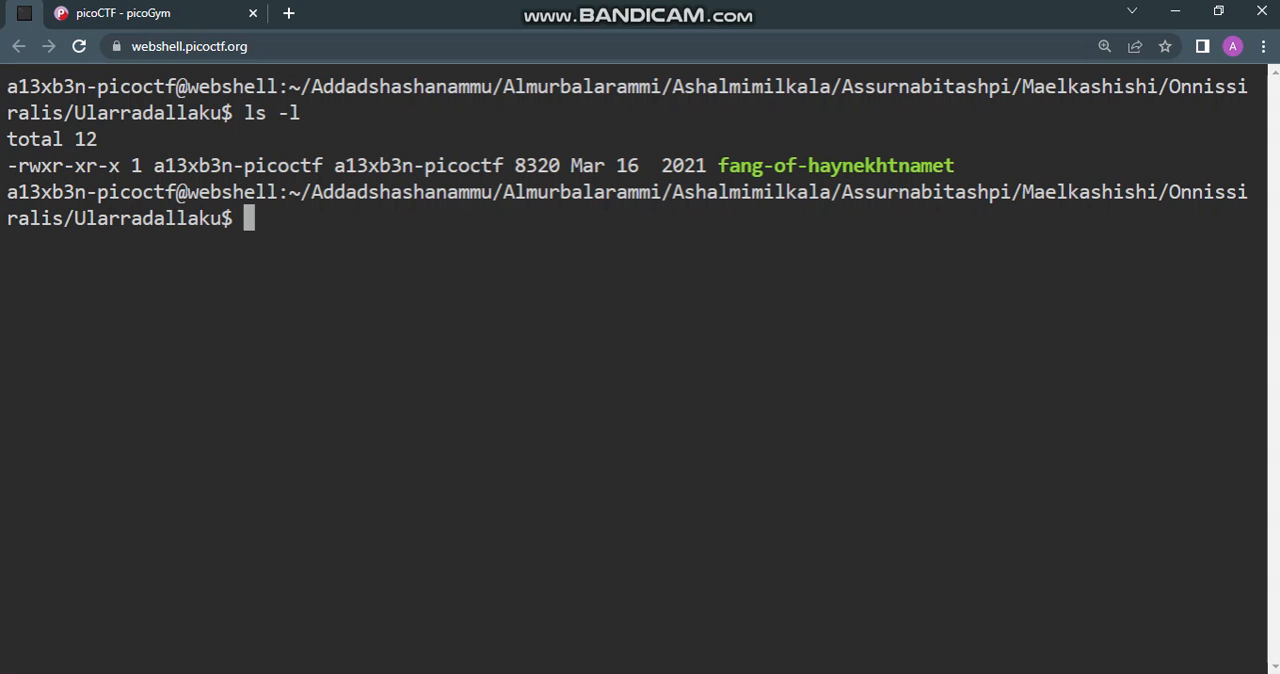
# - Run ./fang-of-haynekhtnamet to print the flag
pyautogui.write('.')
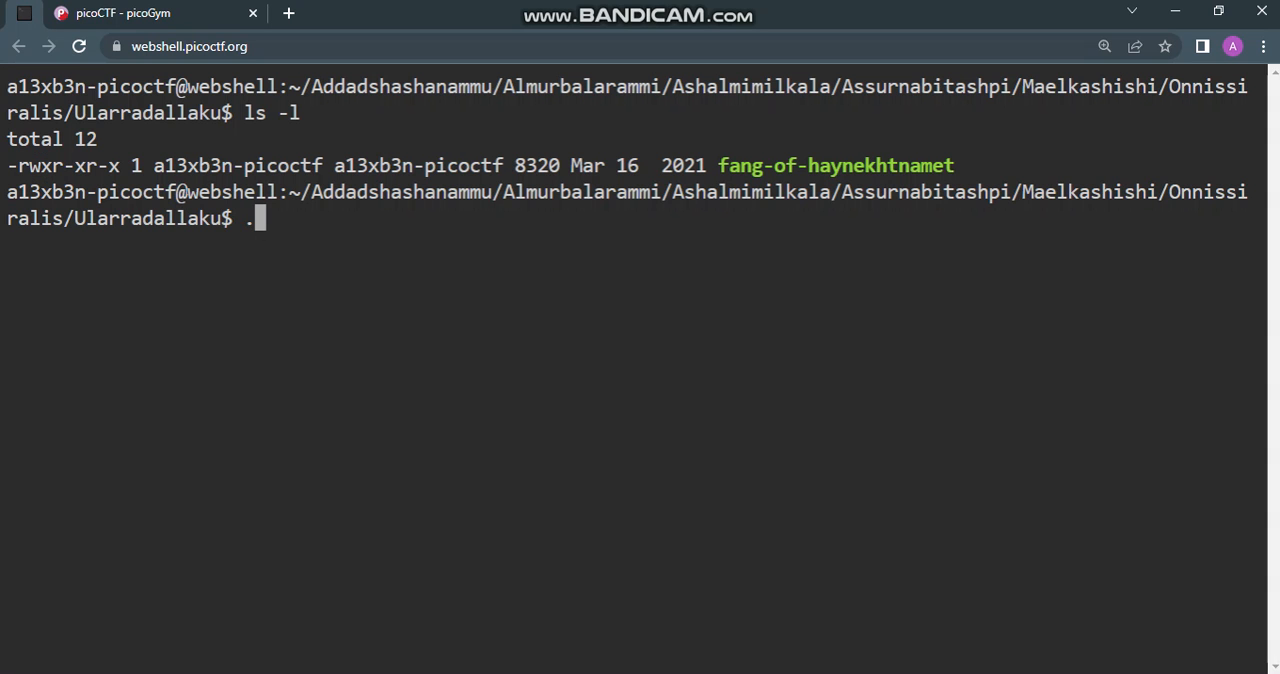
pyautogui.write('/fang-of-haynekhtnamet')
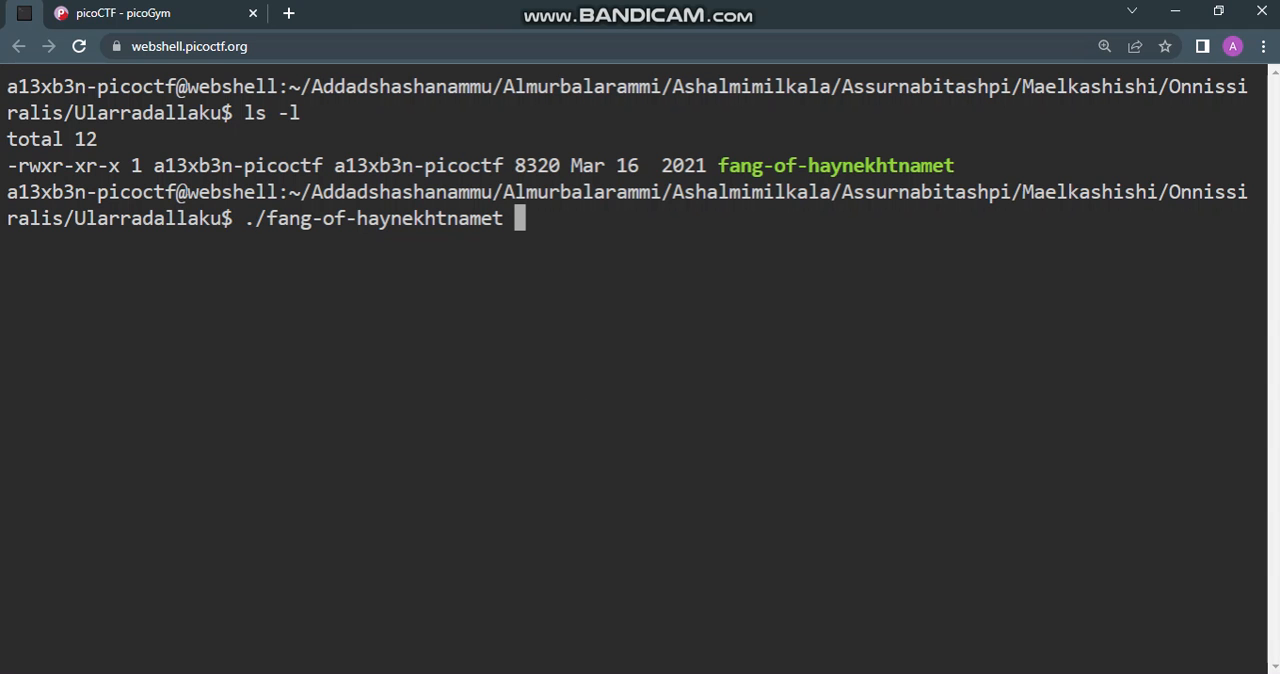
pyautogui.press('Return')
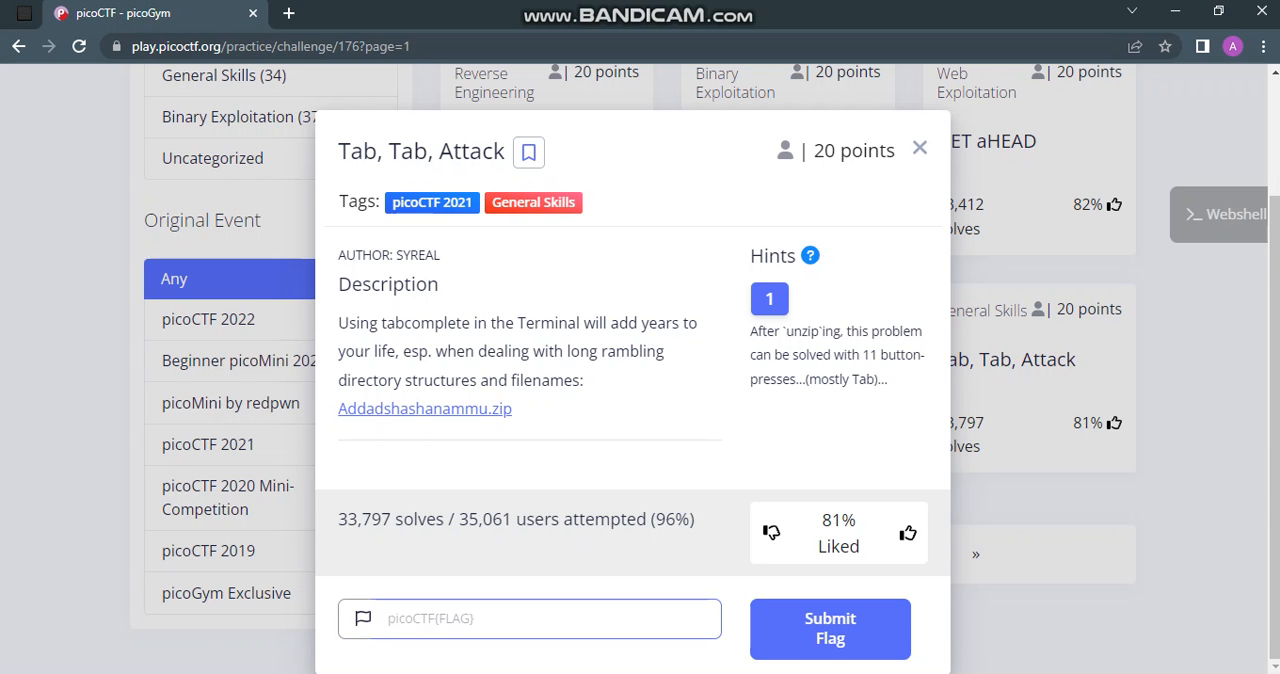
pyautogui.write('picoCTF{l3v3l_up!_t4k3_4_r35t!_6f332f10}')
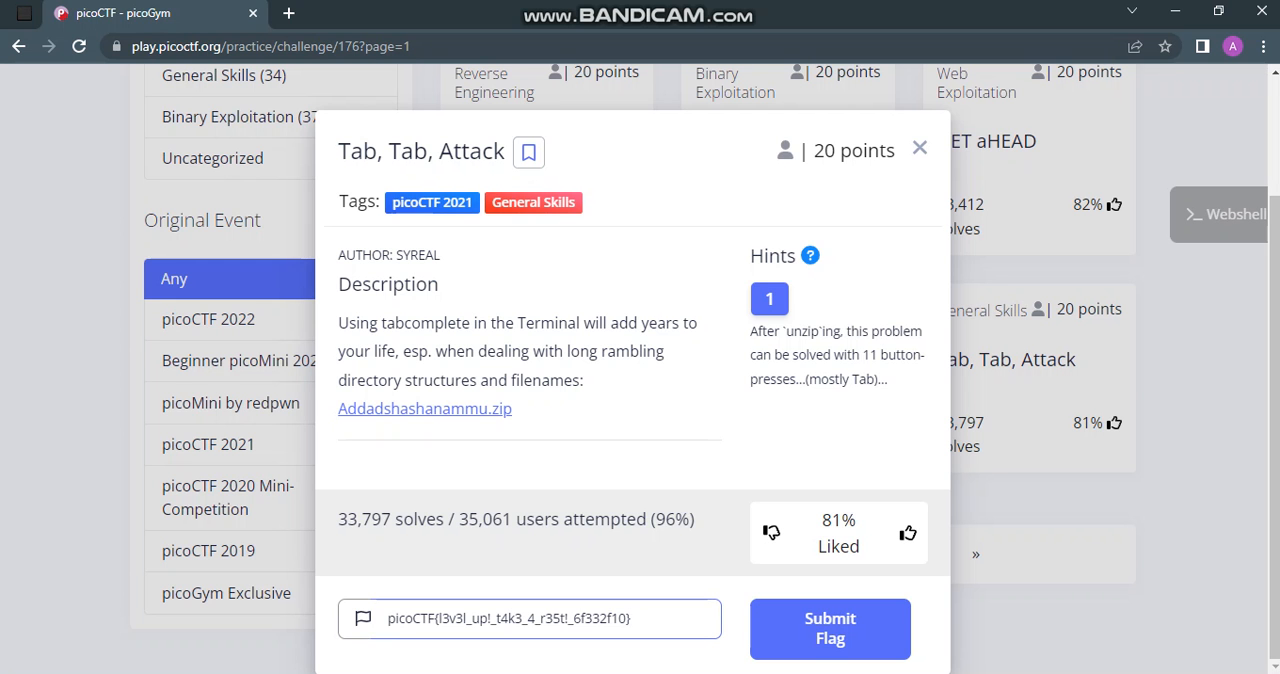
pyautogui.click(830, 628)
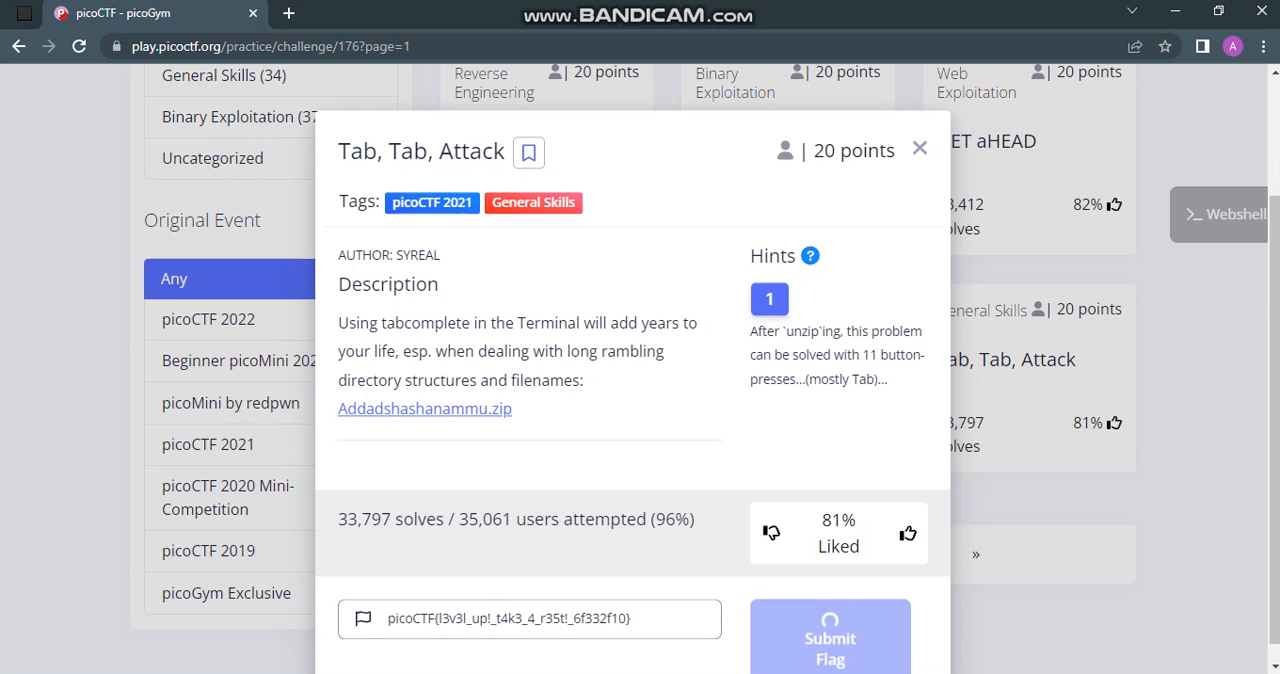
pyautogui.click(830, 638)
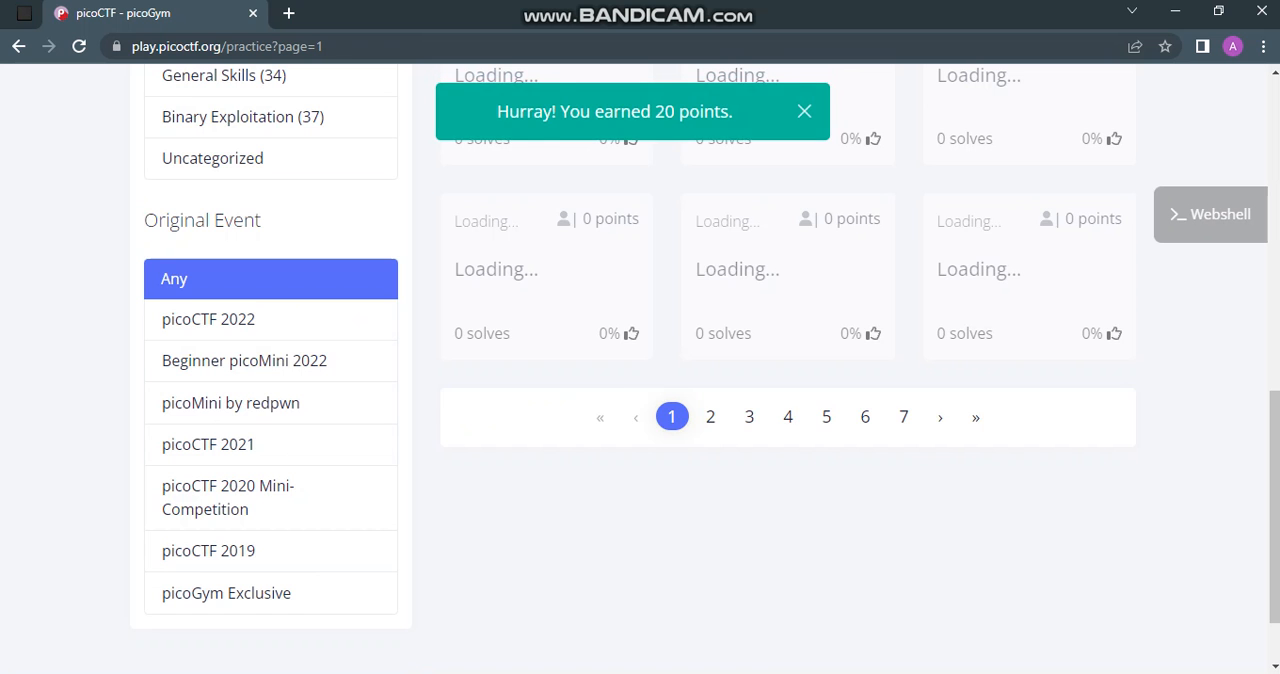
pyautogui.scroll(3)
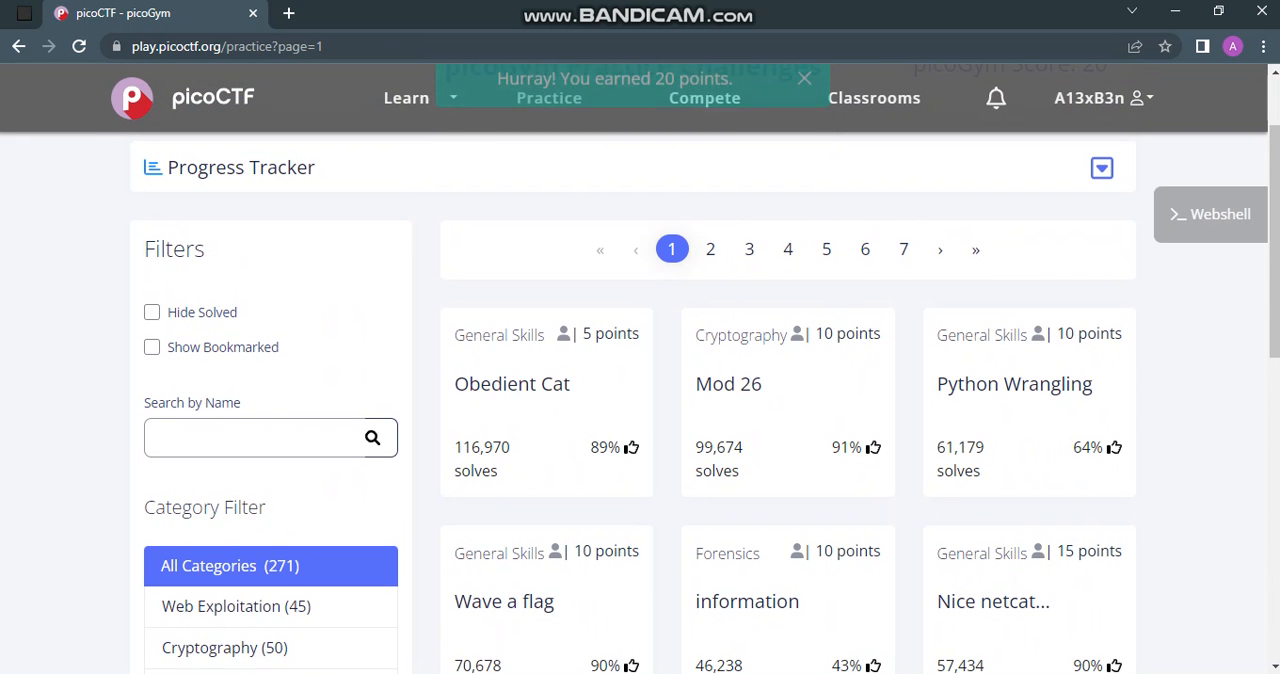
pyautogui.click(804, 80)
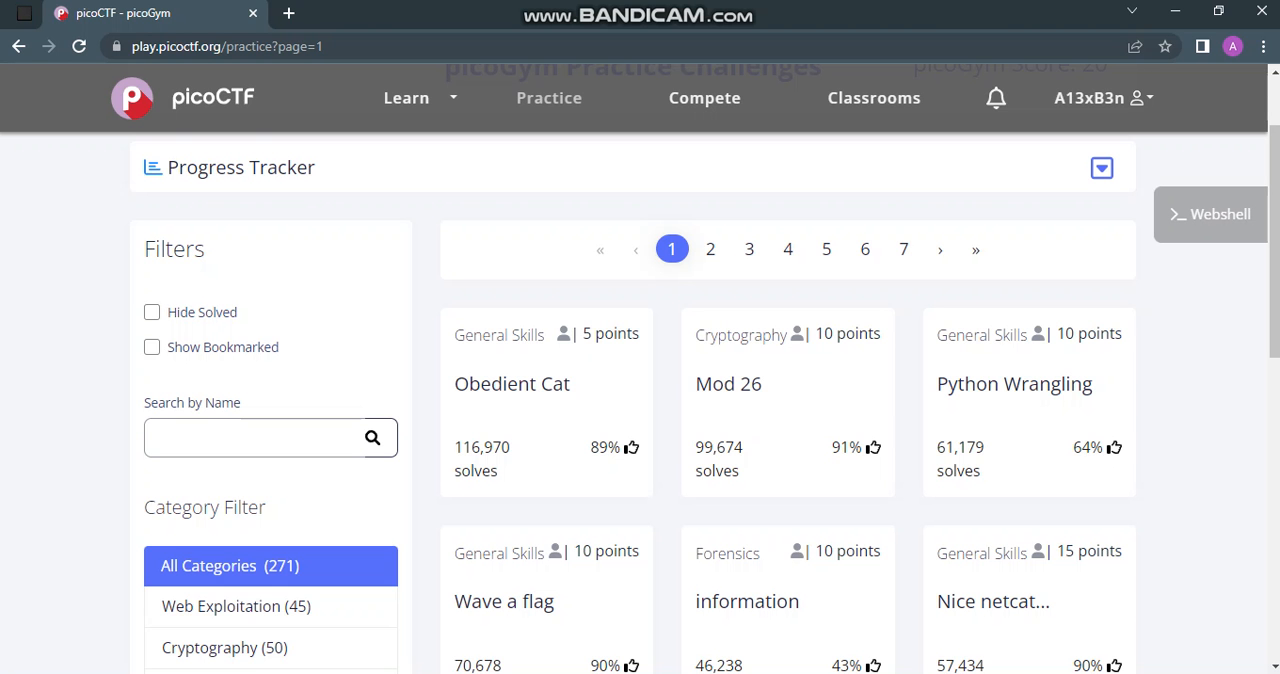
# - Check the greyed Tab, Tab, Attack card in the practice list and select the Mod 26 challenge
pyautogui.scroll(-3)
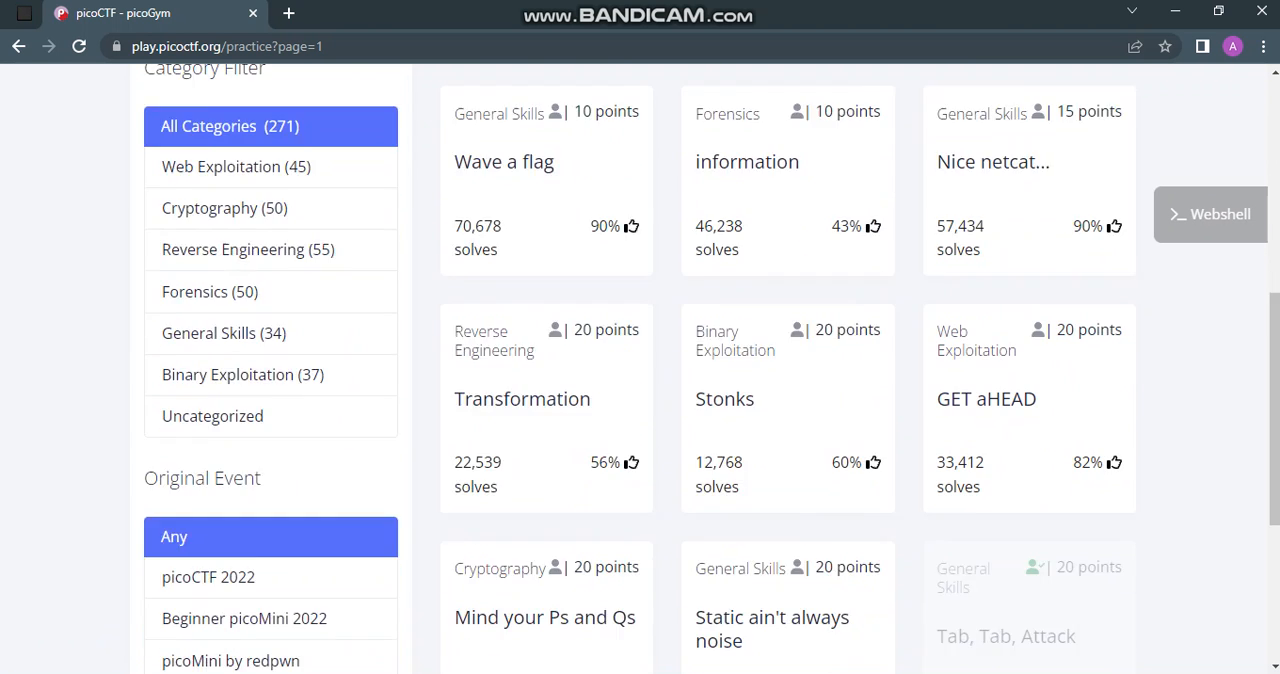
pyautogui.scroll(3)
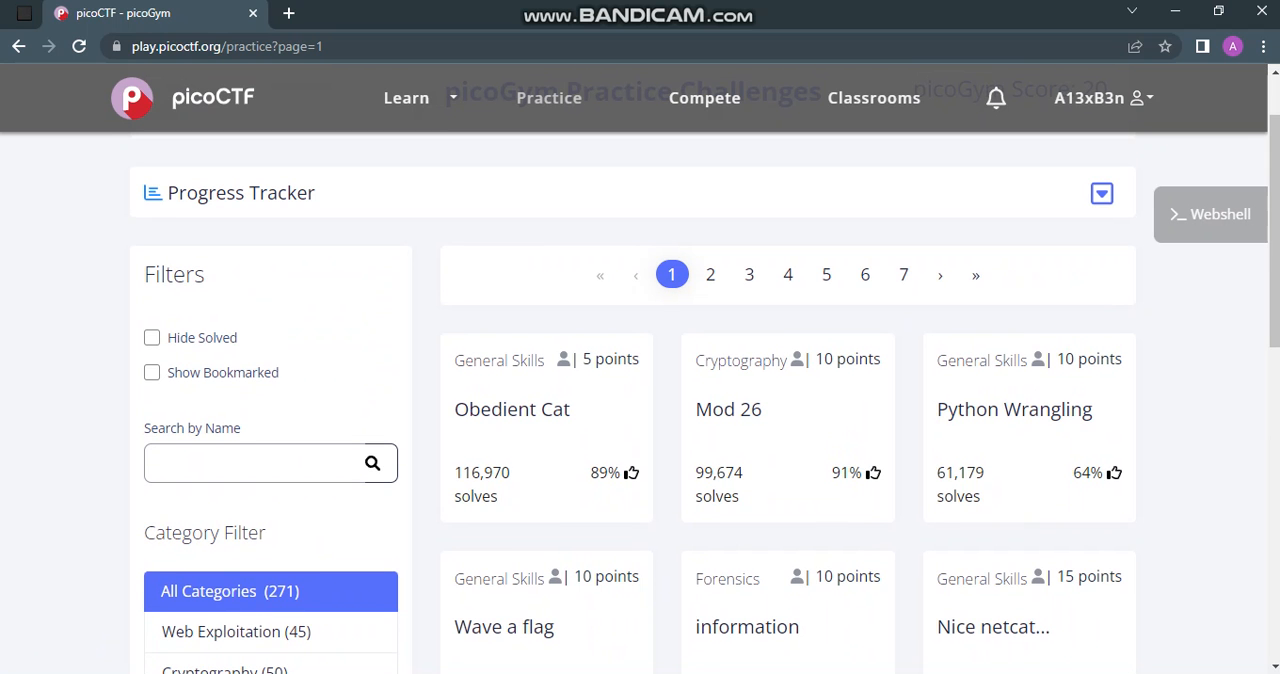
pyautogui.click(512, 408)
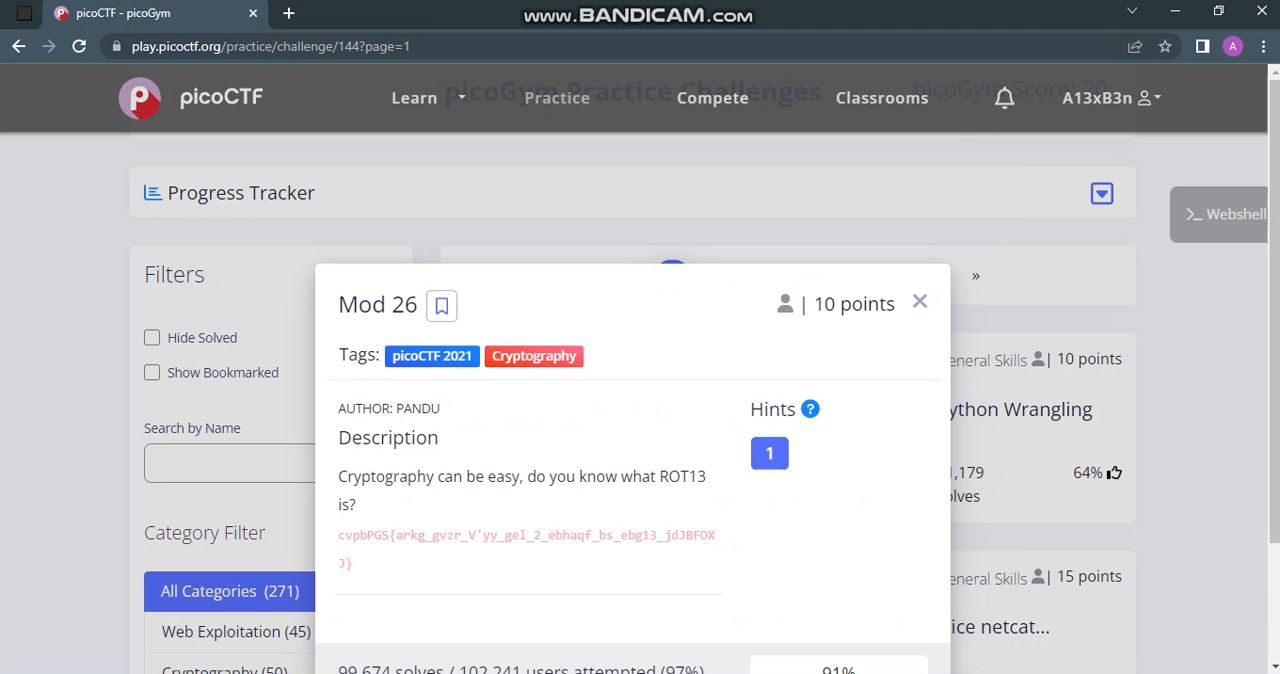
# - Select the ROT13-encrypted cvpbPGS{...} flag text in the Mod 26 description
pyautogui.scroll(-3)
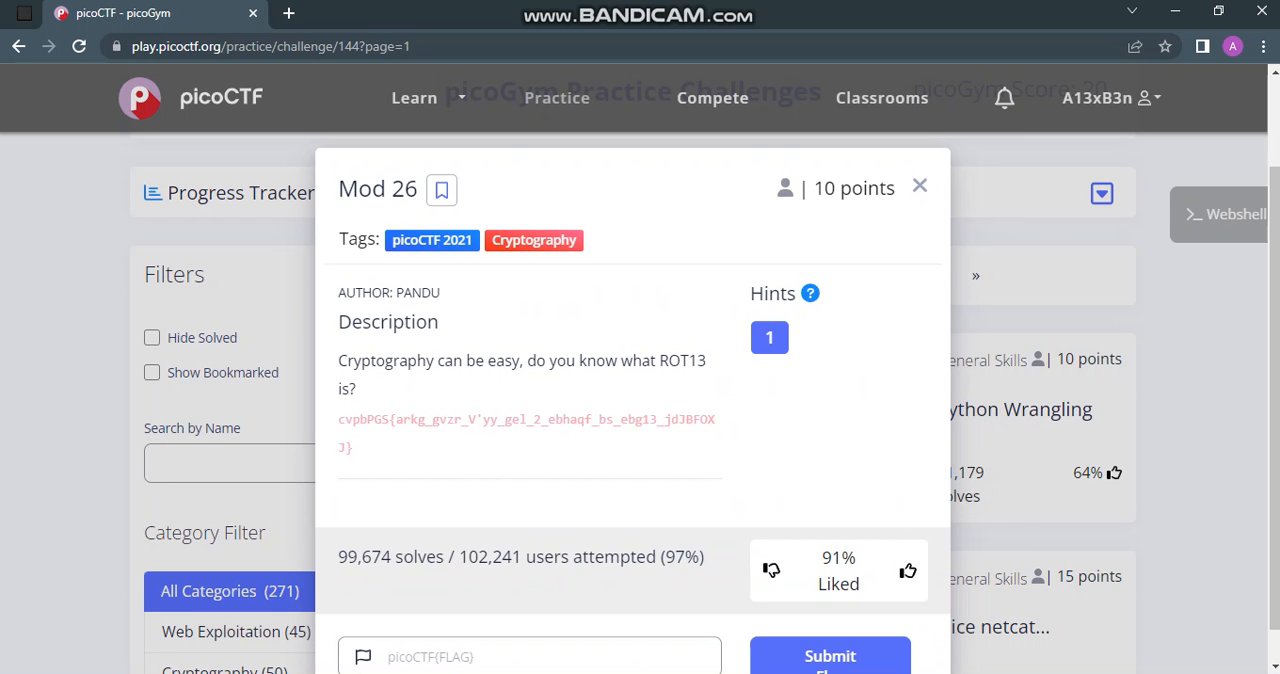
pyautogui.doubleClick(422, 292)
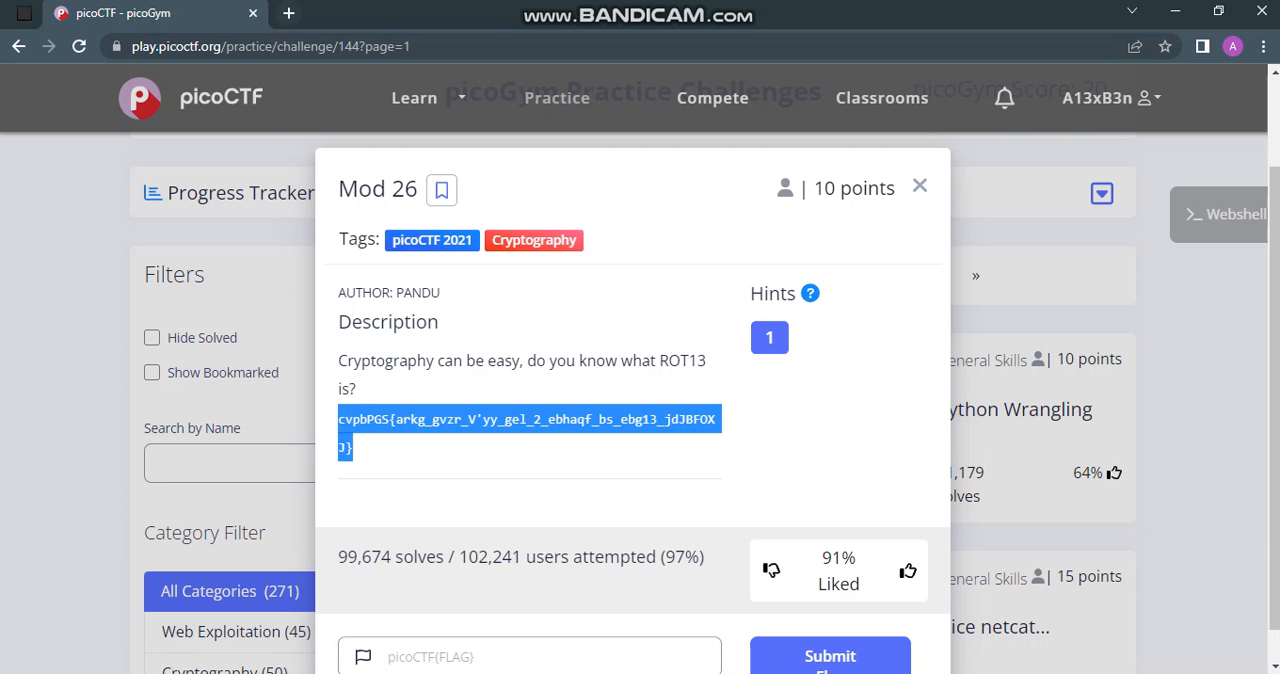
# - In a new tab, search Google for a ROT13 decoder via the 'rot13 decoder' suggestion
pyautogui.click(288, 12)
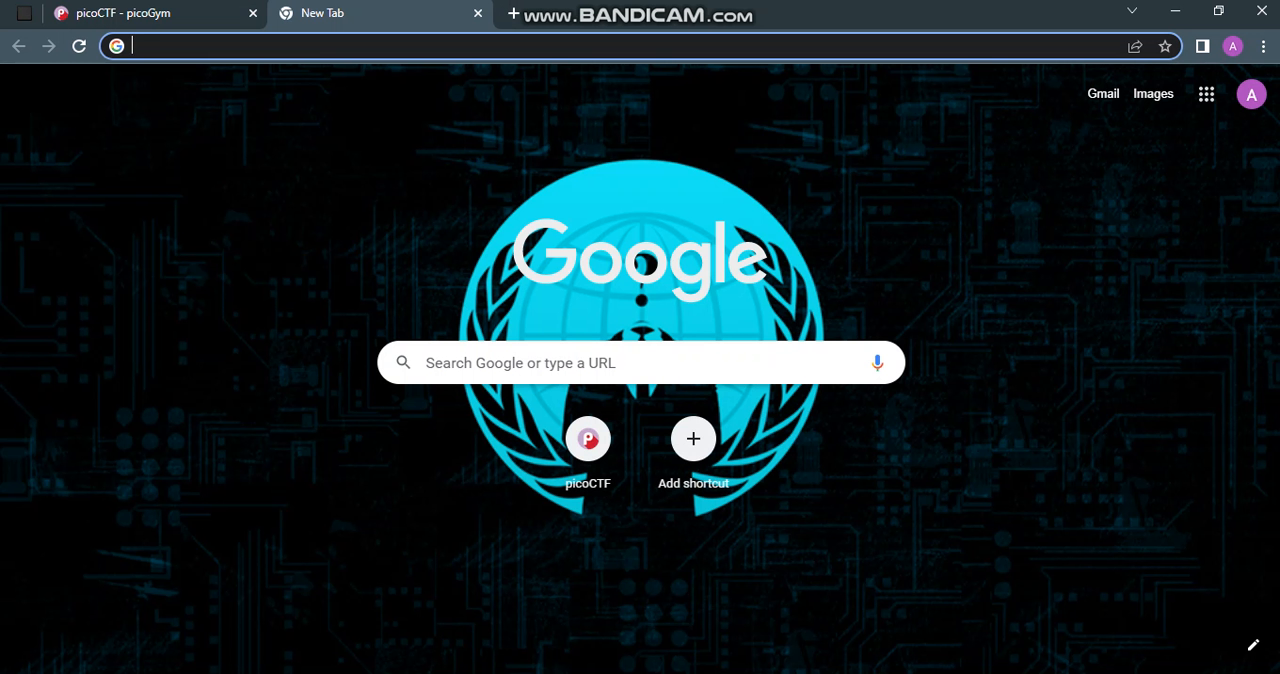
pyautogui.write('ROt')
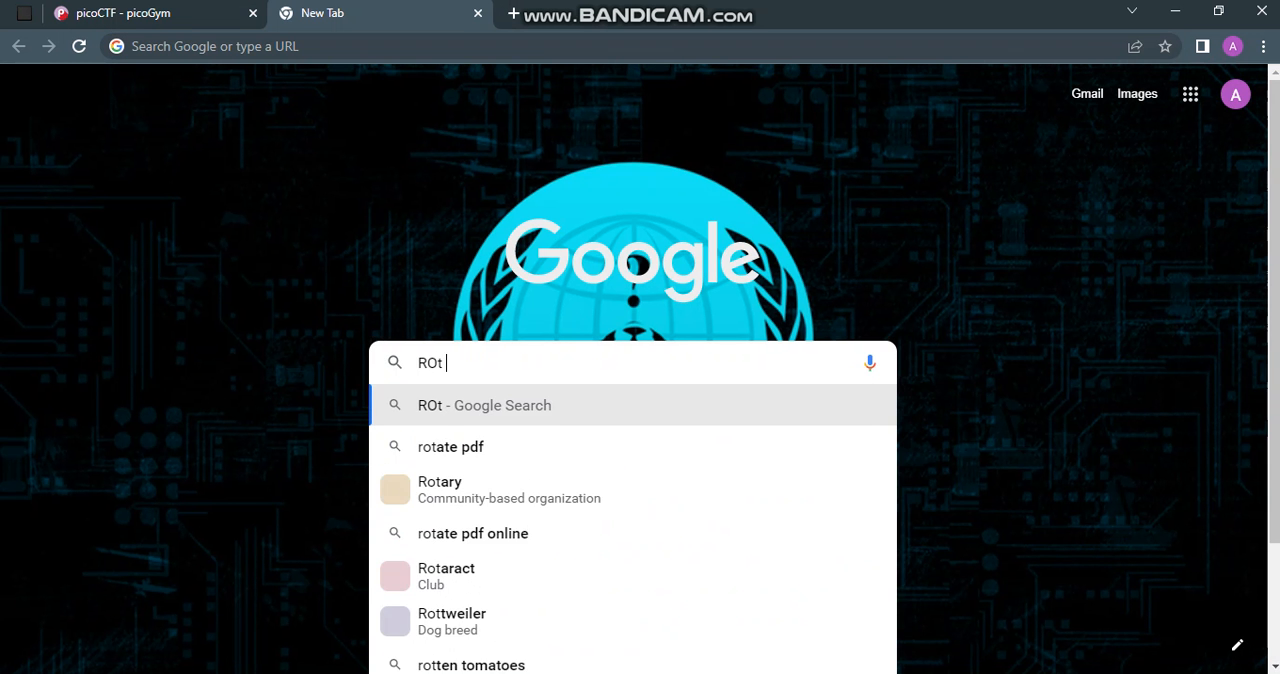
pyautogui.write('13 de')
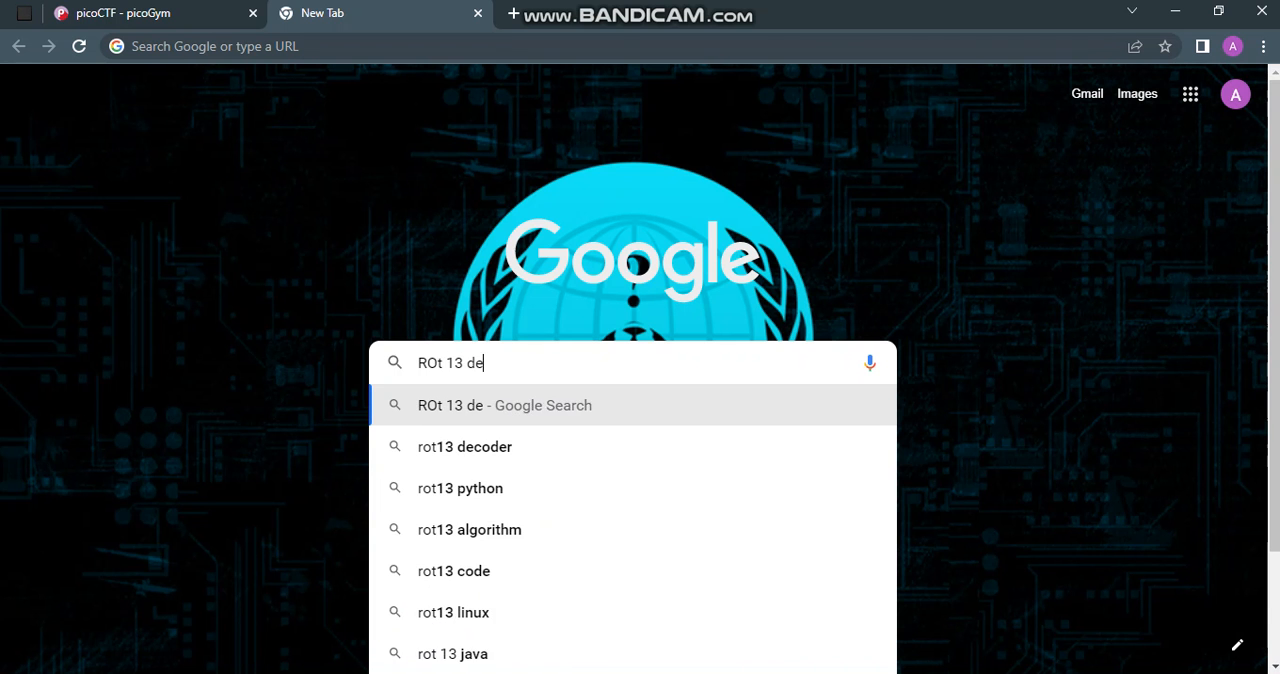
pyautogui.click(464, 446)
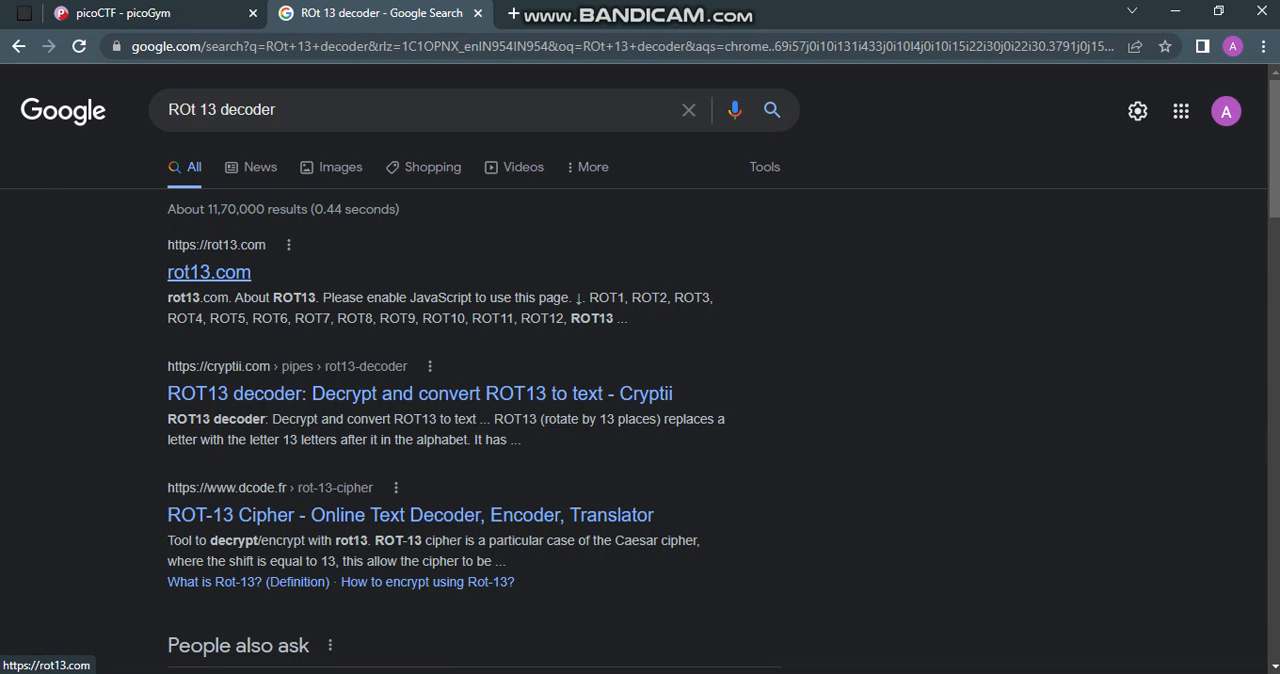
# - Decode the ciphertext on rot13.com and submit the resulting picoCTF flag for Mod 26, earning 10 points
pyautogui.click(208, 272)
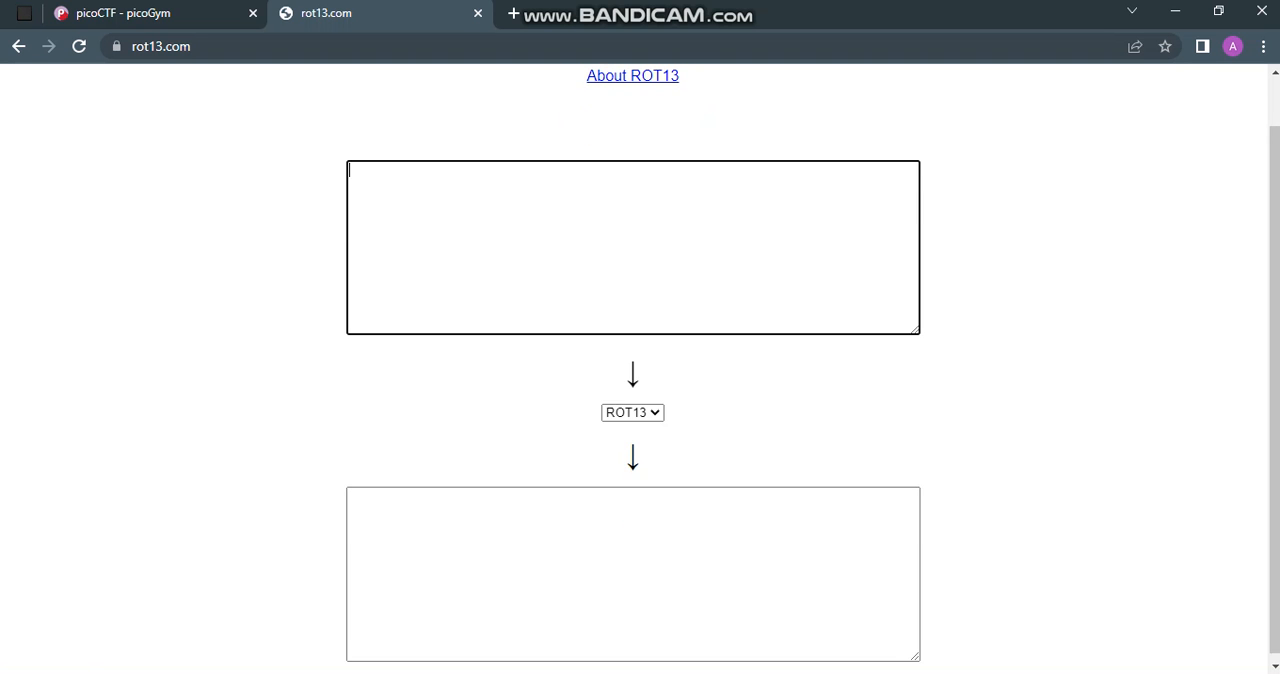
pyautogui.scroll(3)
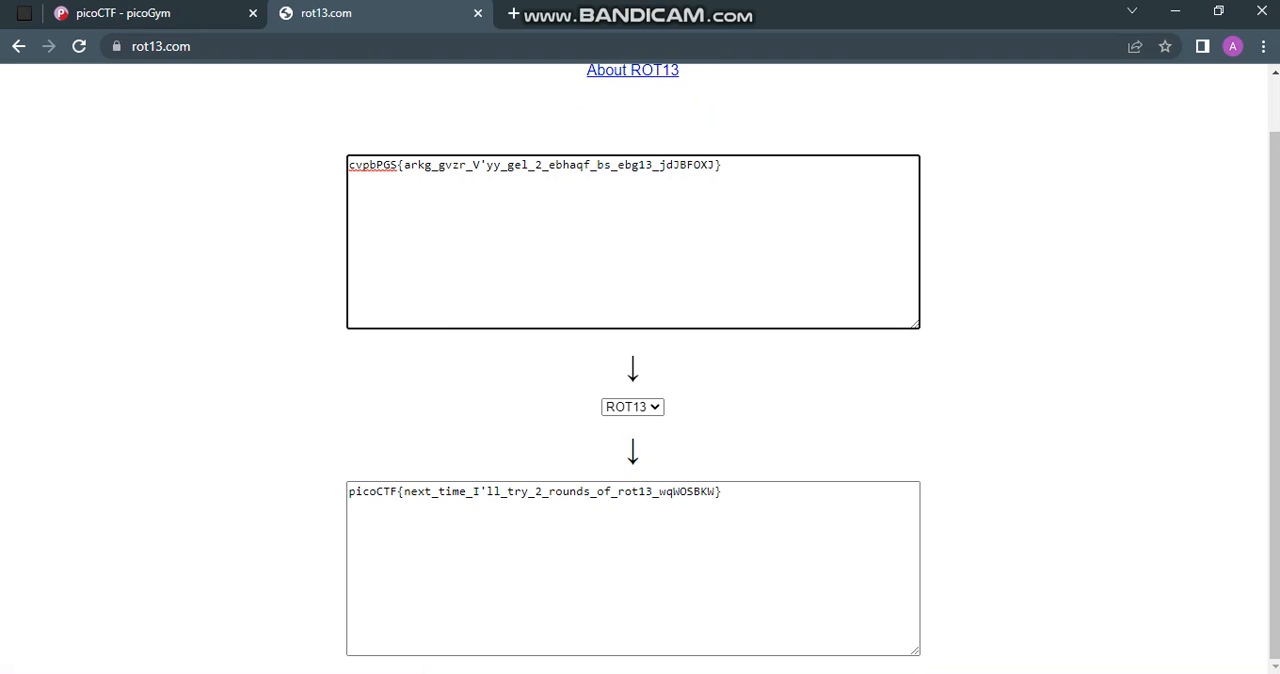
pyautogui.click(720, 164)
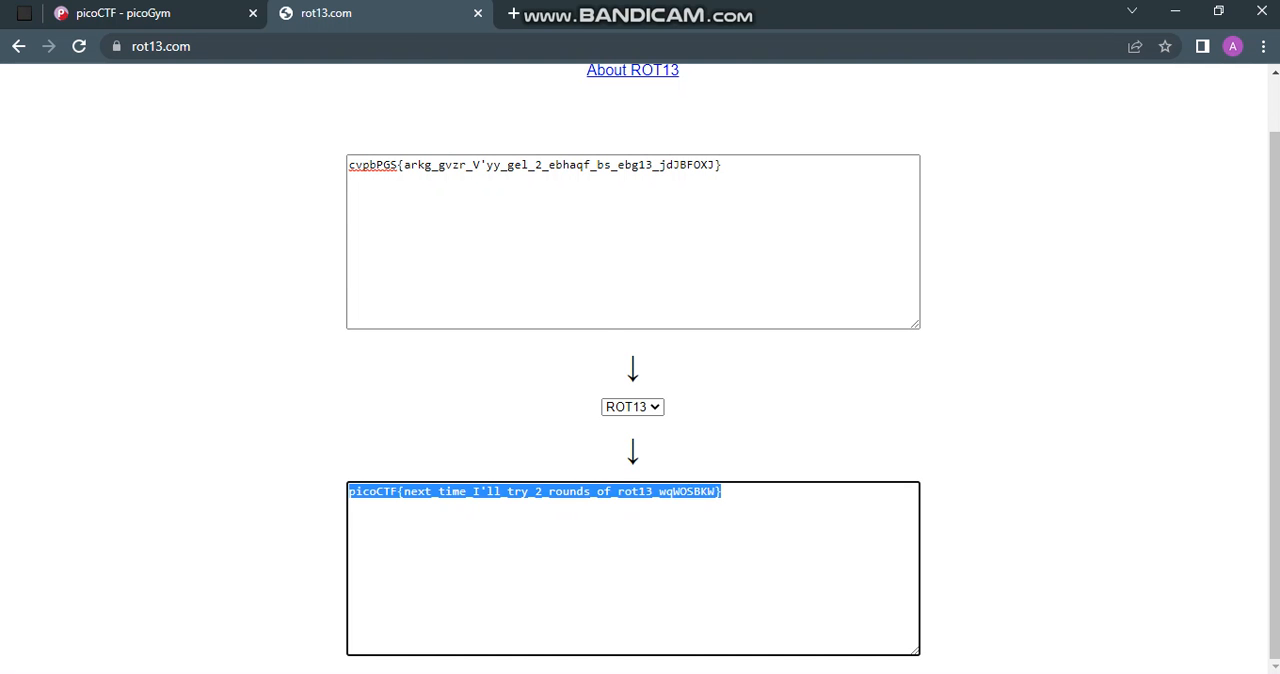
pyautogui.click(150, 12)
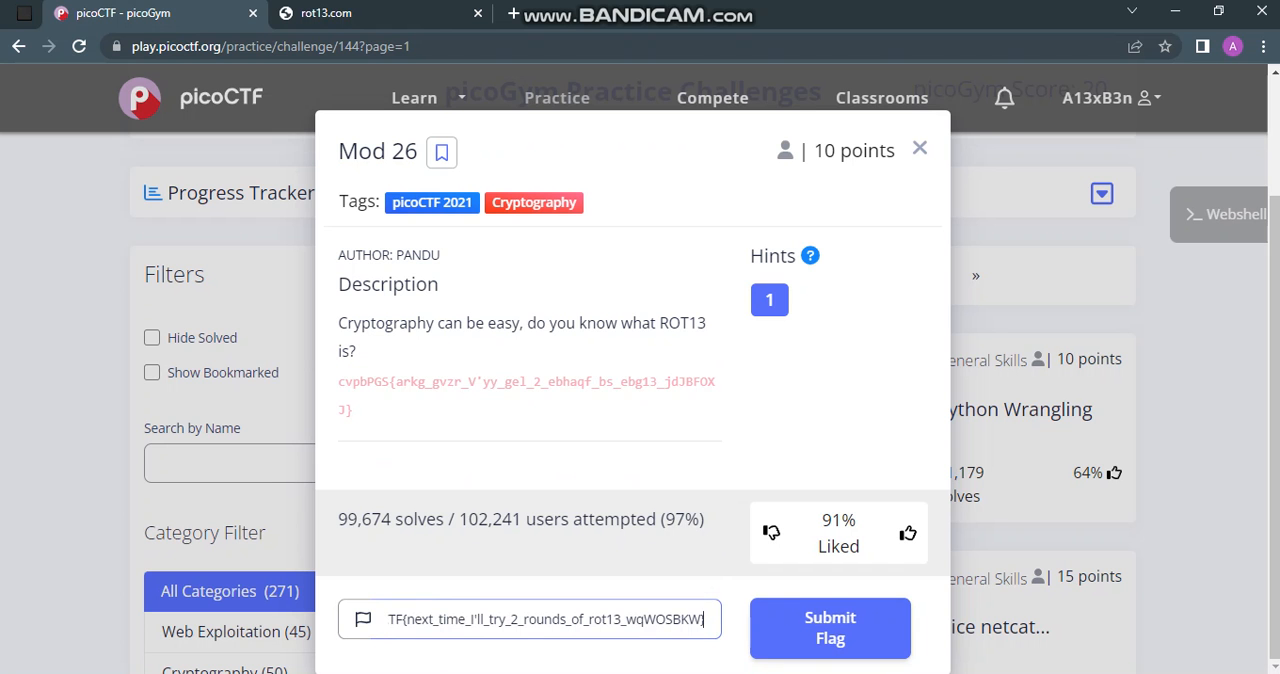
pyautogui.click(918, 148)
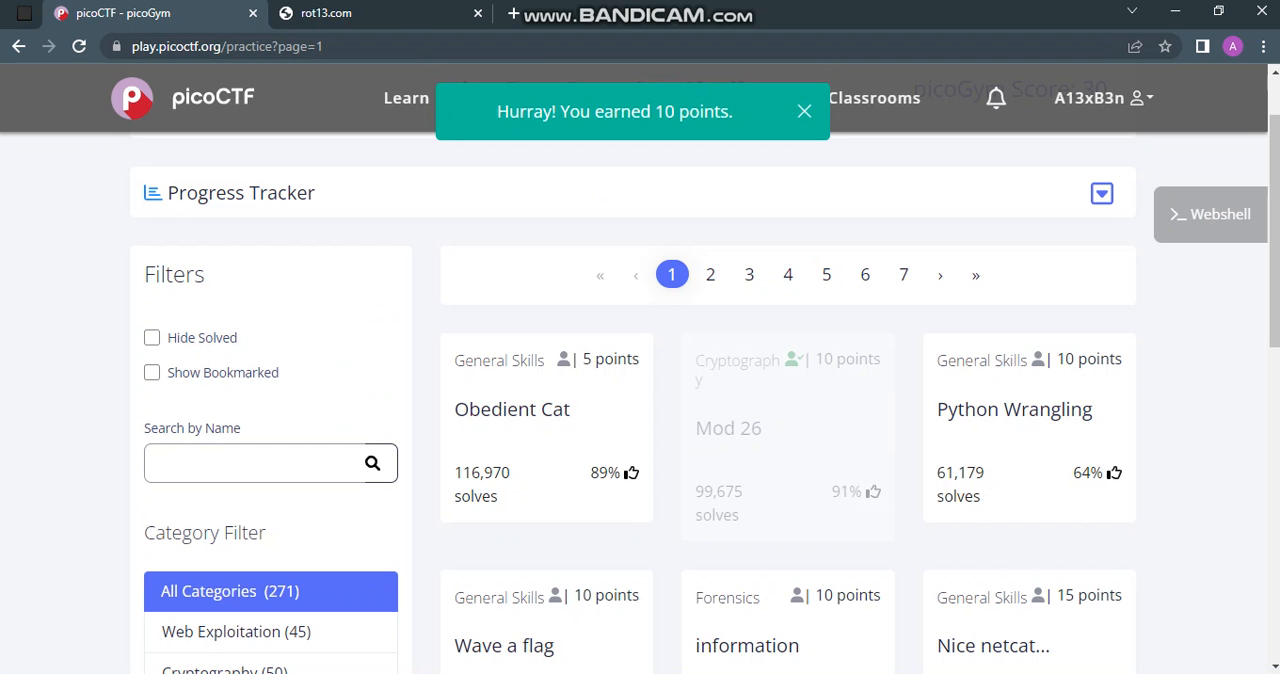
pyautogui.scroll(-3)
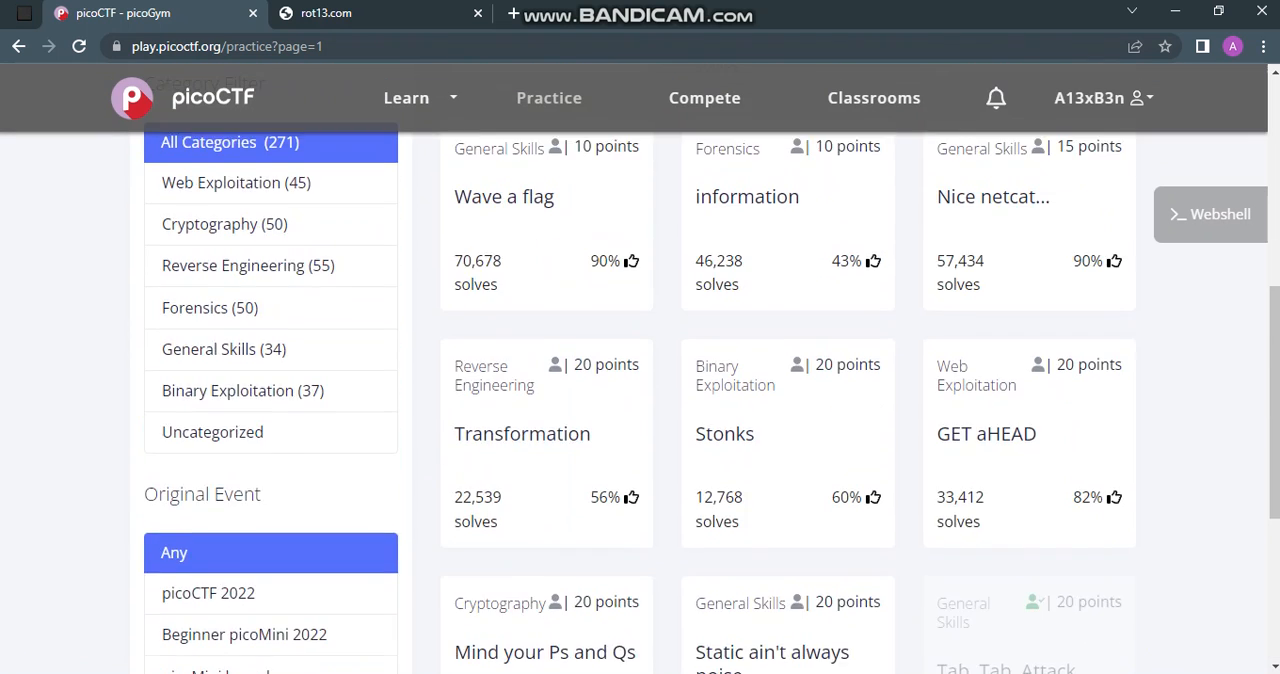
pyautogui.scroll(3)
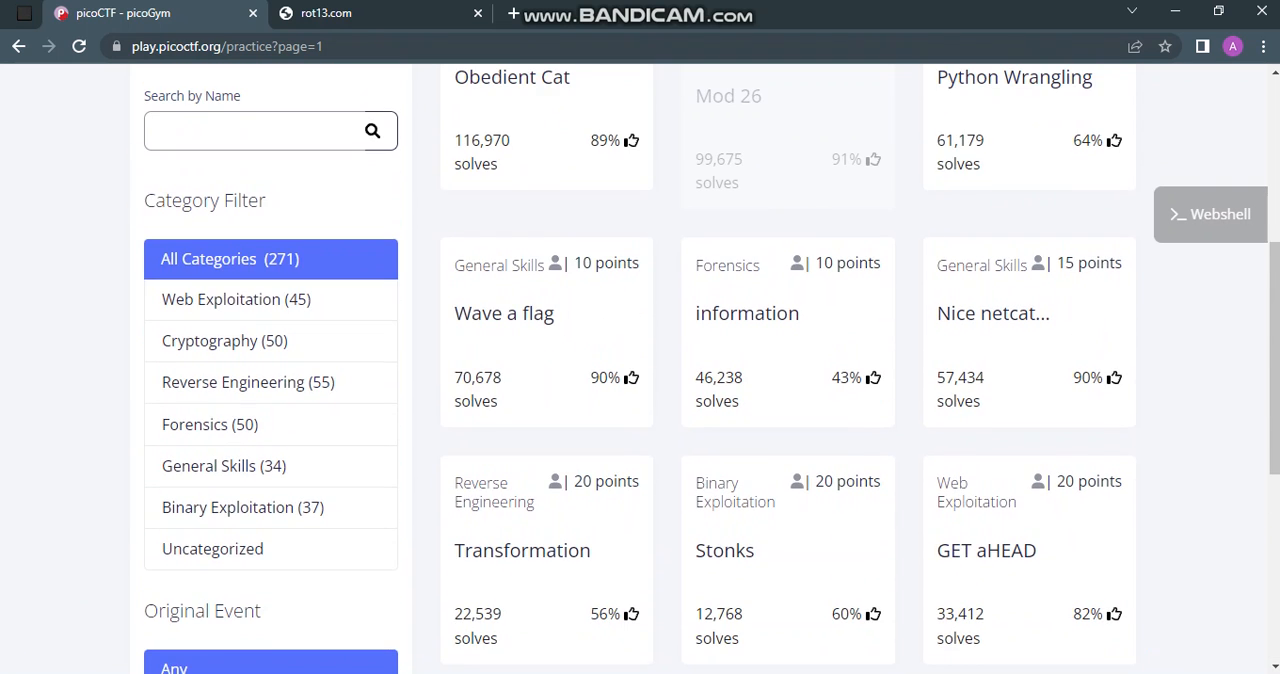
pyautogui.scroll(3)
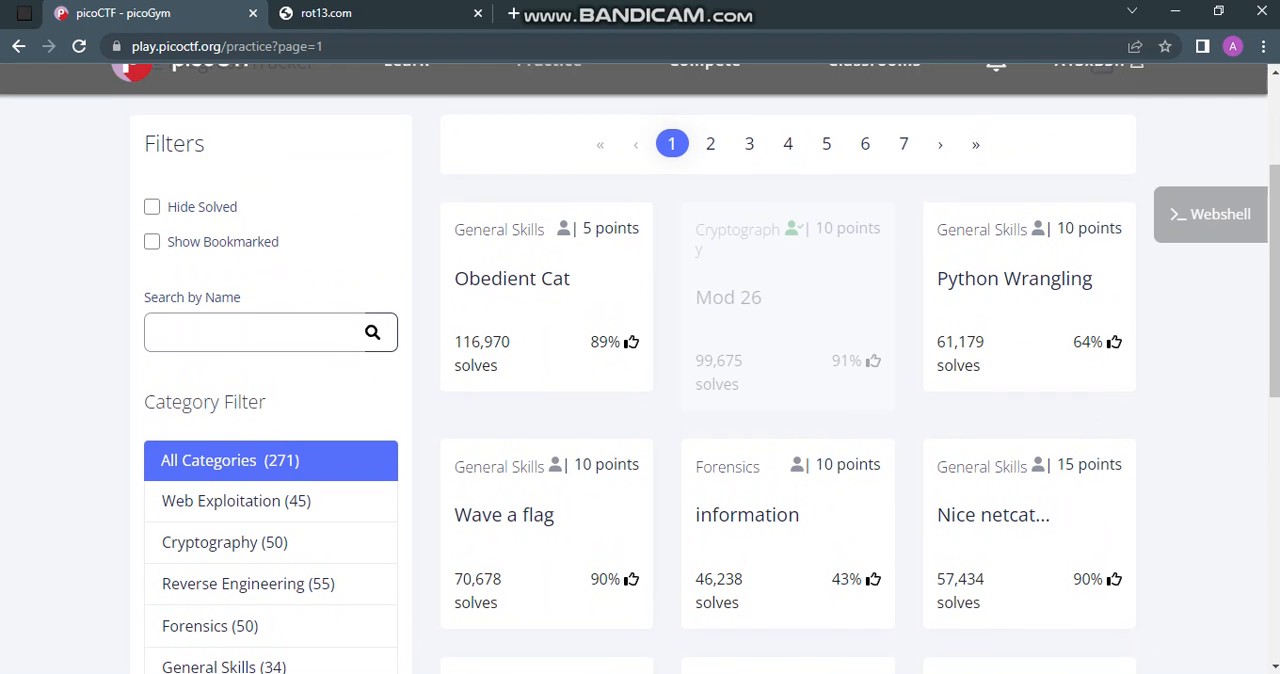
pyautogui.scroll(3)
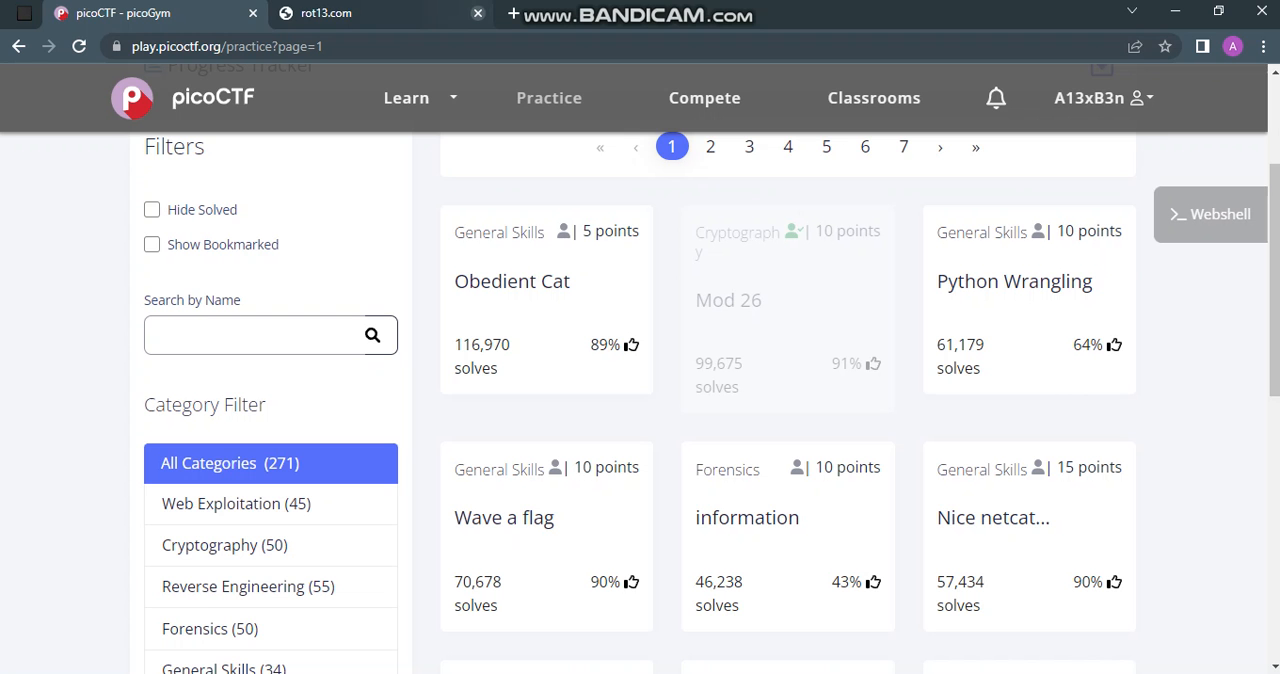
pyautogui.click(476, 12)
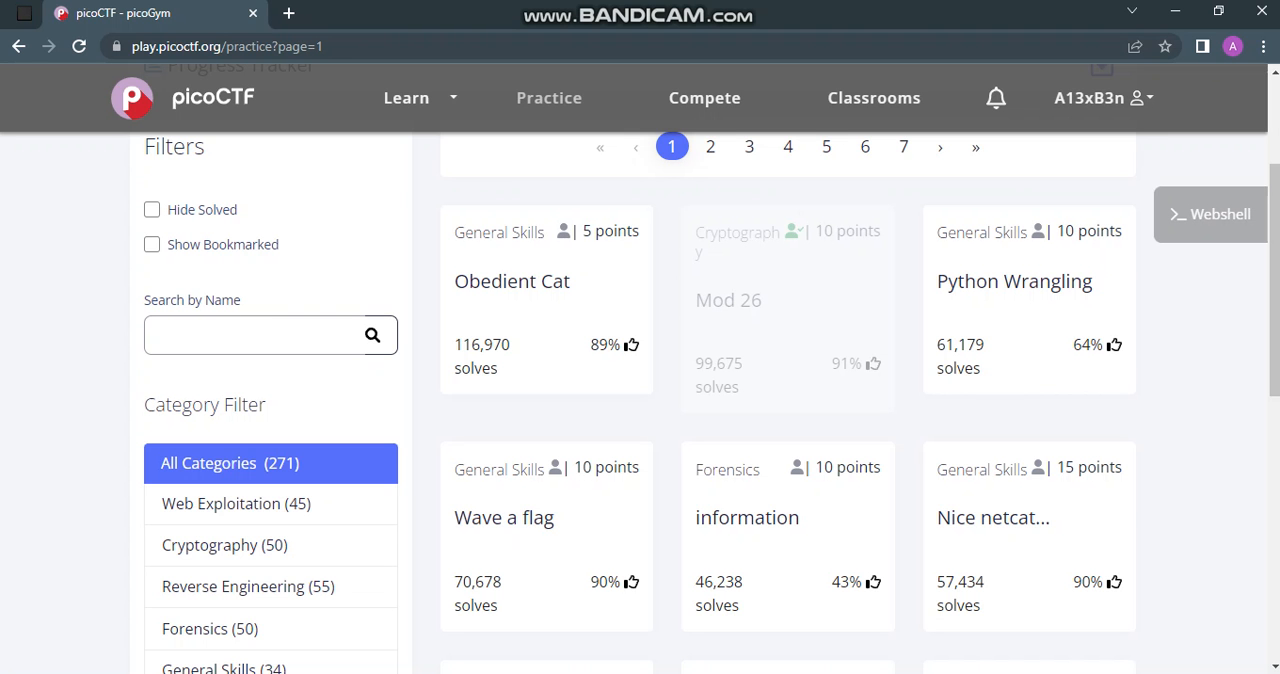
pyautogui.scroll(-3)
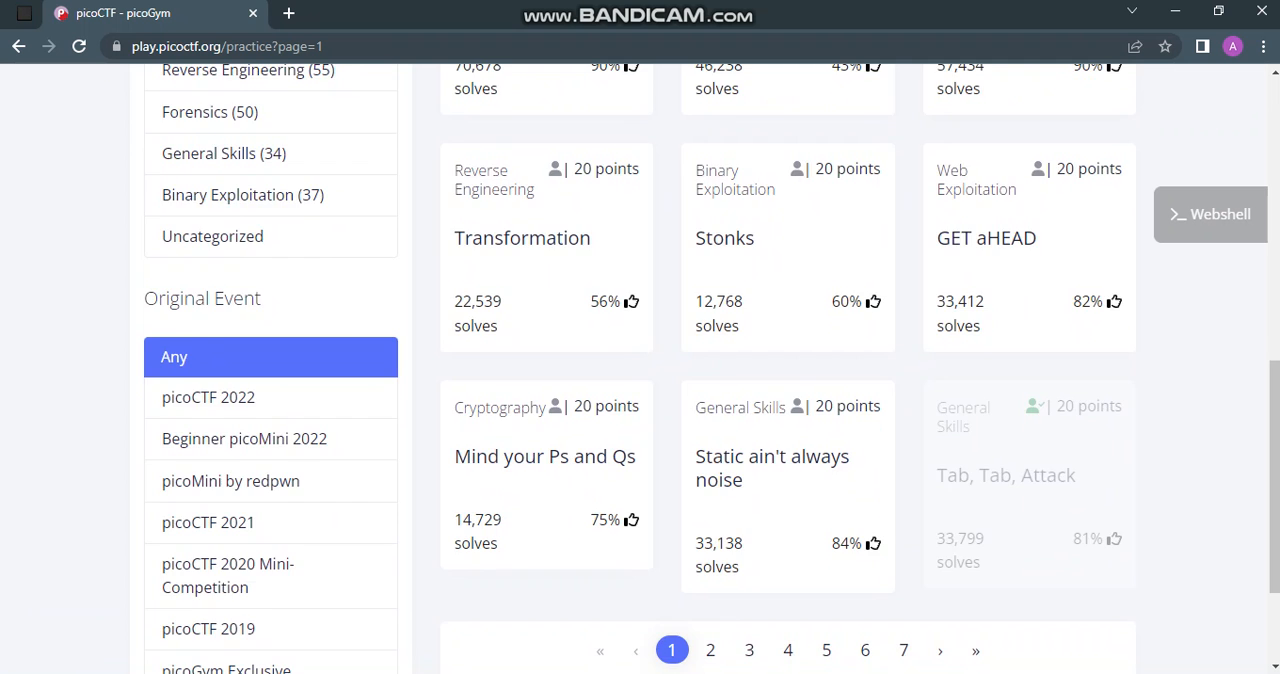
pyautogui.scroll(3)
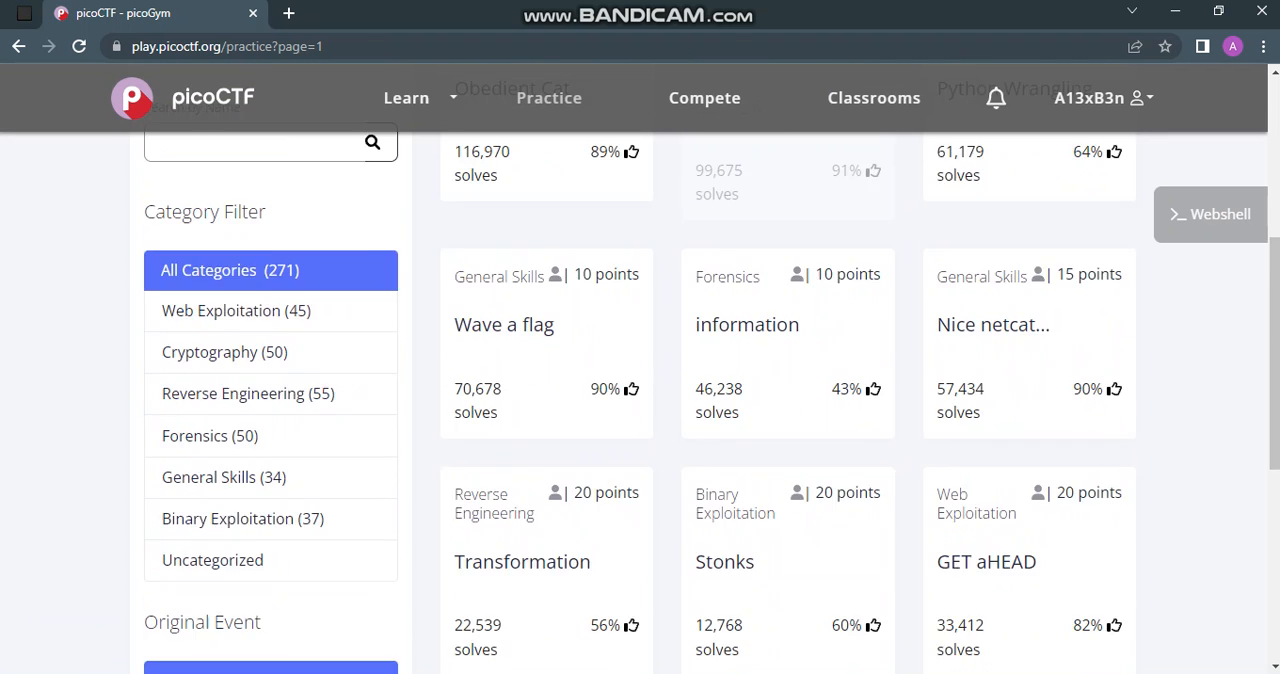
pyautogui.scroll(-3)
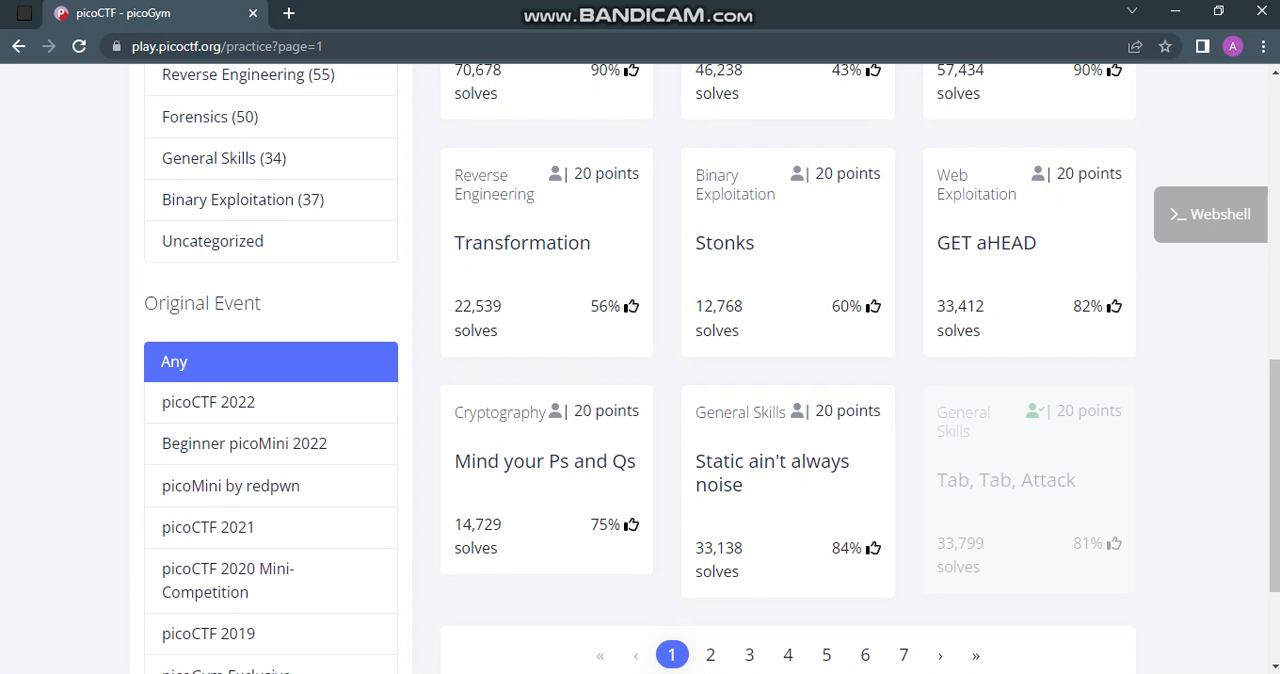
pyautogui.scroll(3)
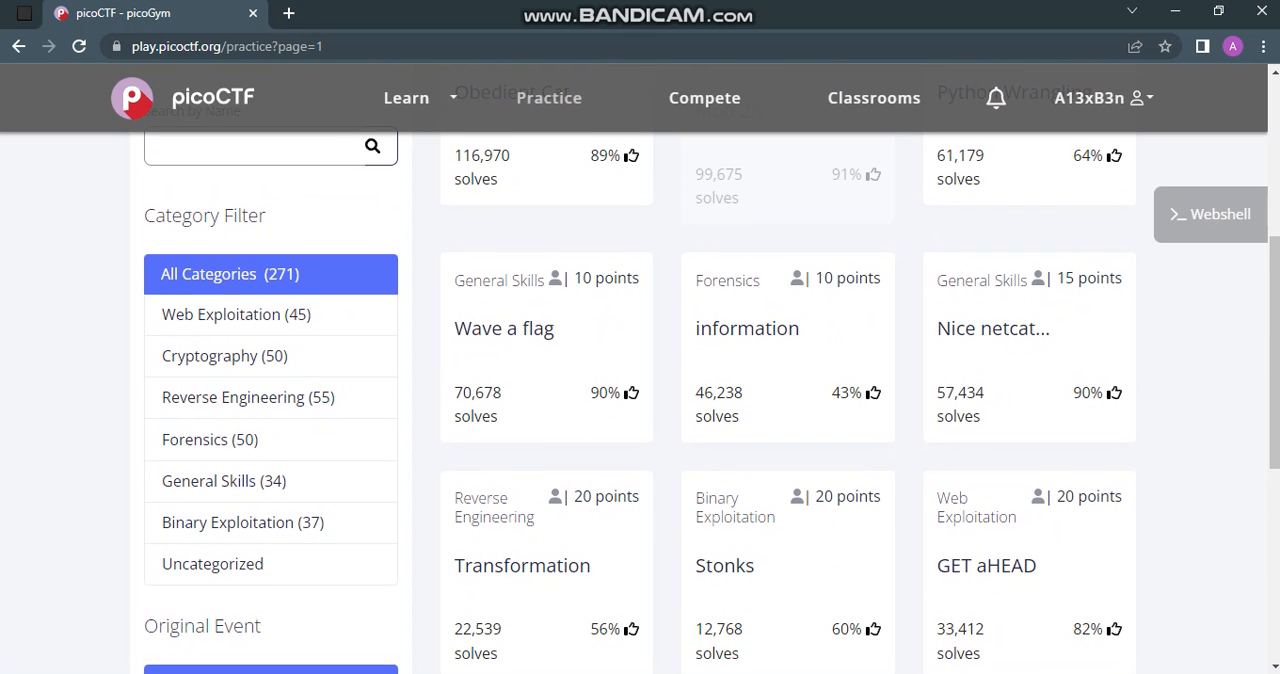